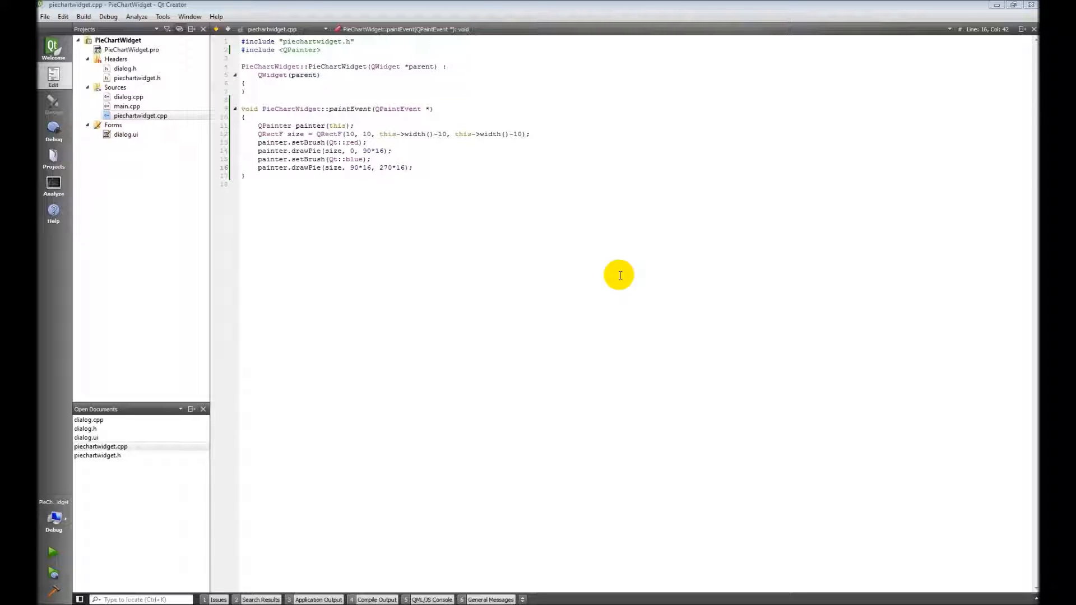
mouse_move(610, 271)
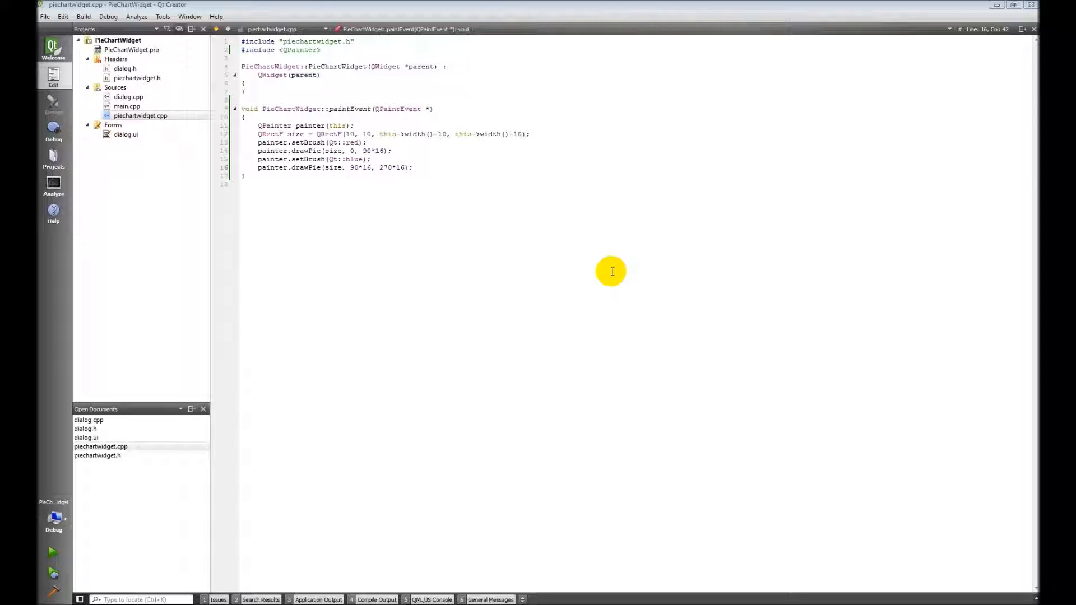
mouse_move(641, 191)
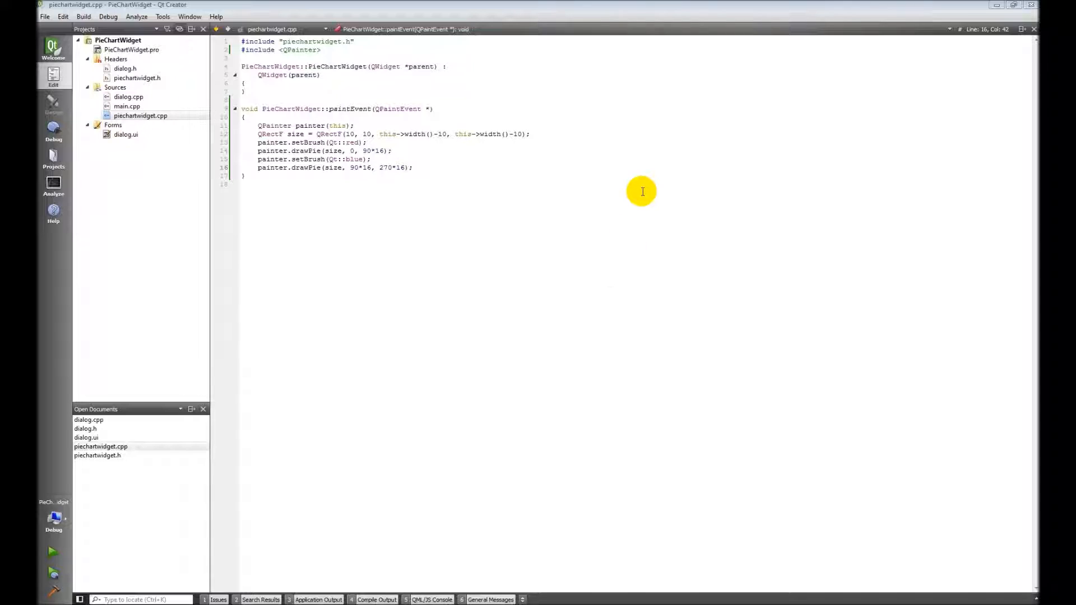
mouse_move(639, 172)
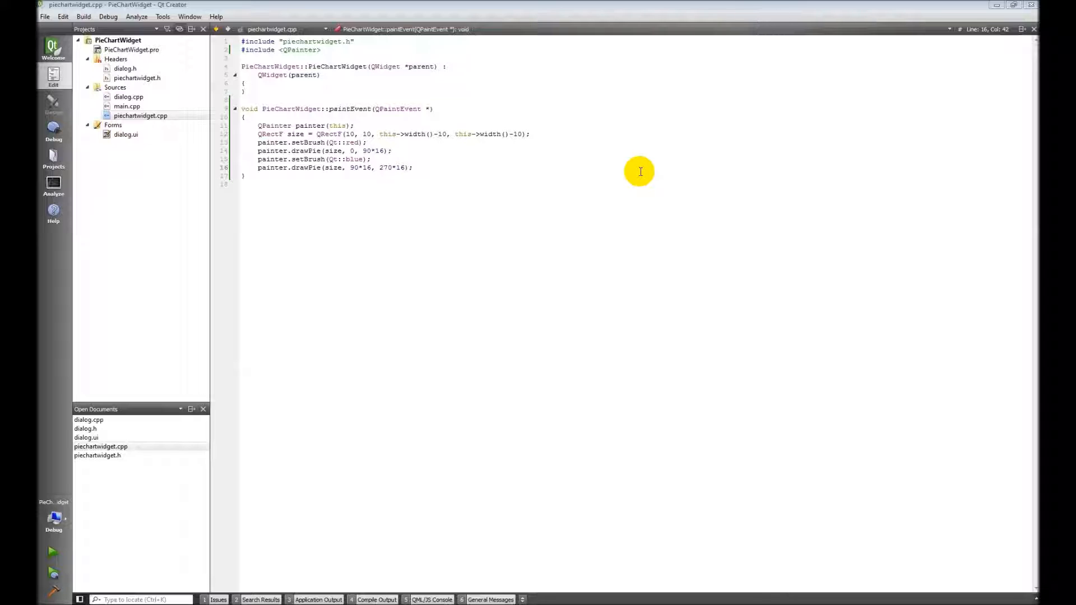
mouse_move(633, 171)
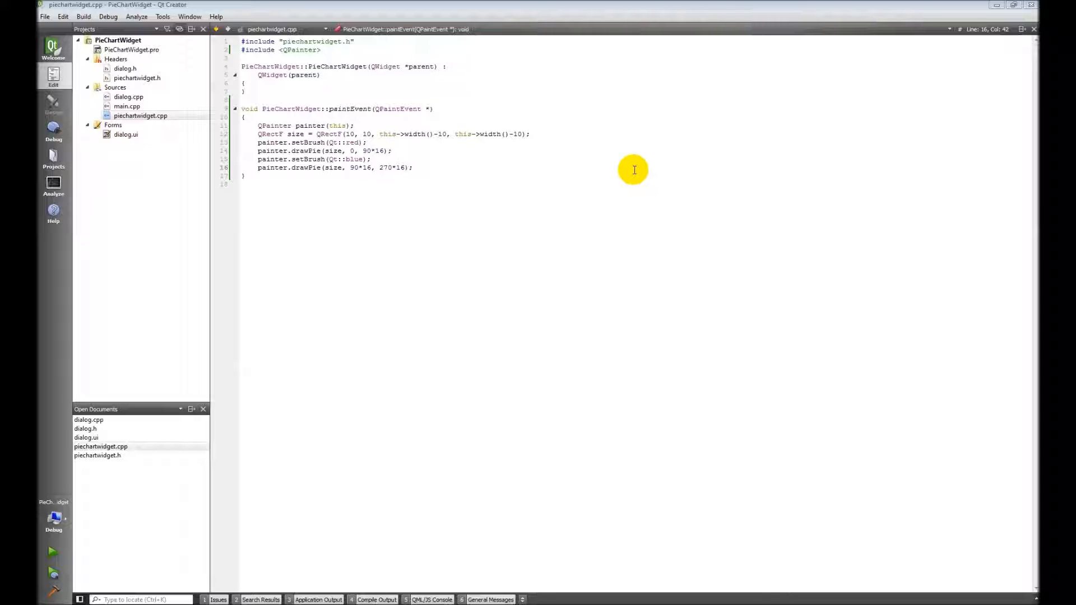
mouse_move(437, 164)
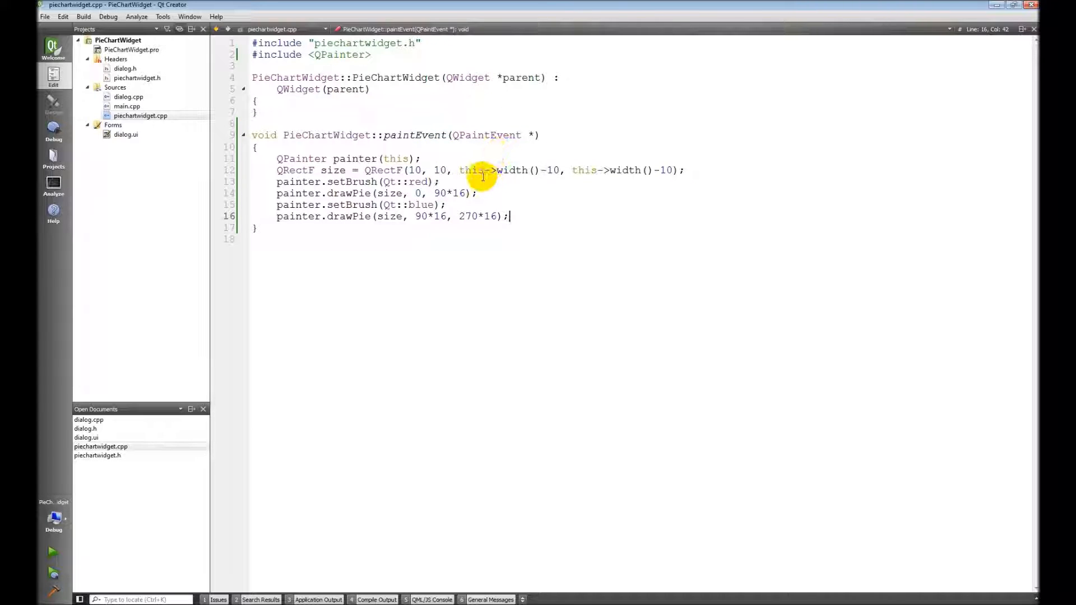
mouse_move(236, 127)
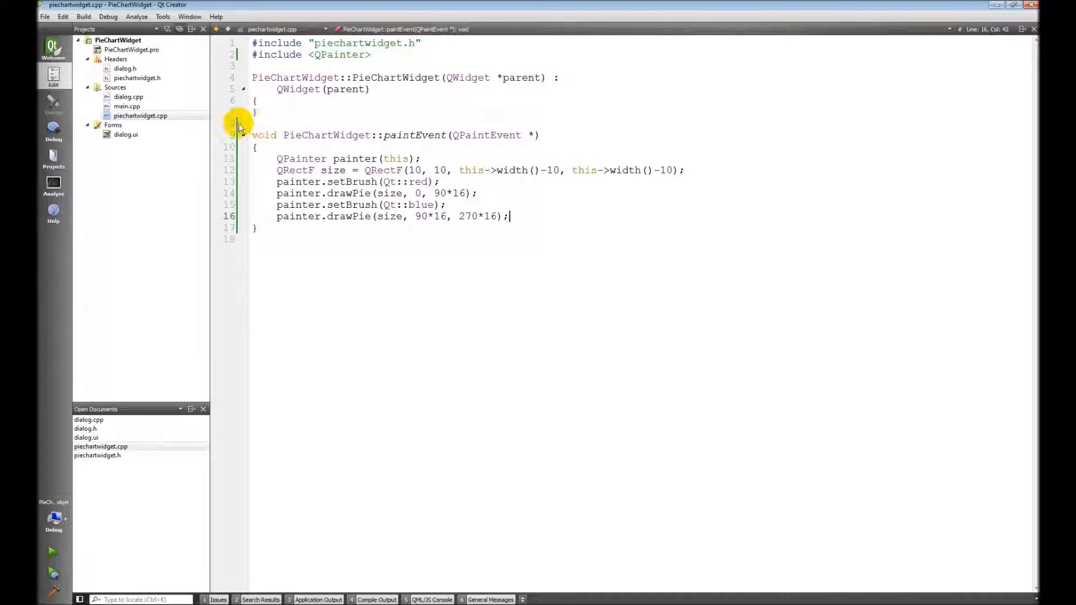
- Open piechartwidget.h and declare public void setData(QVector<double> value, QVector<QColor> colors)
click(140, 115)
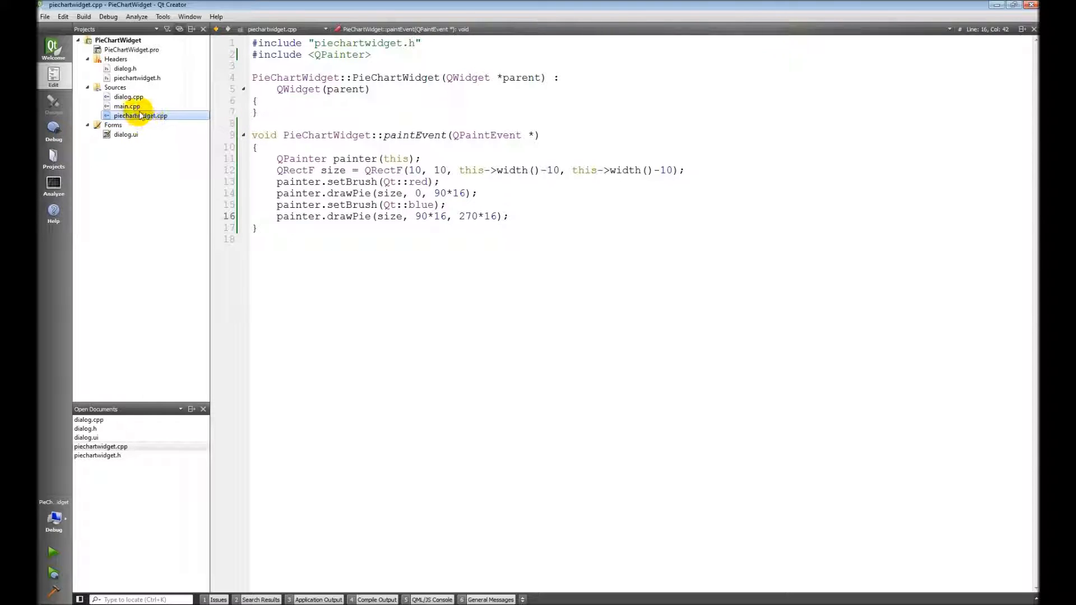
click(137, 77)
text(void set)
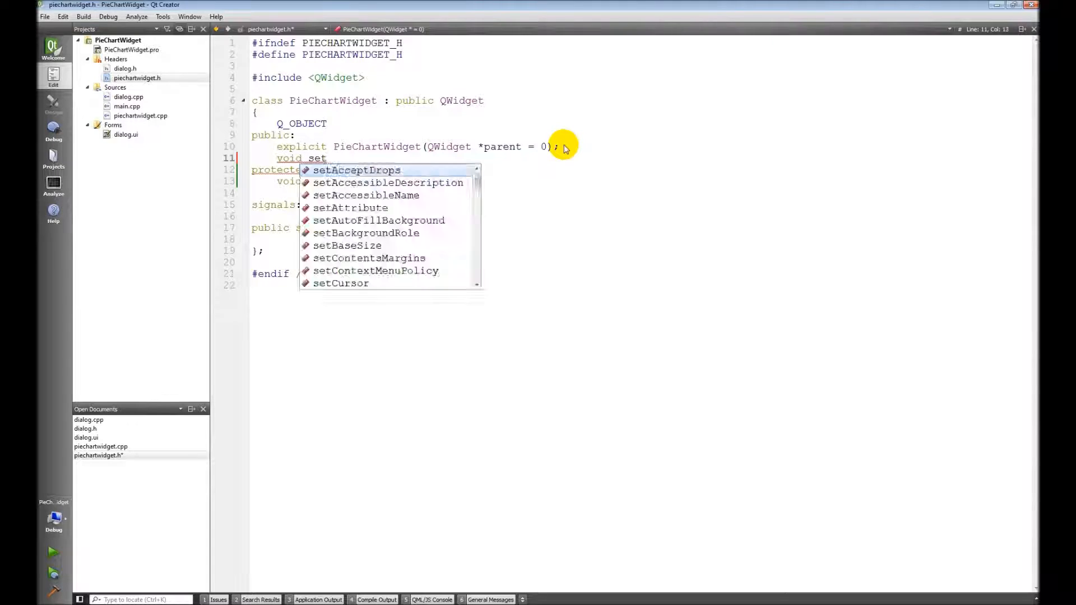
text(Data(Q)
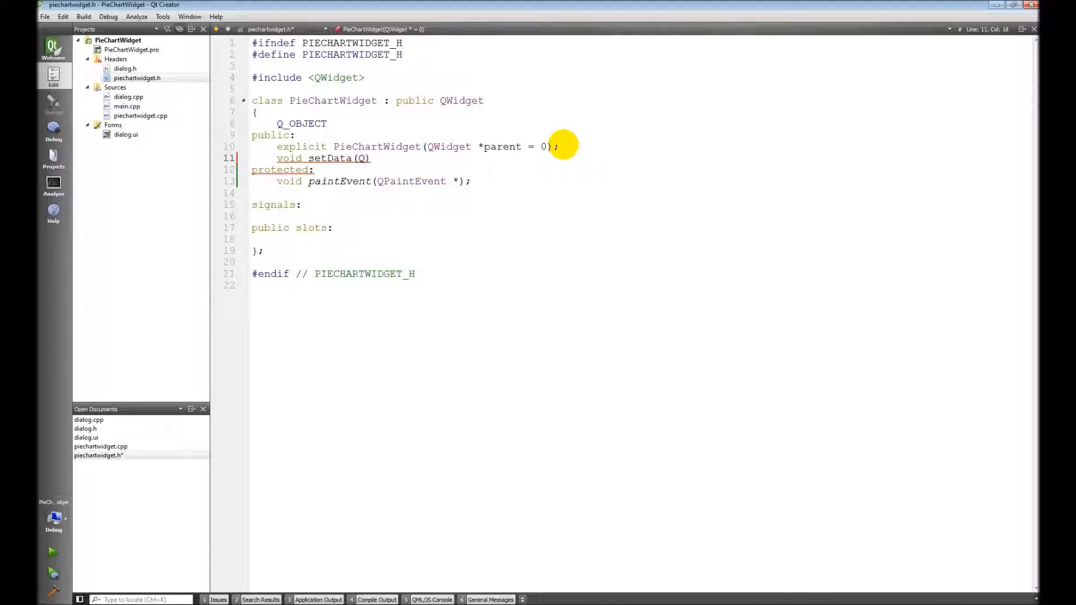
text(Vector<double> value)
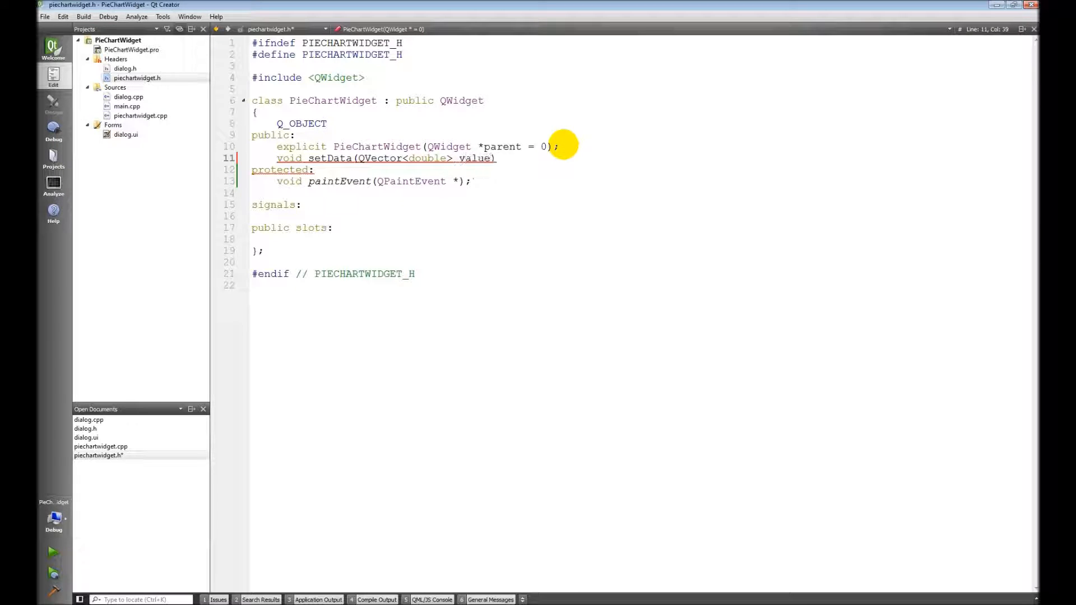
text(, QVector<QColor>)
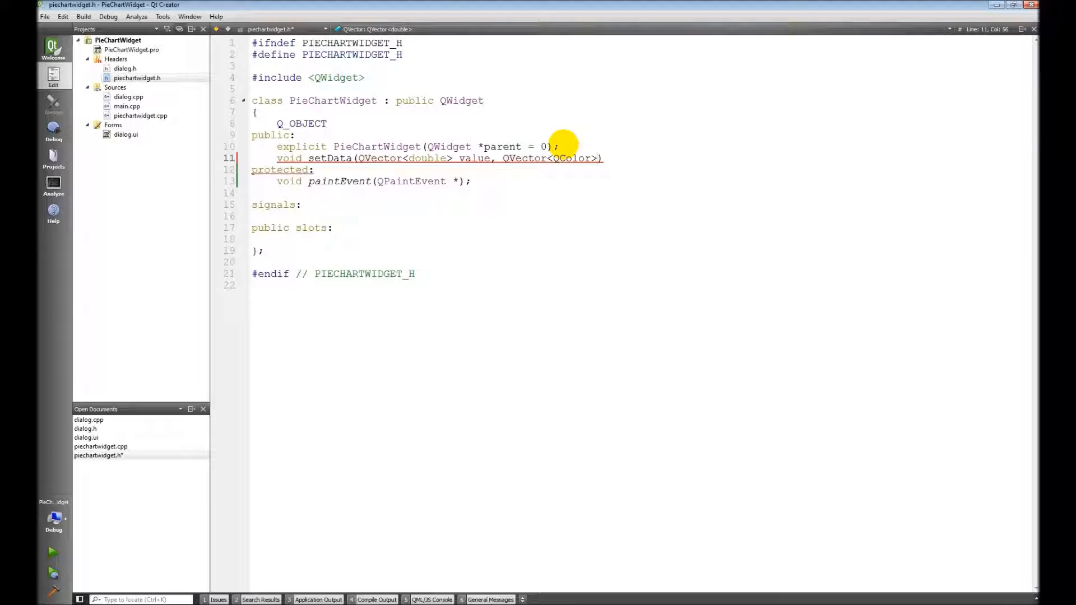
text(colors)
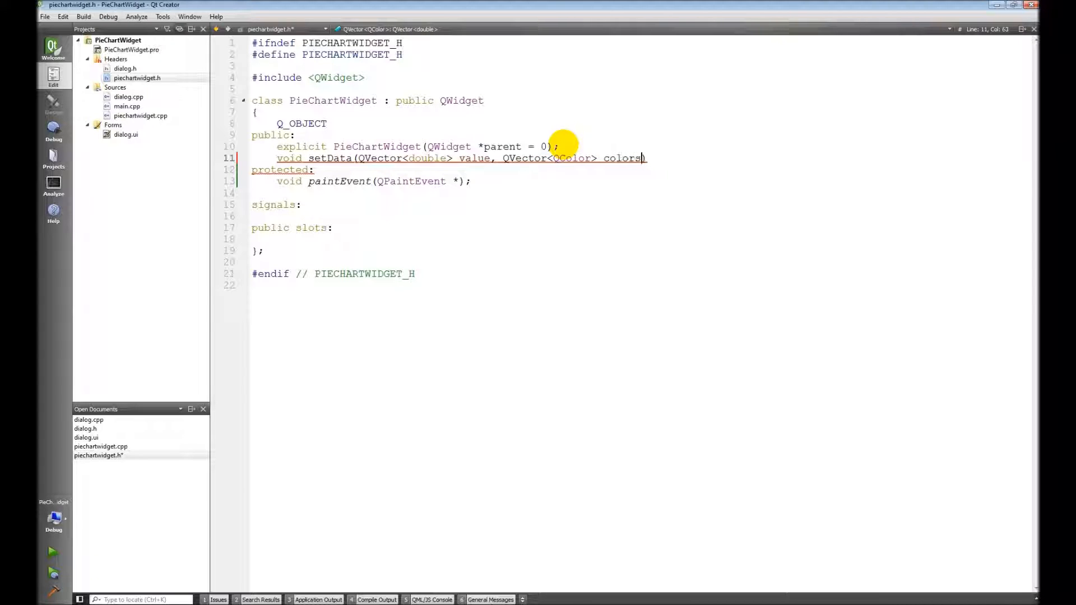
text();)
text(private:)
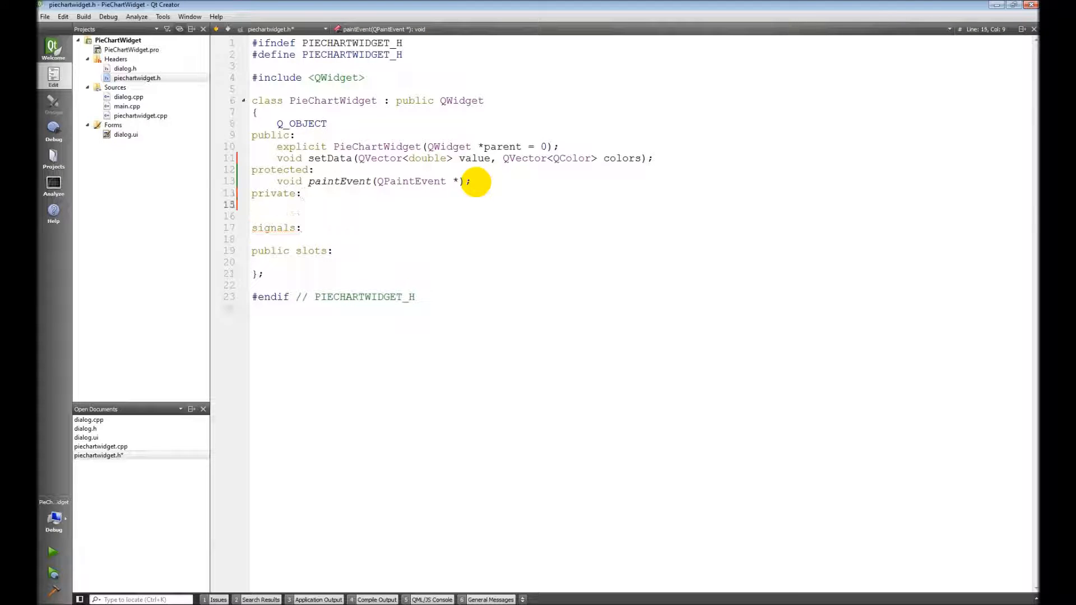
- Add private members QVector<double> qvValues and QVector<double> qvColors to the class
text(QVector)
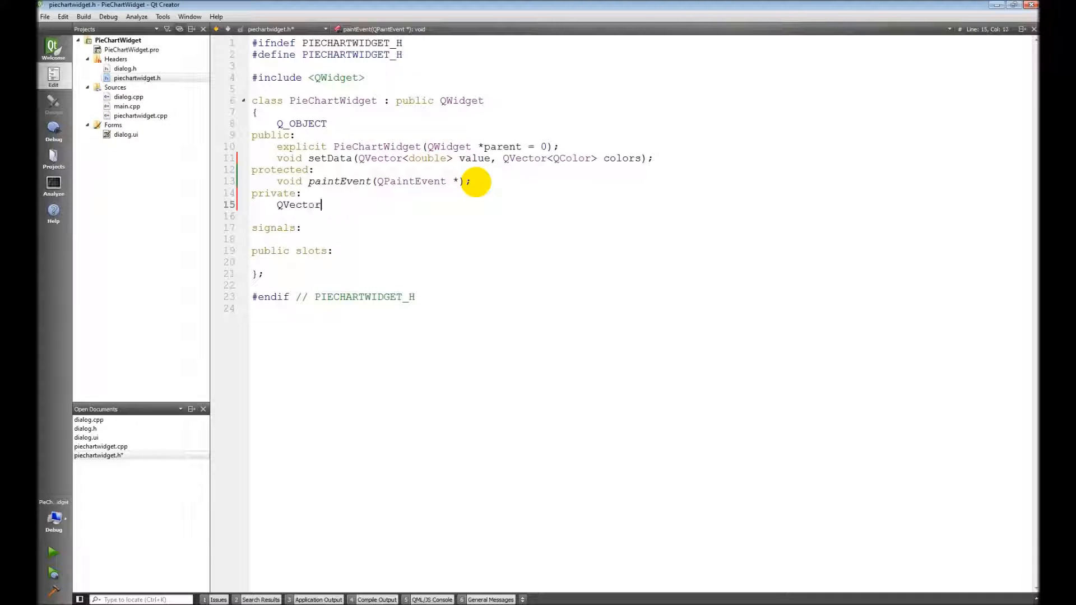
text(<double)
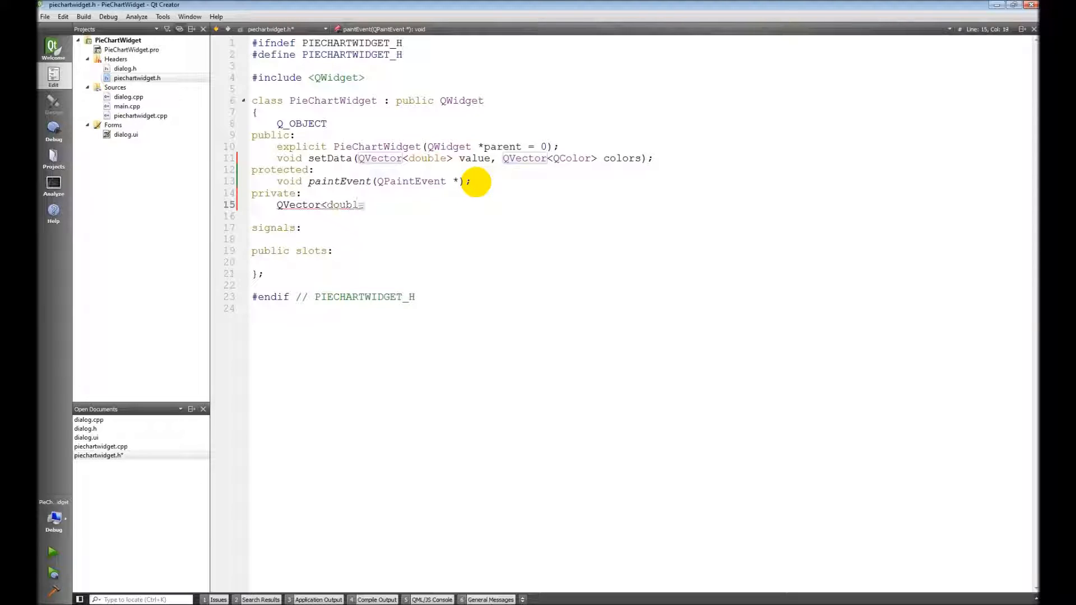
text(e>)
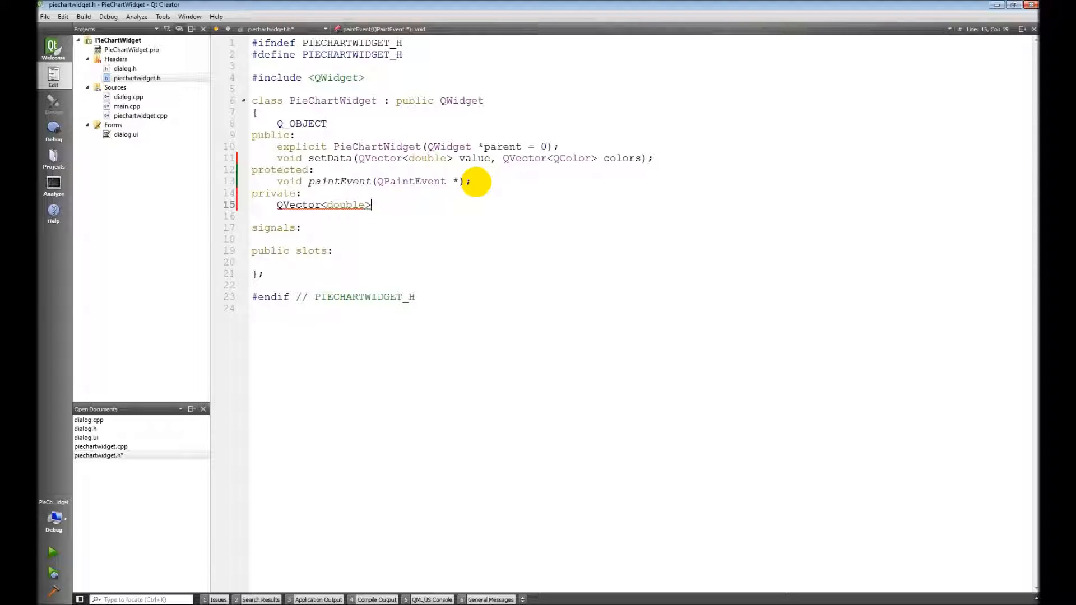
text(qvVA)
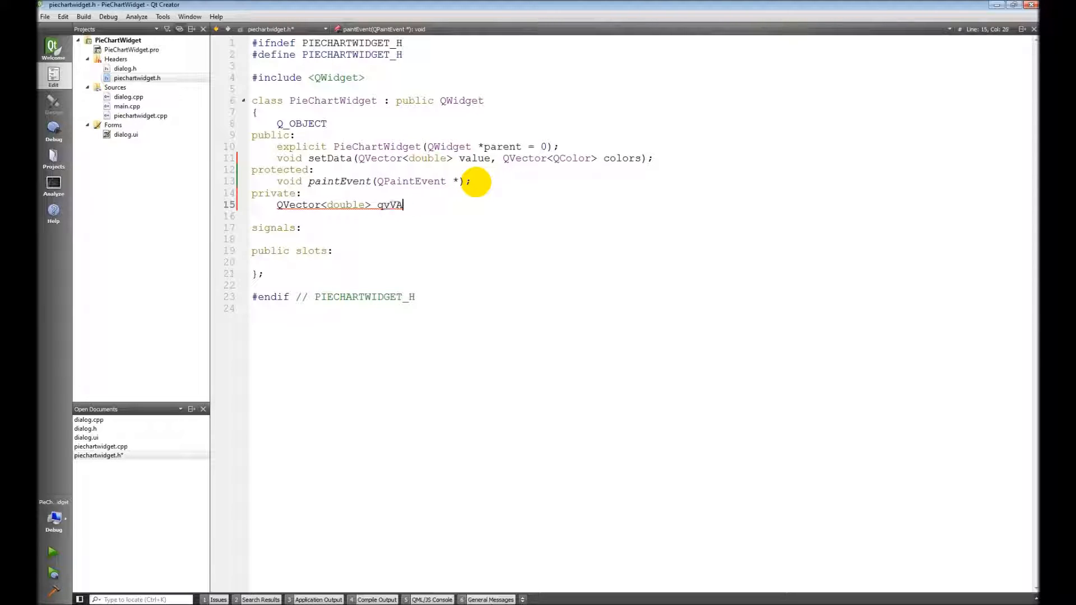
text(lues;)
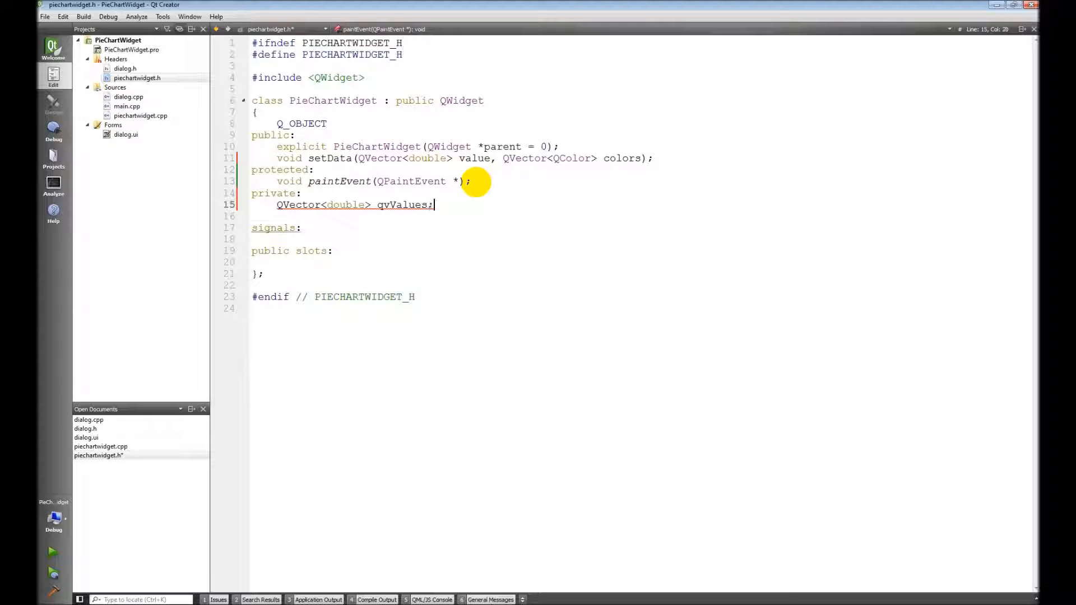
text(QVector)
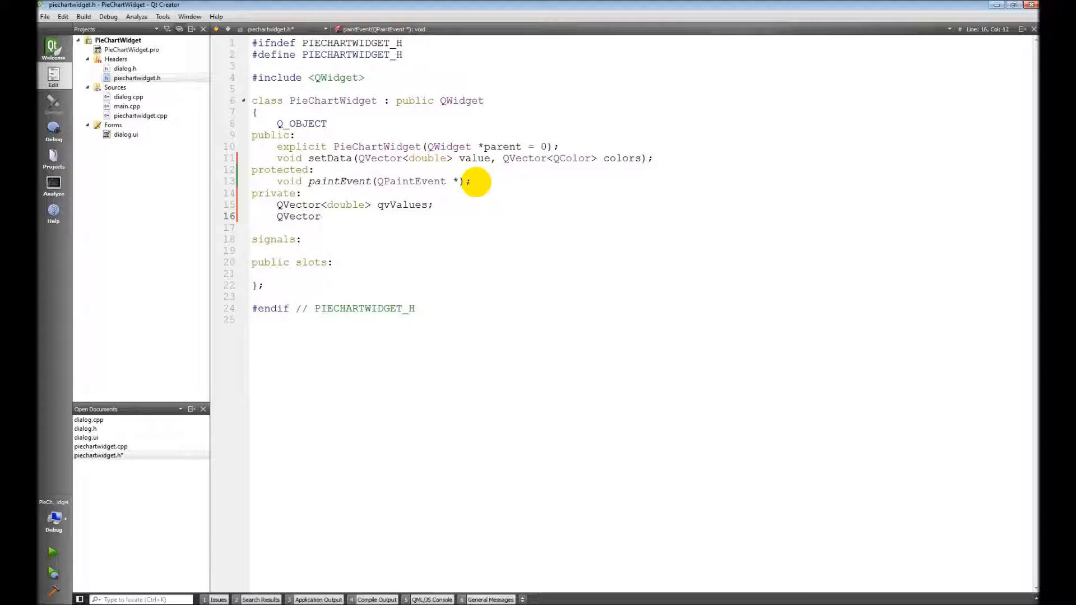
text(<double> qv)
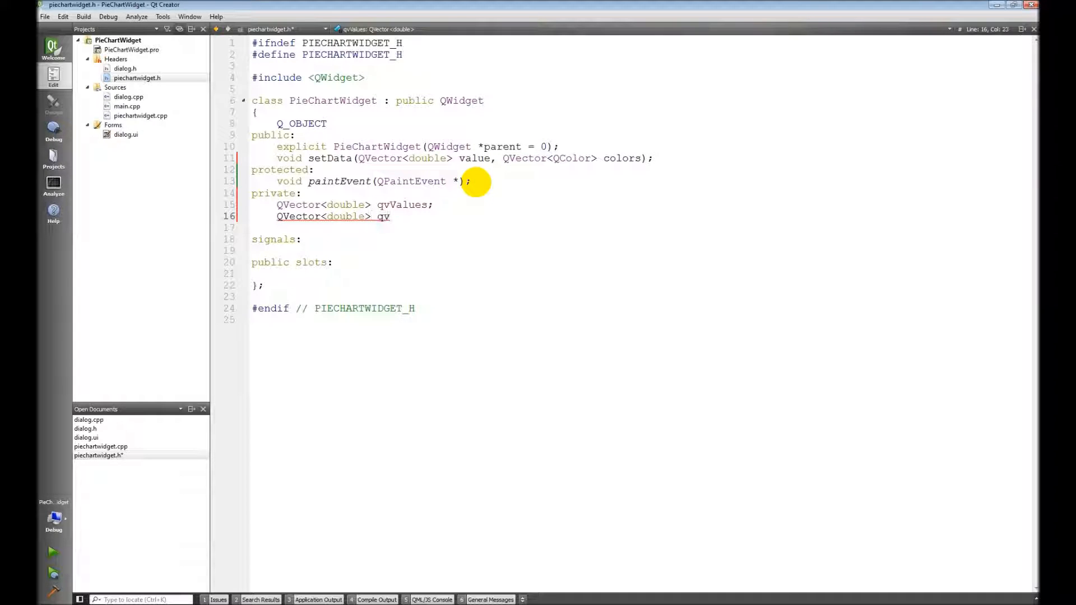
text(Colors;)
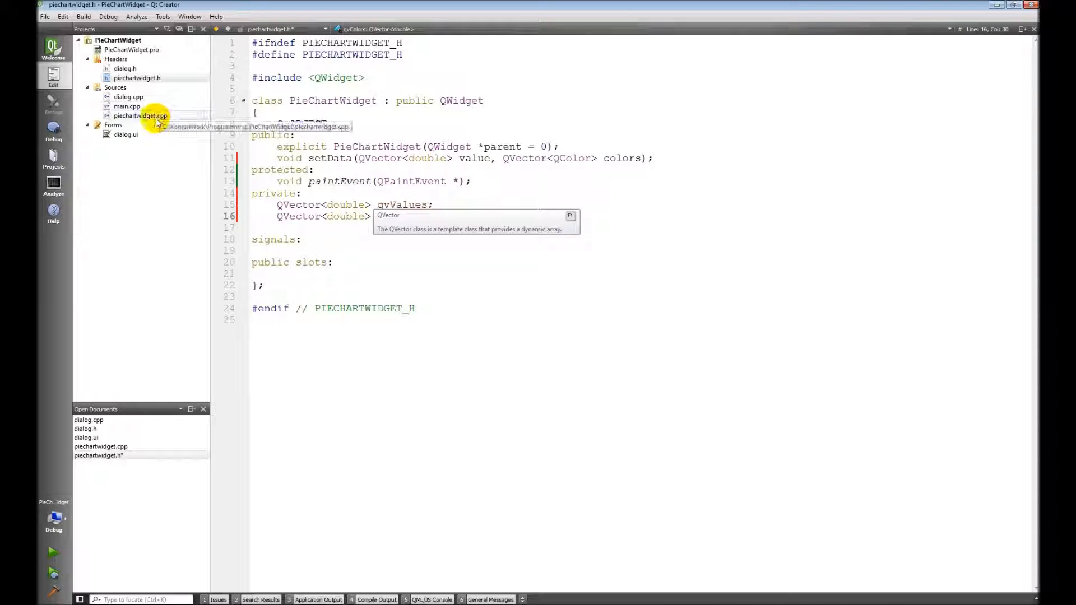
- Generate the setData definition in piechartwidget.cpp from its header declaration
click(140, 115)
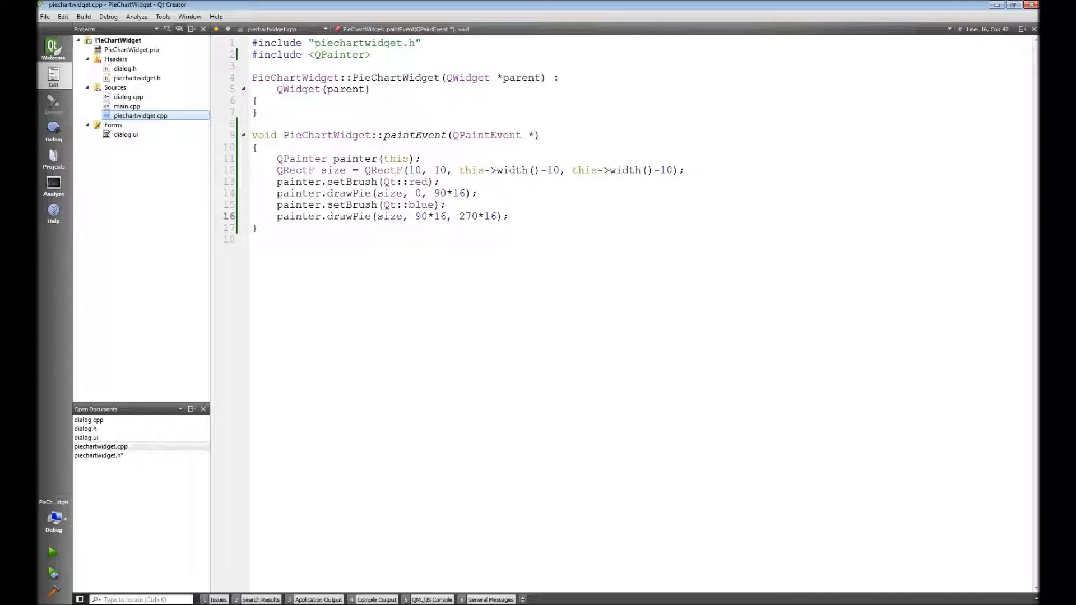
mouse_move(764, 232)
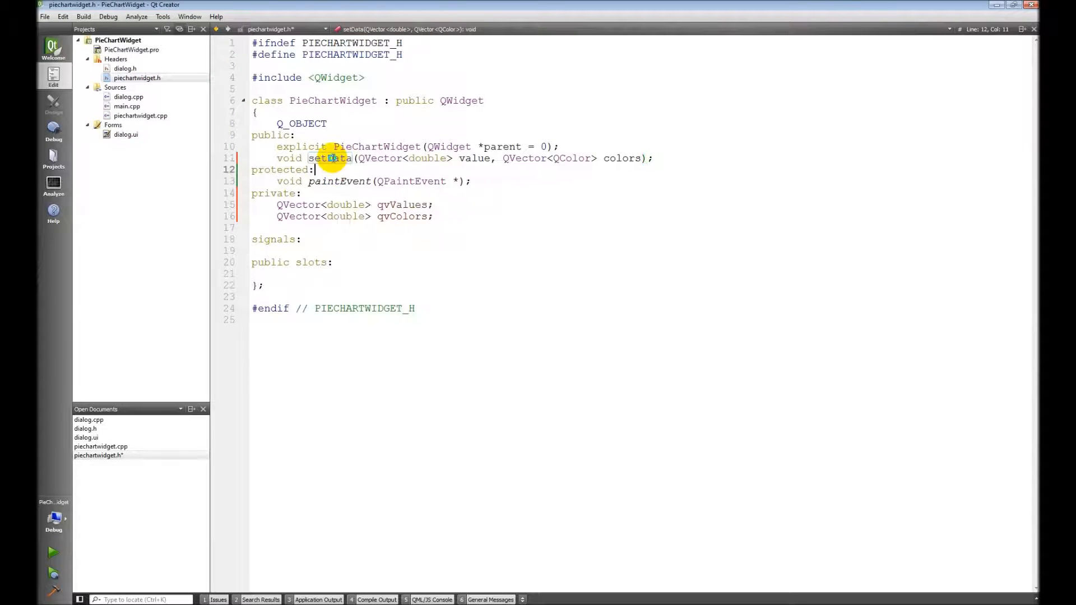
right_click(331, 158)
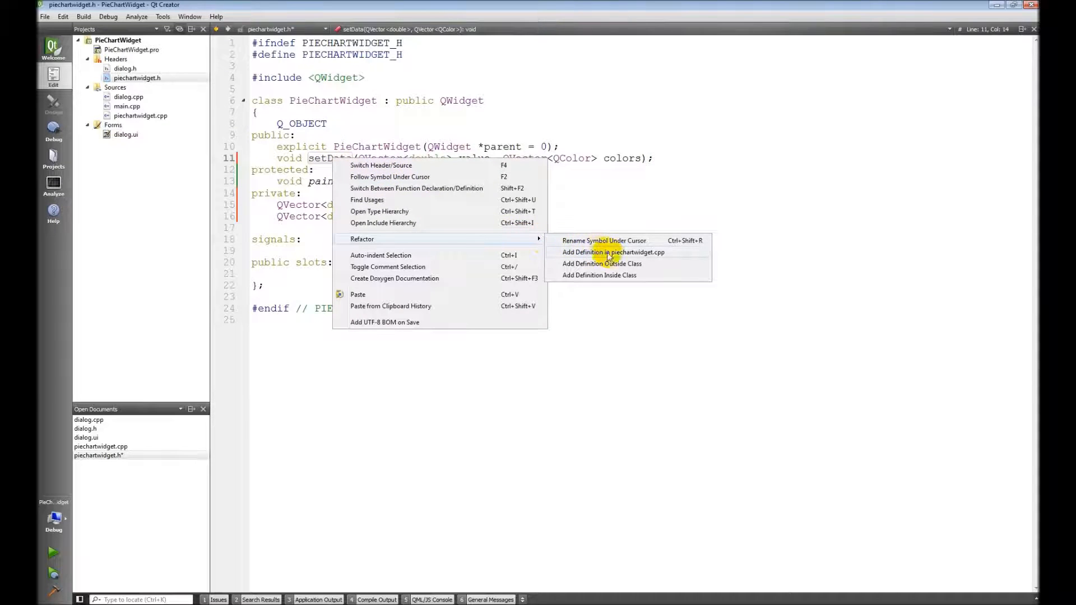
click(612, 251)
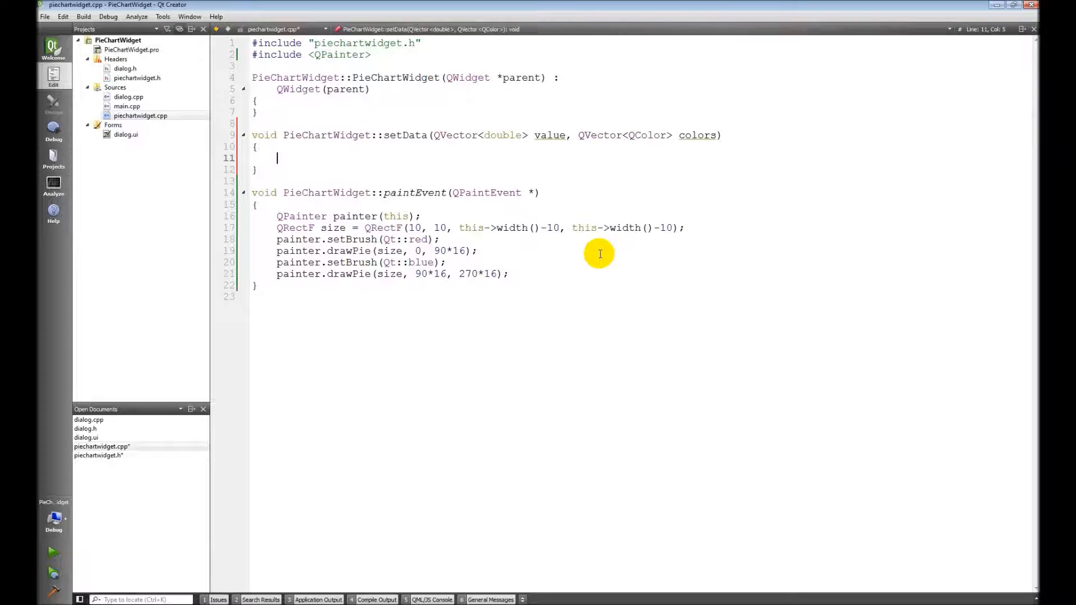
mouse_move(602, 249)
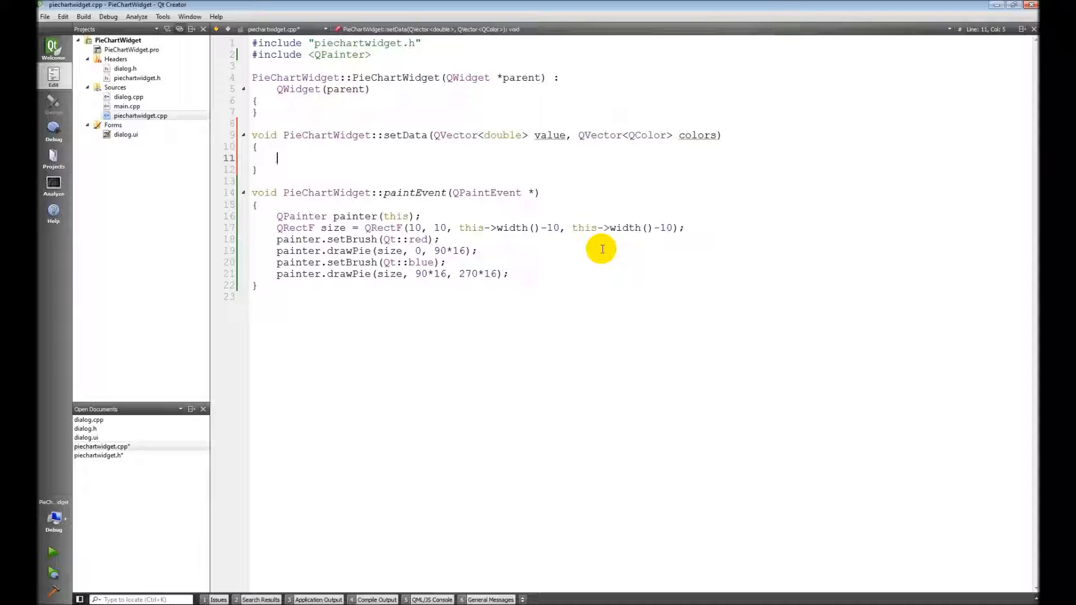
- Fill setData's body: assign values and colors to qvValues and qvColors, then call update()
text(qv)
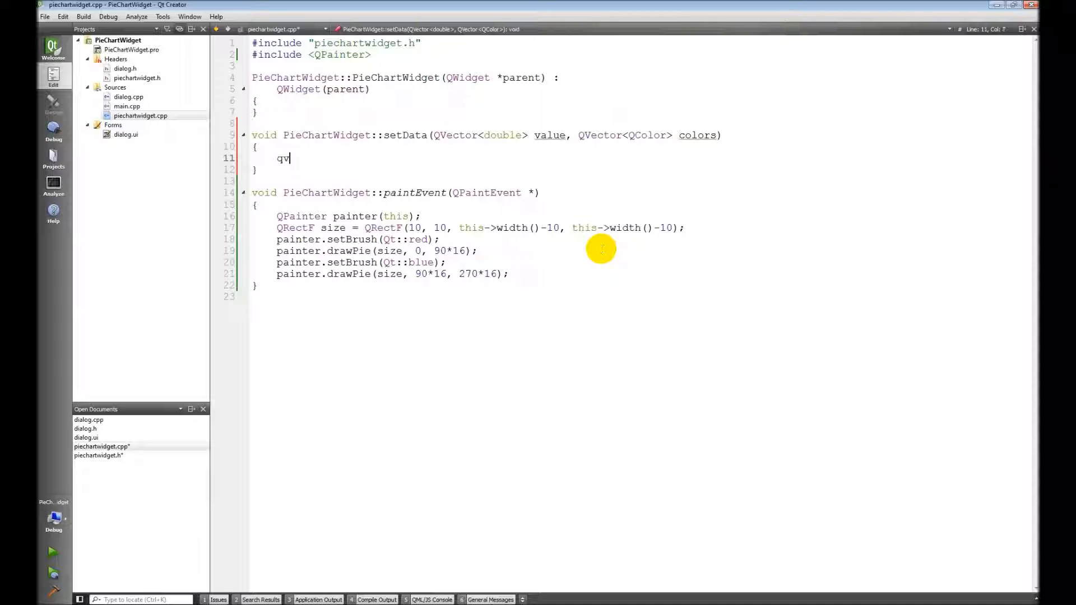
text(Values)
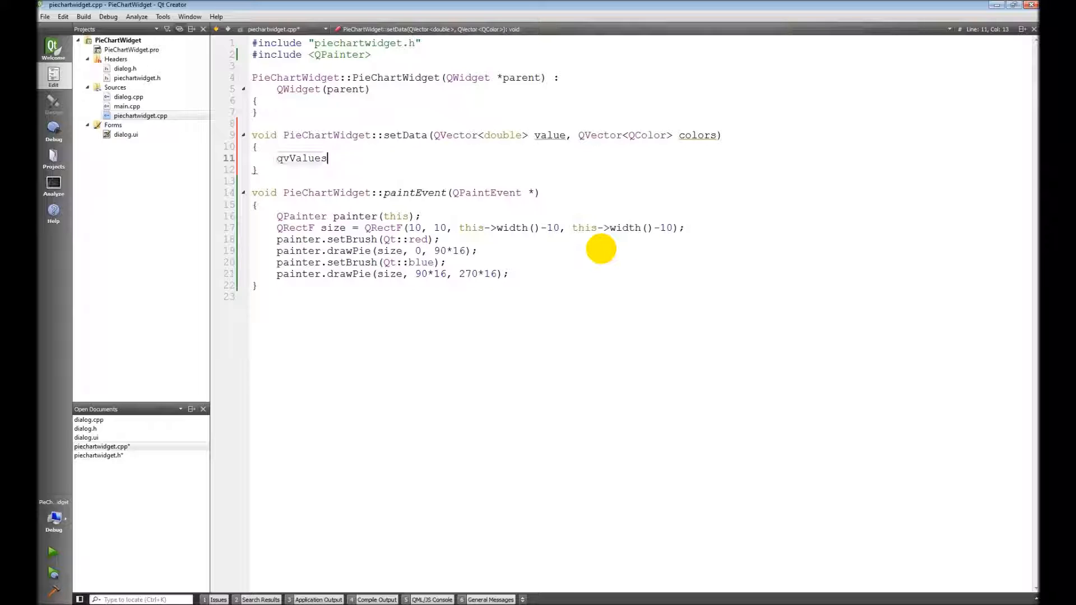
text(= values;)
text(qvCo)
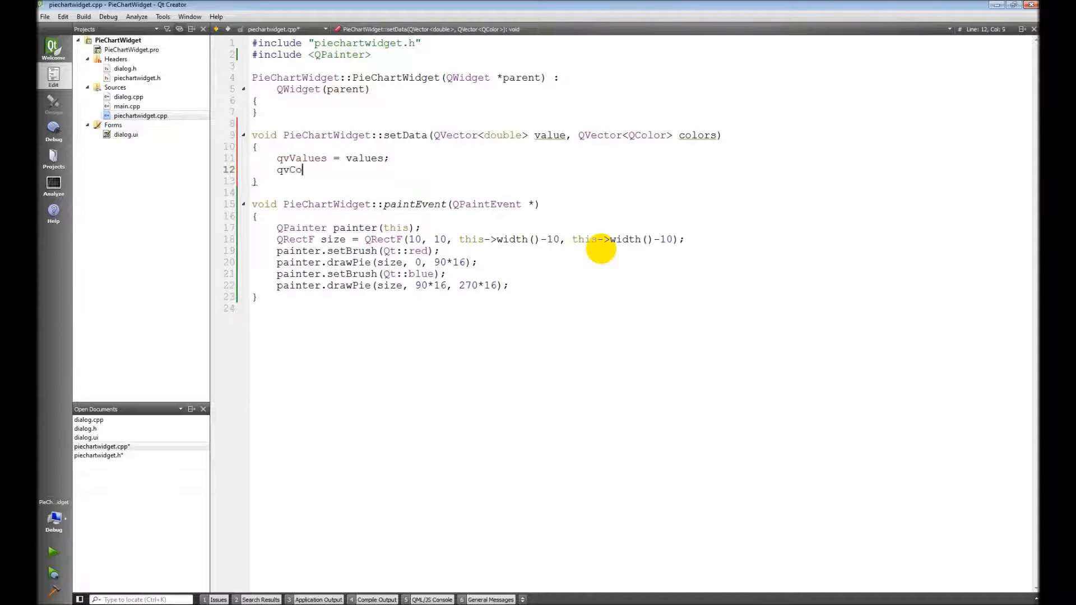
text(lors = colors;)
text(repaint()
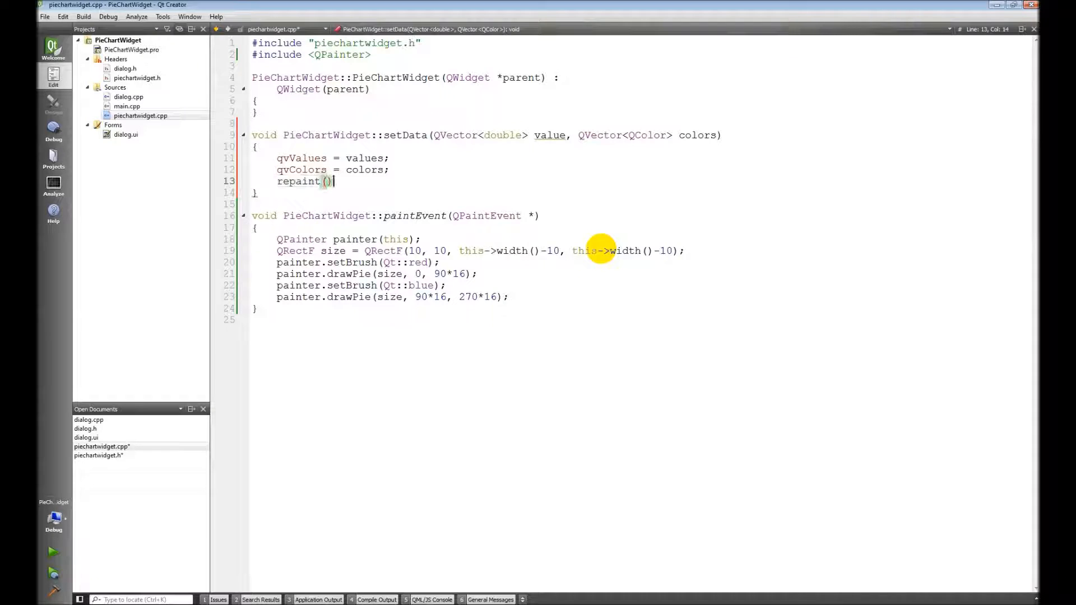
text(update)
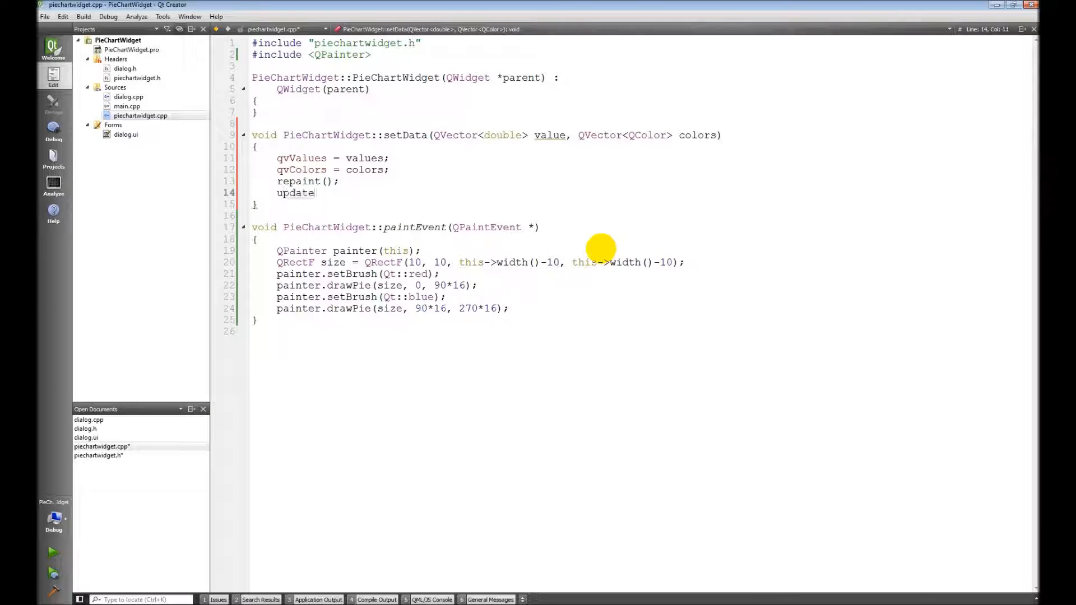
text(();)
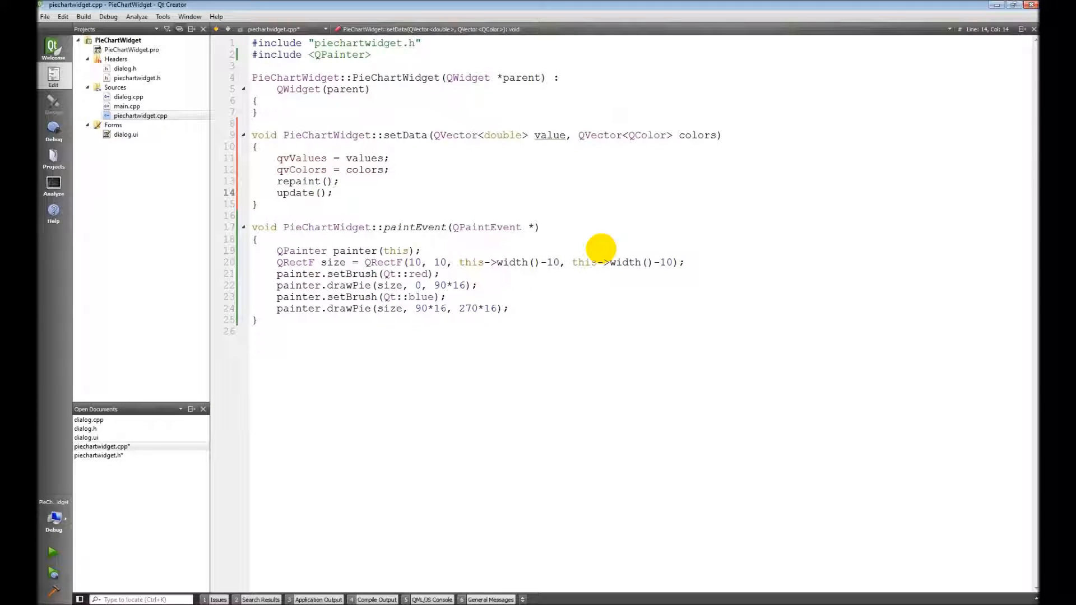
click(332, 193)
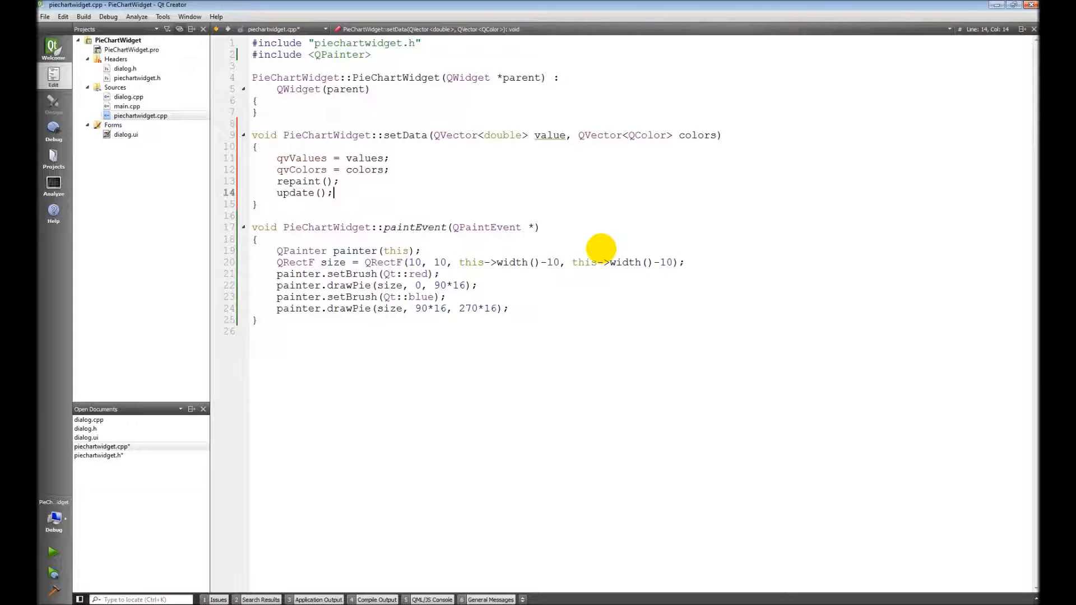
mouse_move(617, 272)
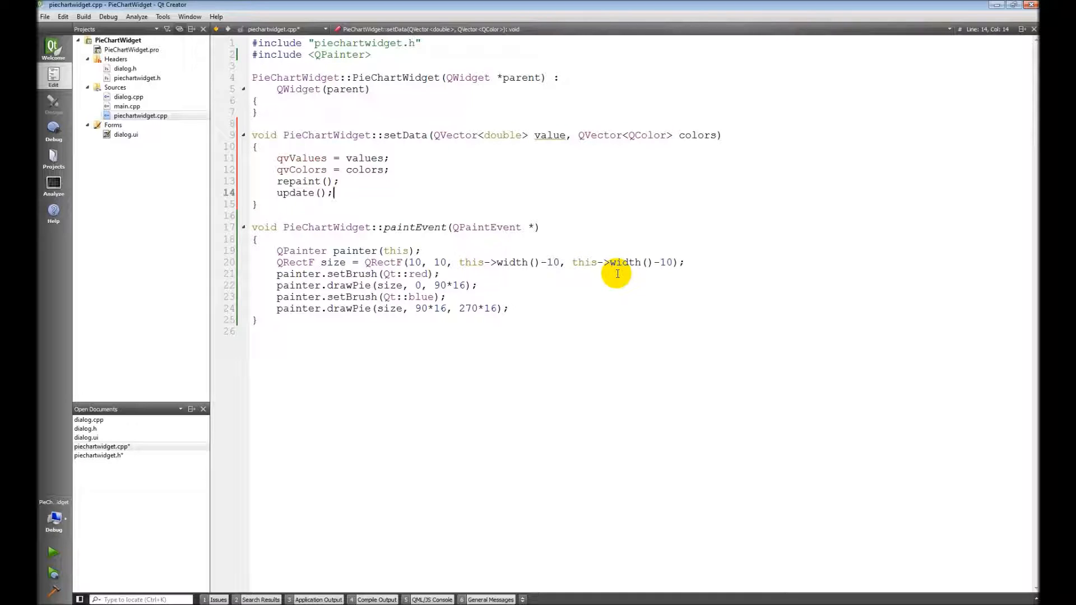
mouse_move(615, 279)
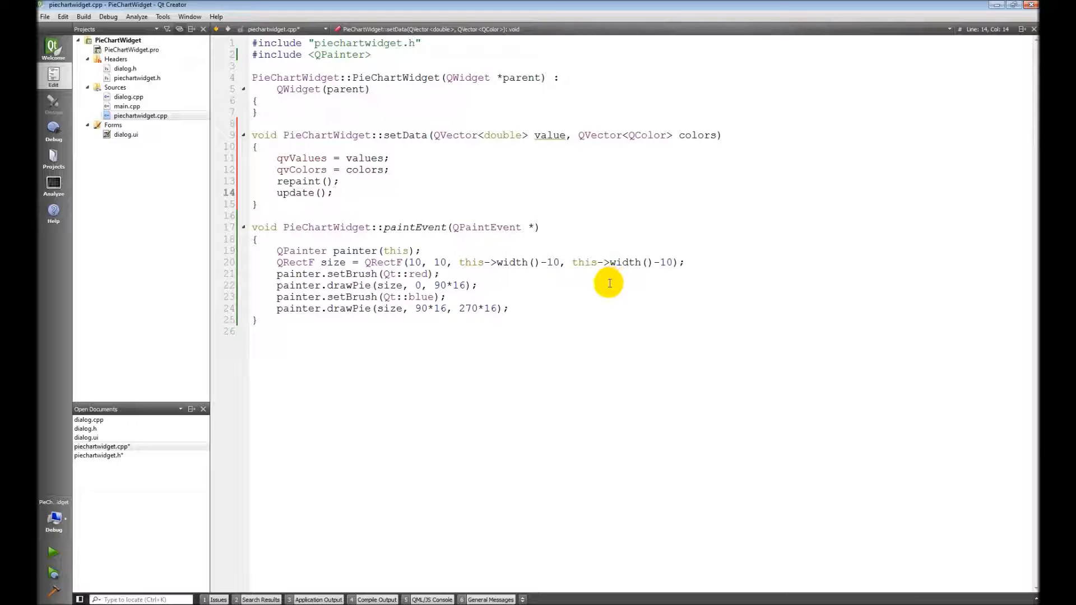
mouse_move(609, 283)
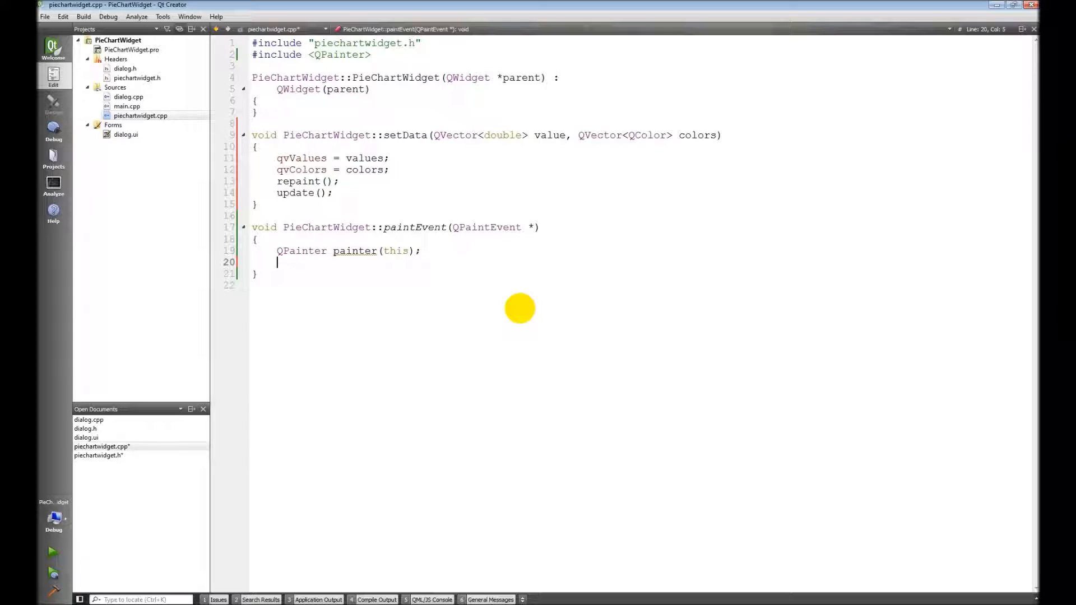
- Declare QPen pen and QRectF size, make the pen black and apply it to the painter
text(Q)
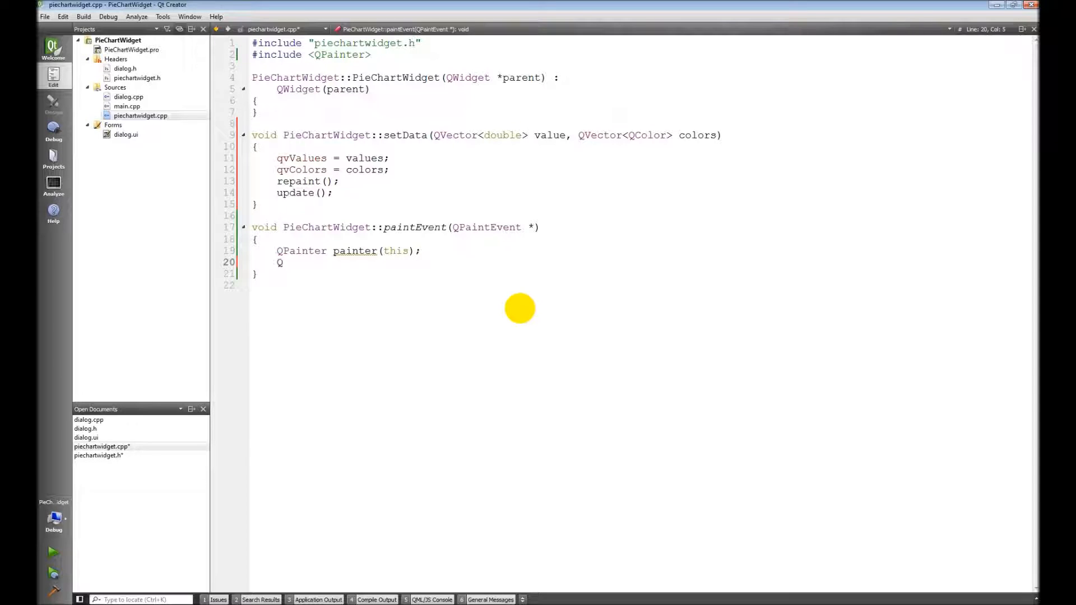
text(Pen pen;)
text(QRe)
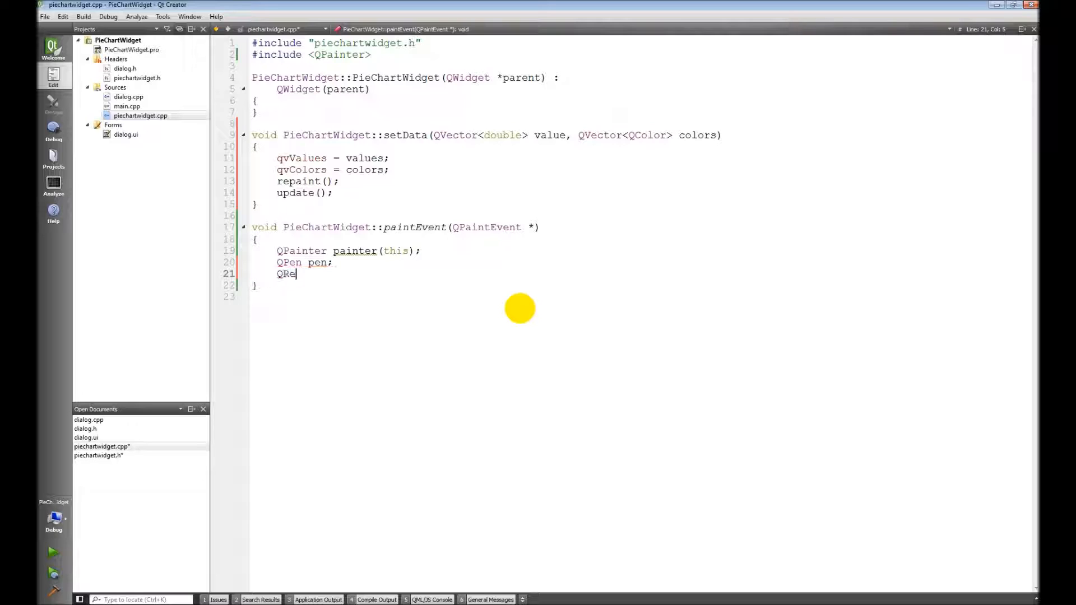
text(ctF size;)
text(pen.set)
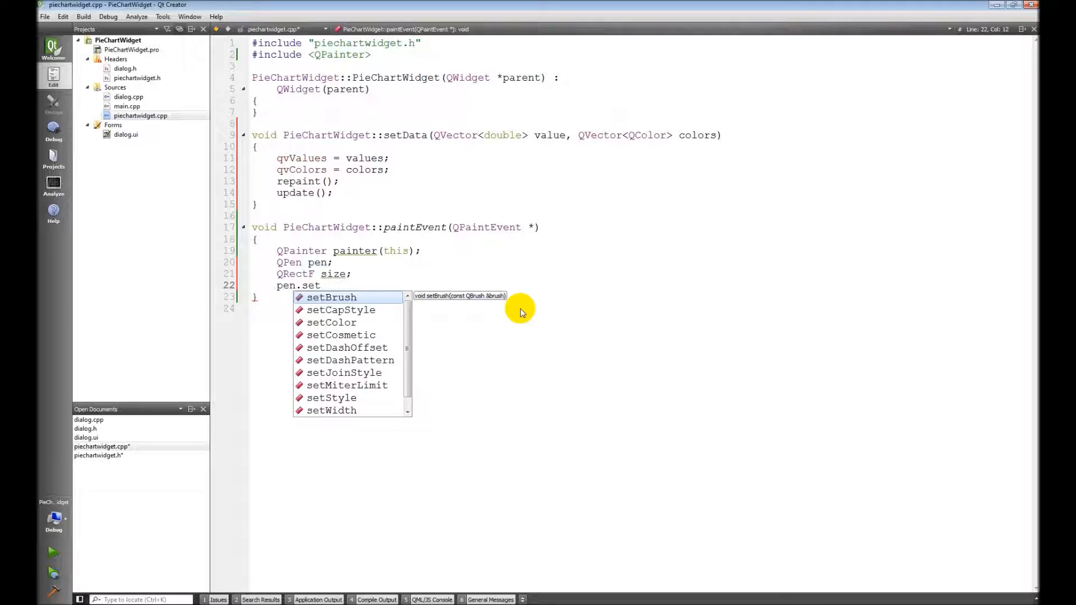
text(Color)
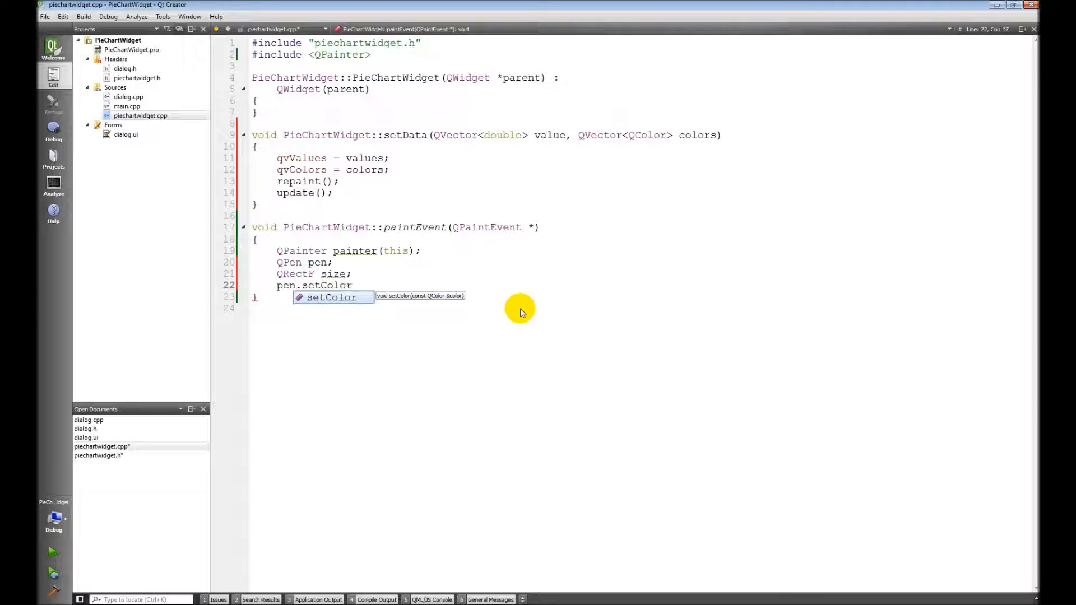
text((Qt)
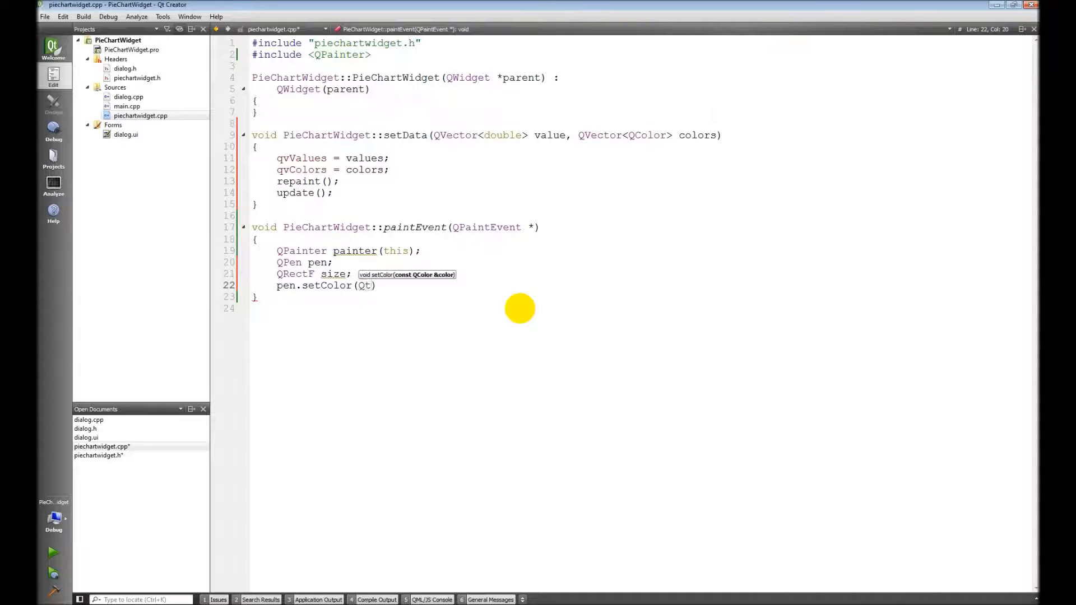
text(::black)
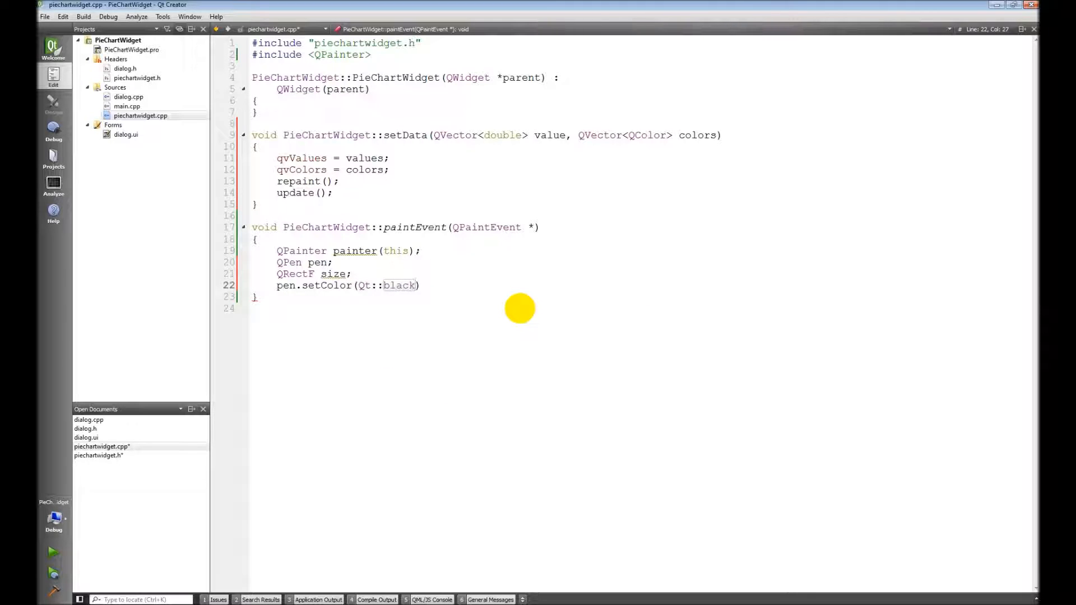
text(pen.setWidth(2);)
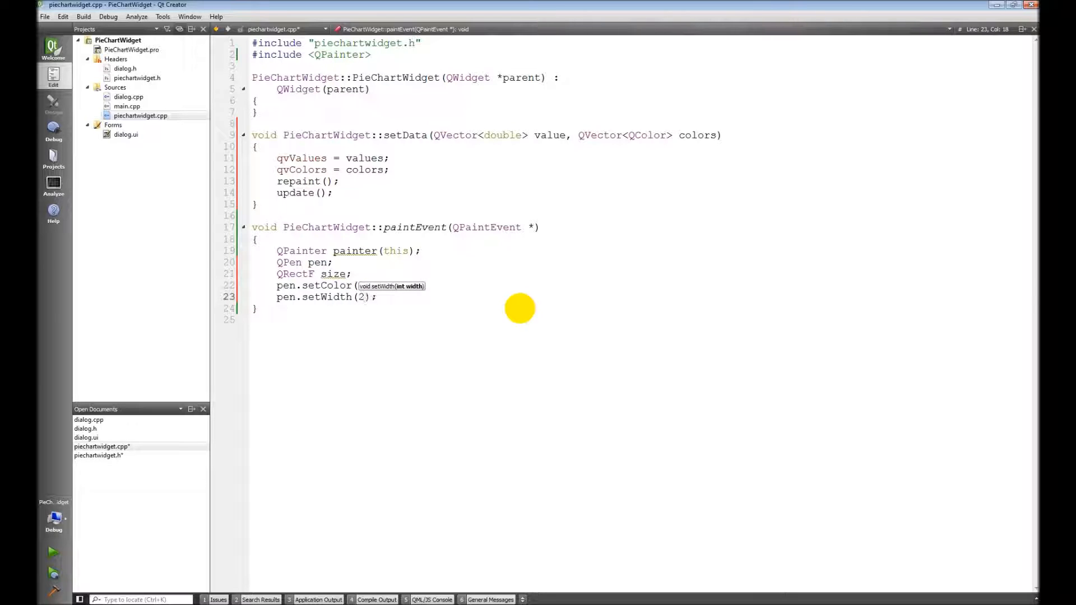
text(Qt::black);)
text(painter.setPen();)
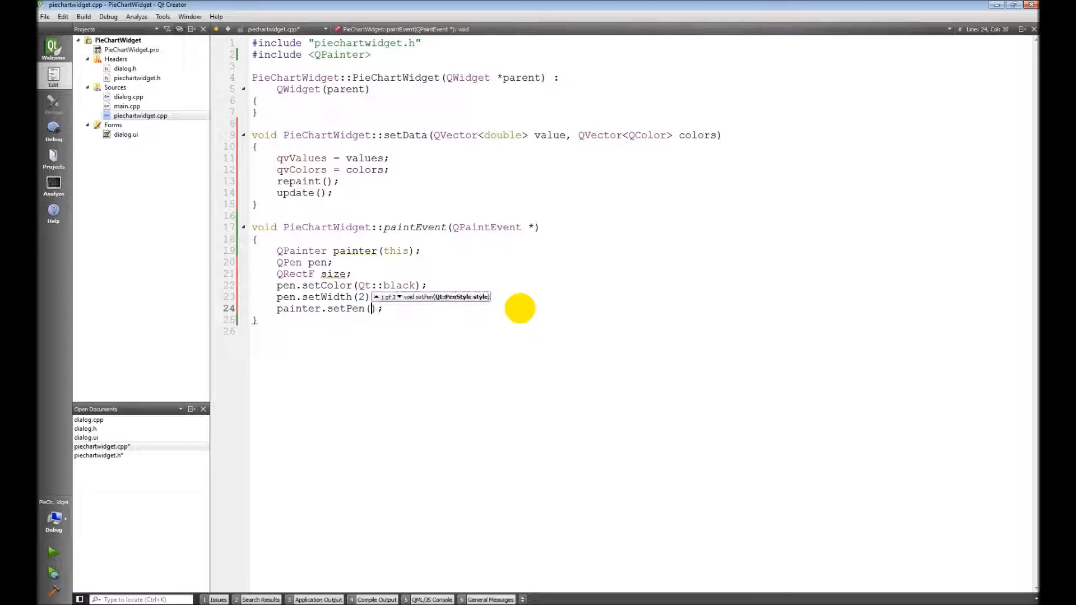
text(pen)
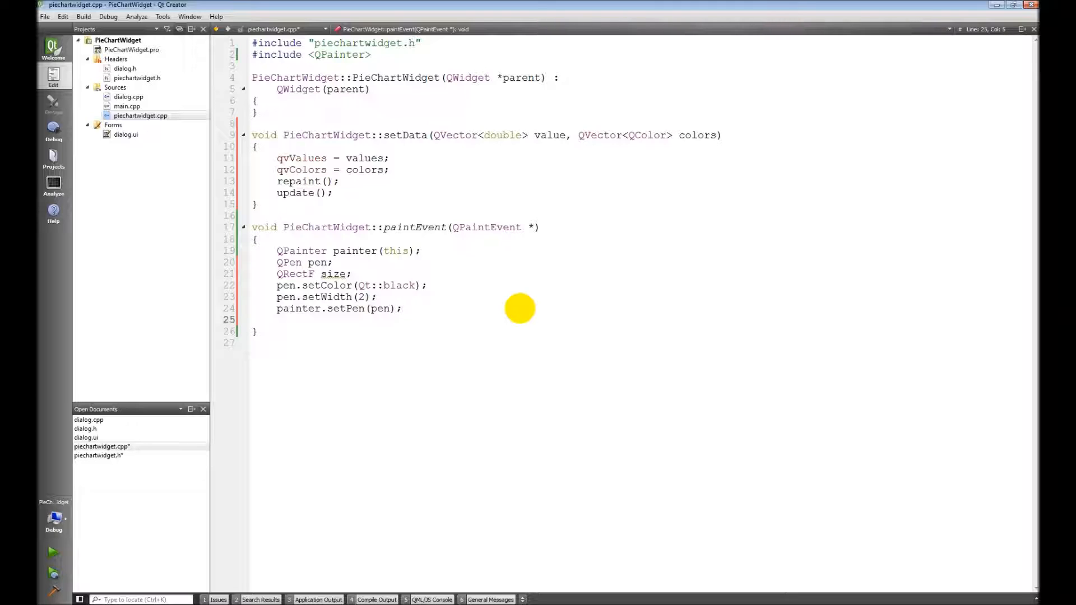
key(Return)
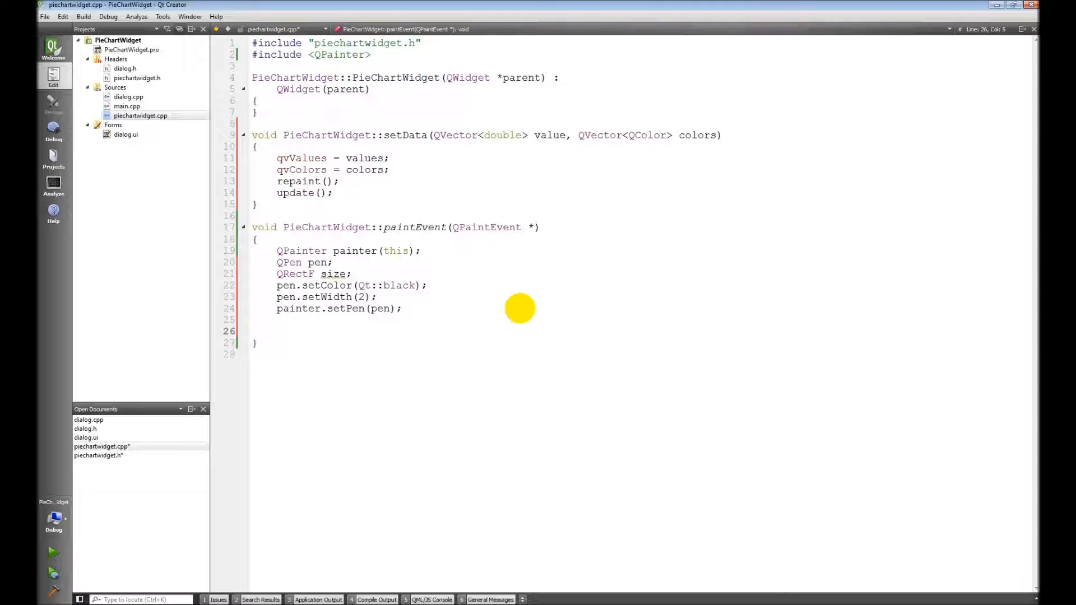
- If height exceeds width, set size to a QRectF at 5 with sides this->width()-10
text(if)
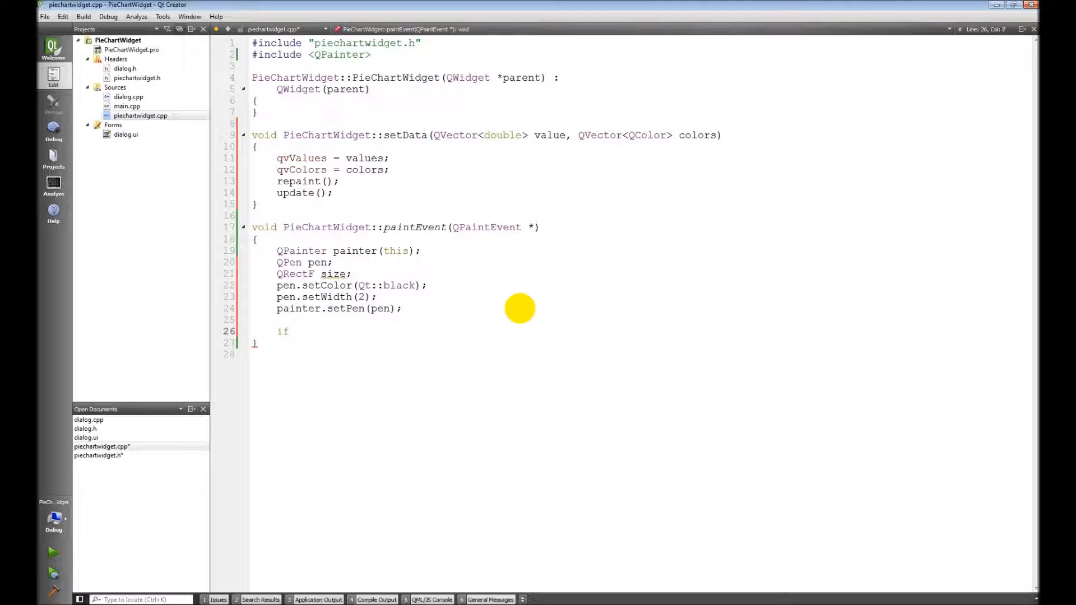
text(())
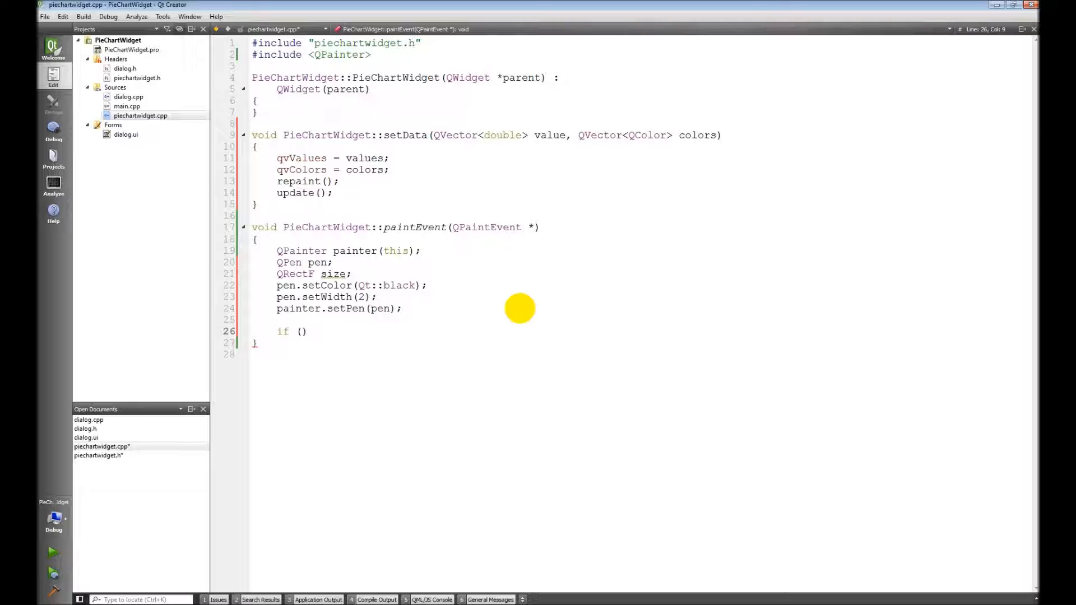
text(this->height()
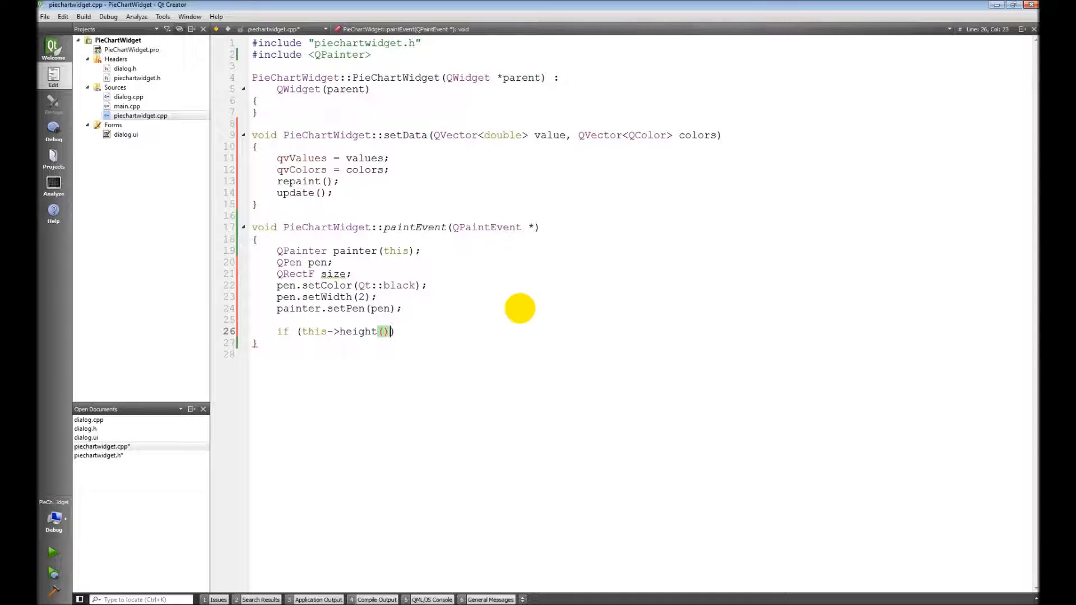
text(> this->width()
text({)
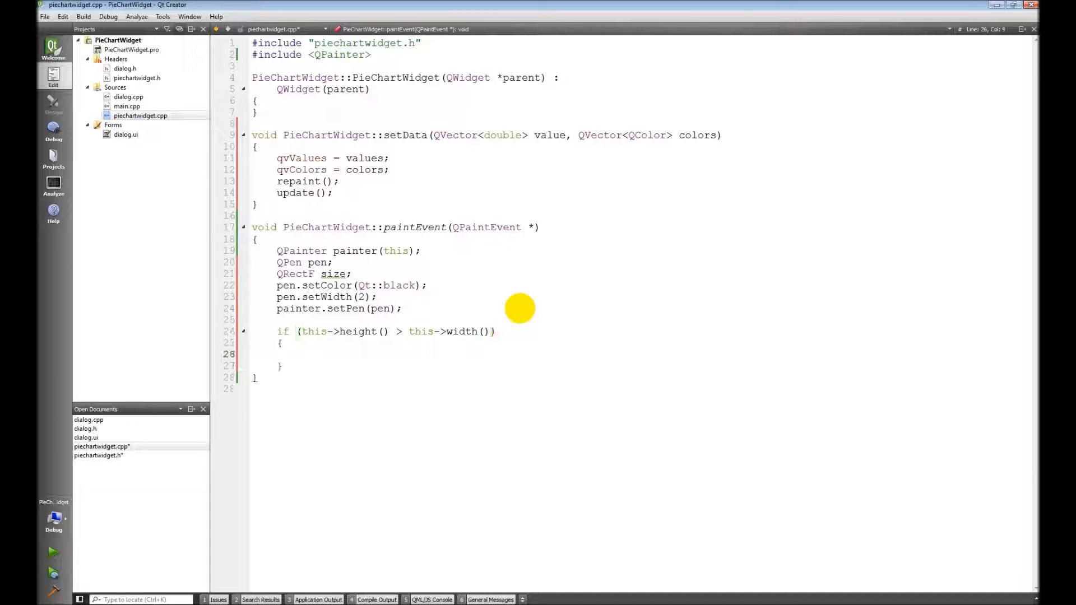
text(size =)
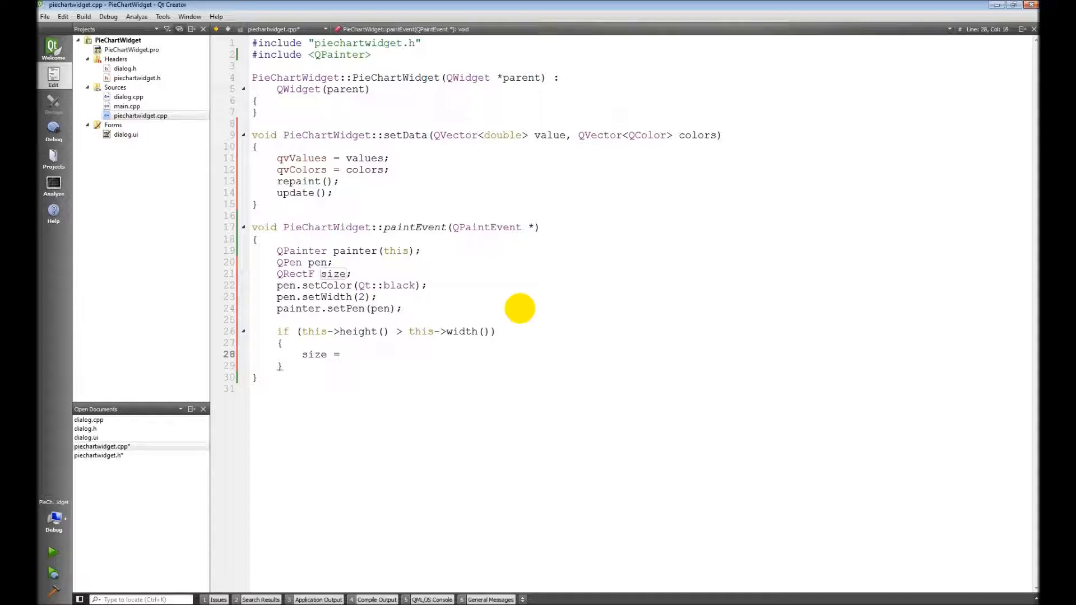
text(QRectF()
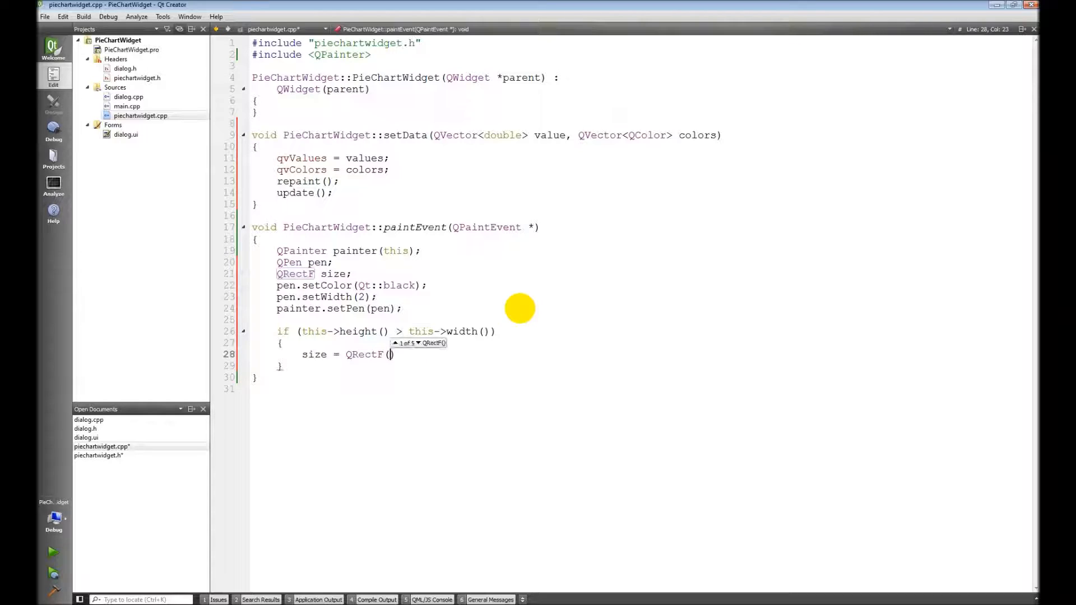
text(5, 5, this)
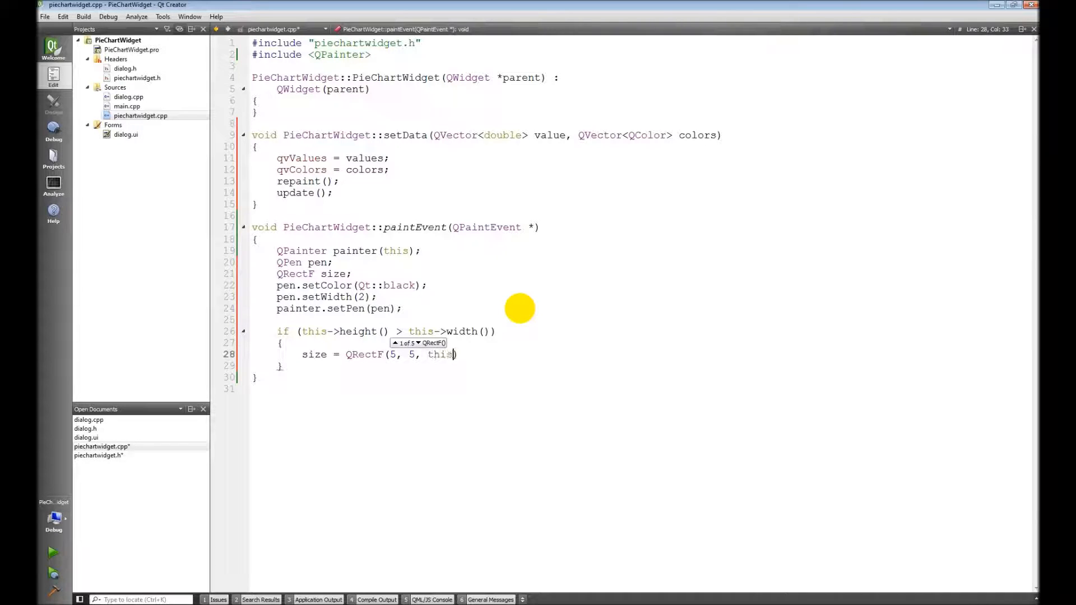
text(->width())
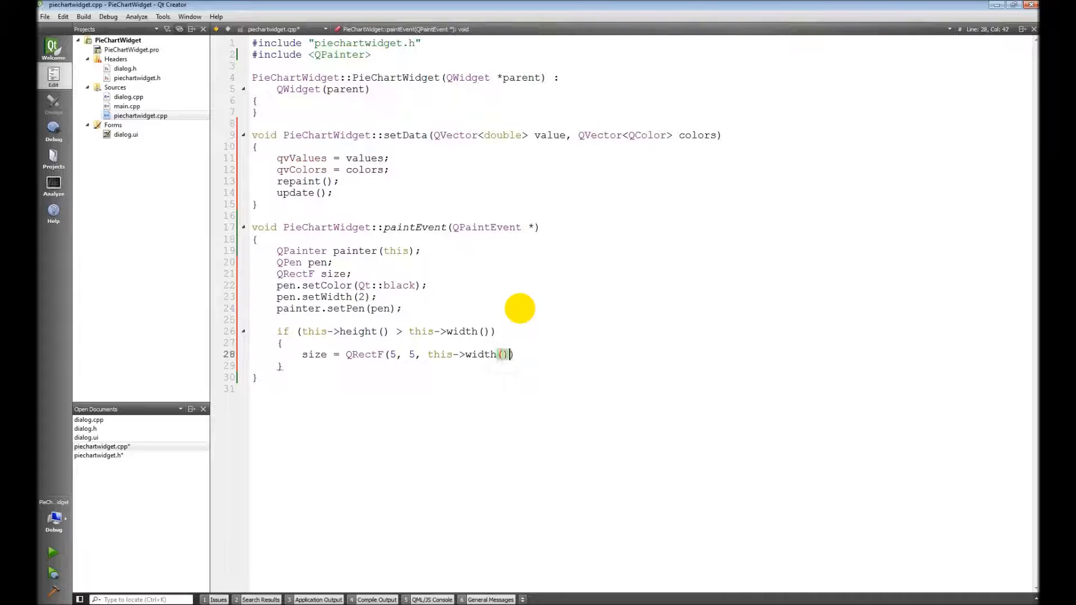
text(-10)
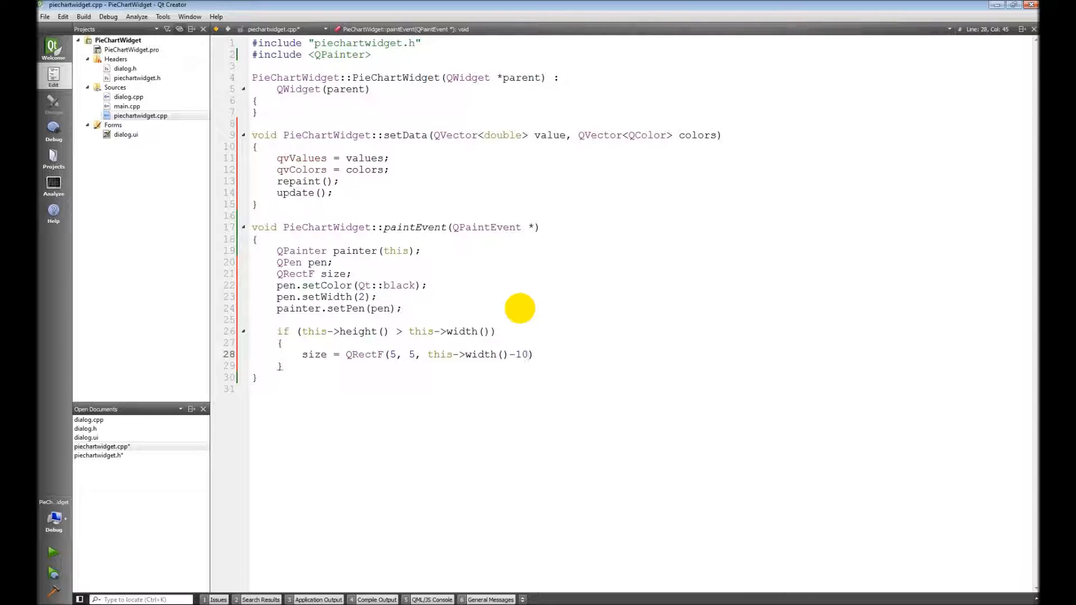
text(, this->width()
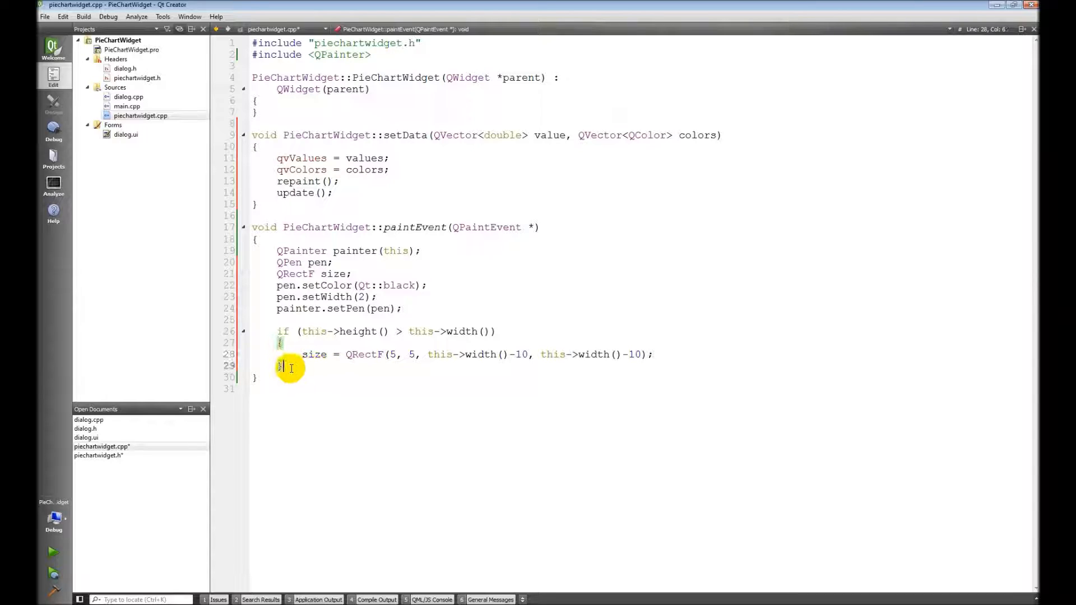
- Add the else branch using this->height()-10 for both sides of size
text(else)
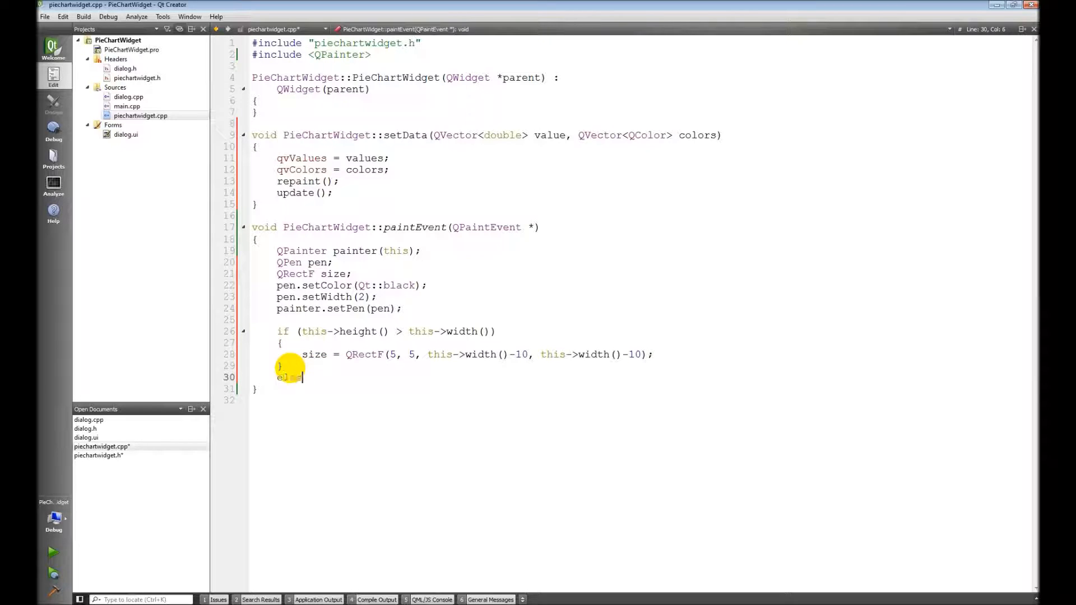
text(if ())
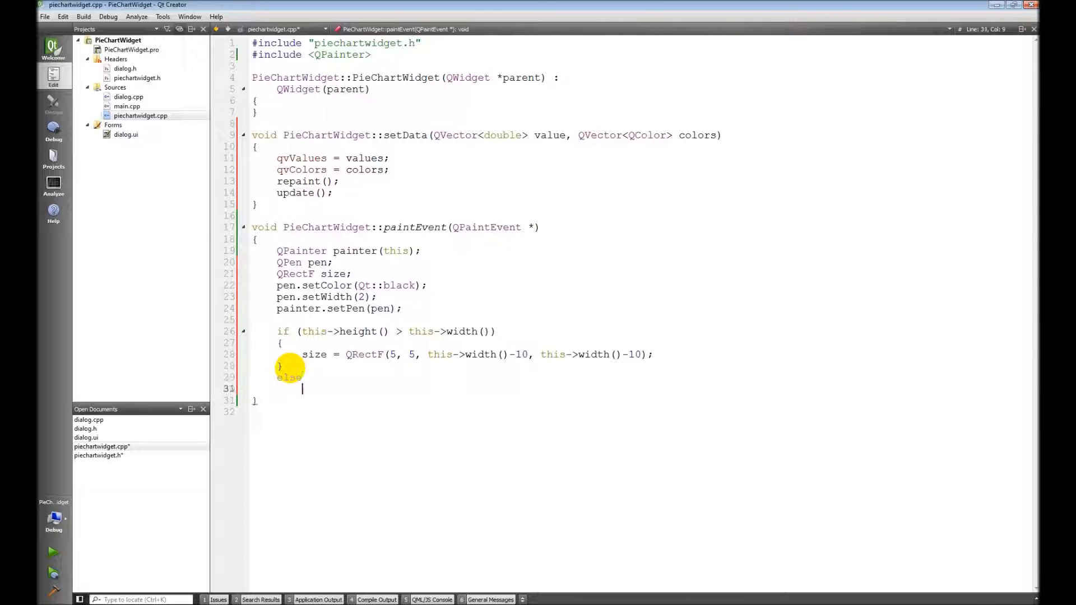
text({)
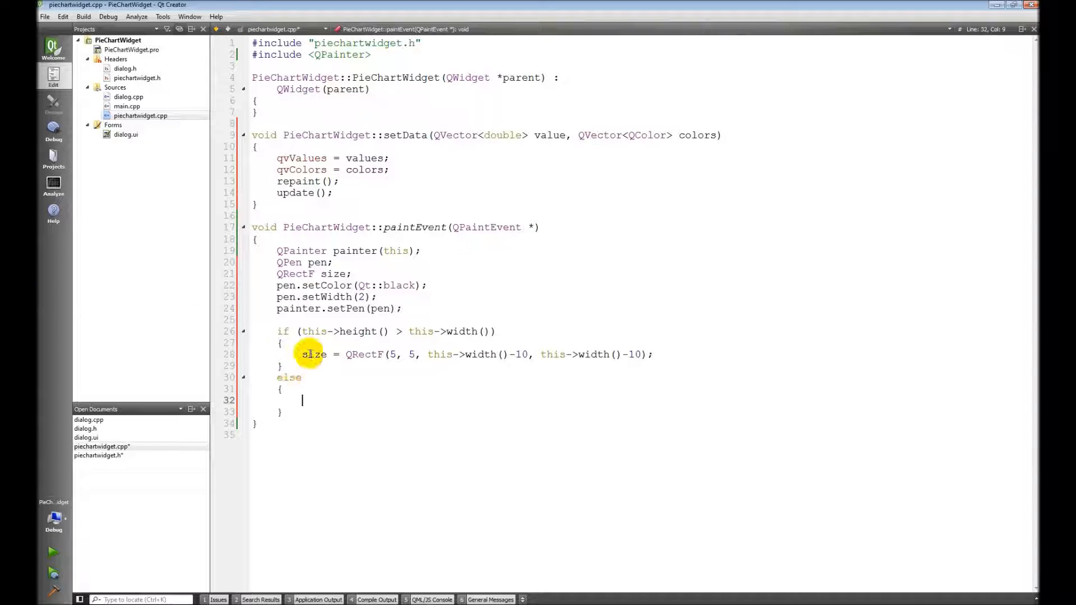
drag(303, 354, 649, 354)
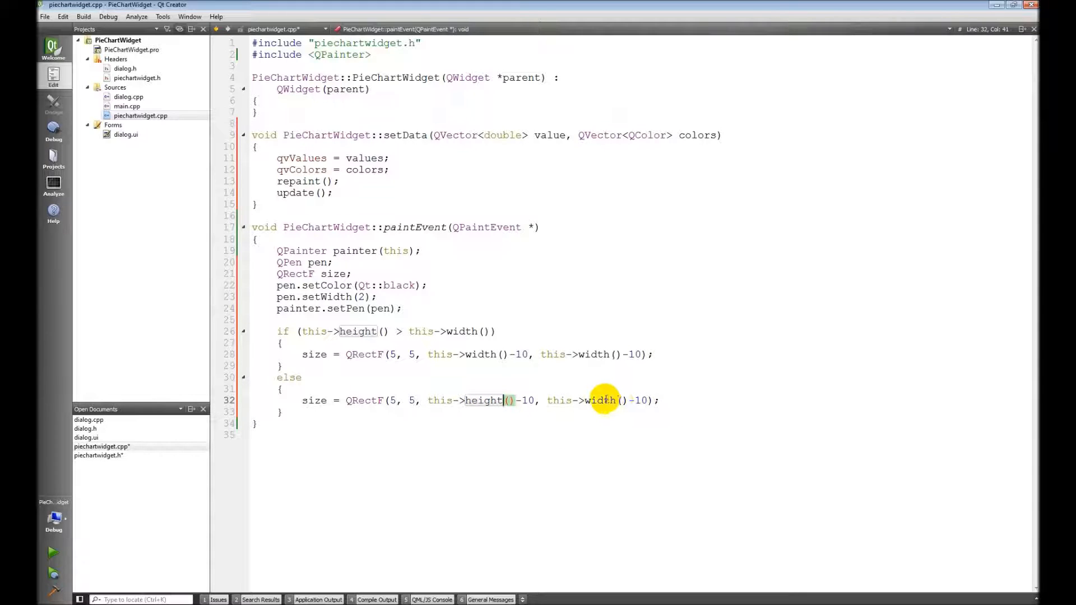
text(height)
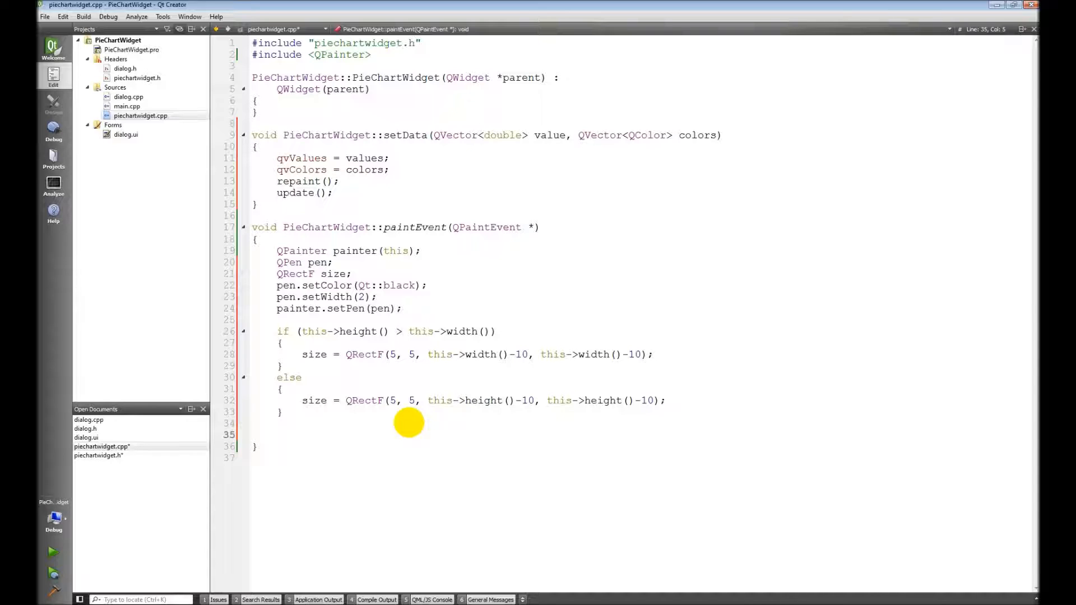
- Type 'double sum = 0.0, startAng = 0.0;' and 'double angle, endAng, percent;'
text(double sum)
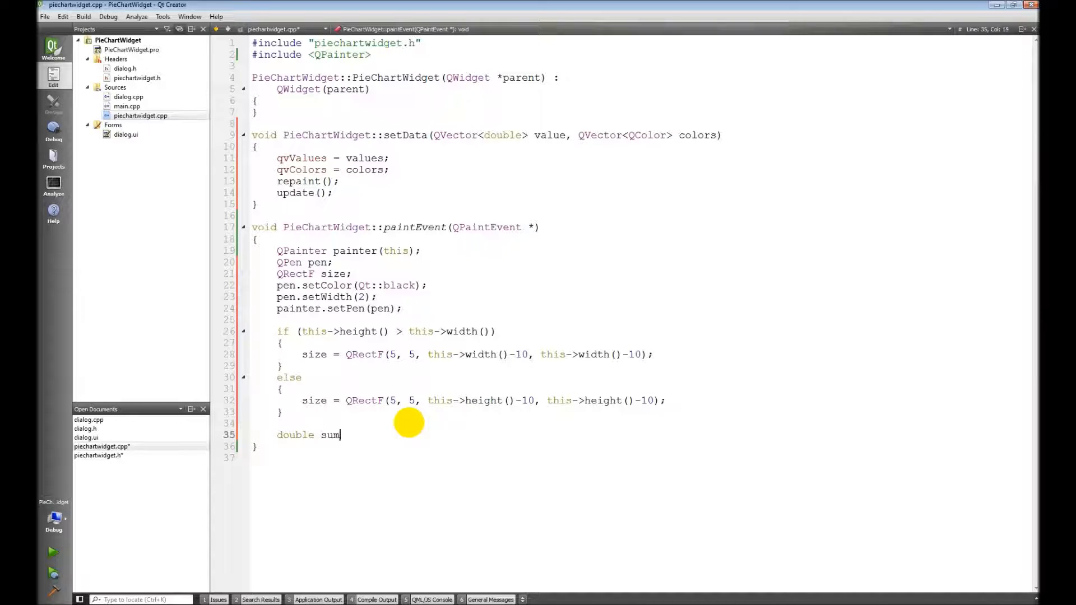
text(= 0)
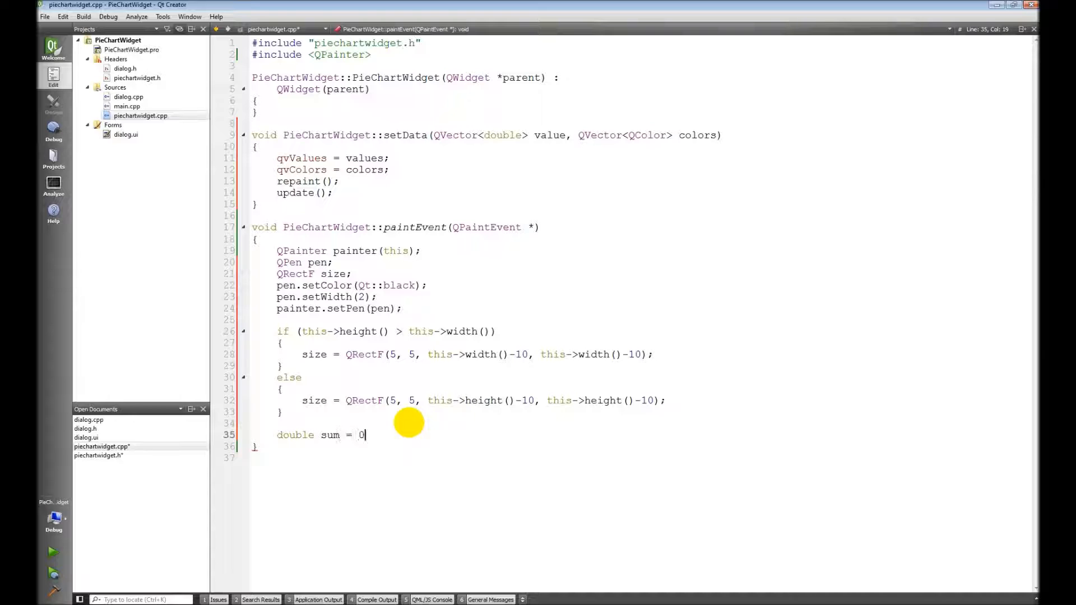
text(.0)
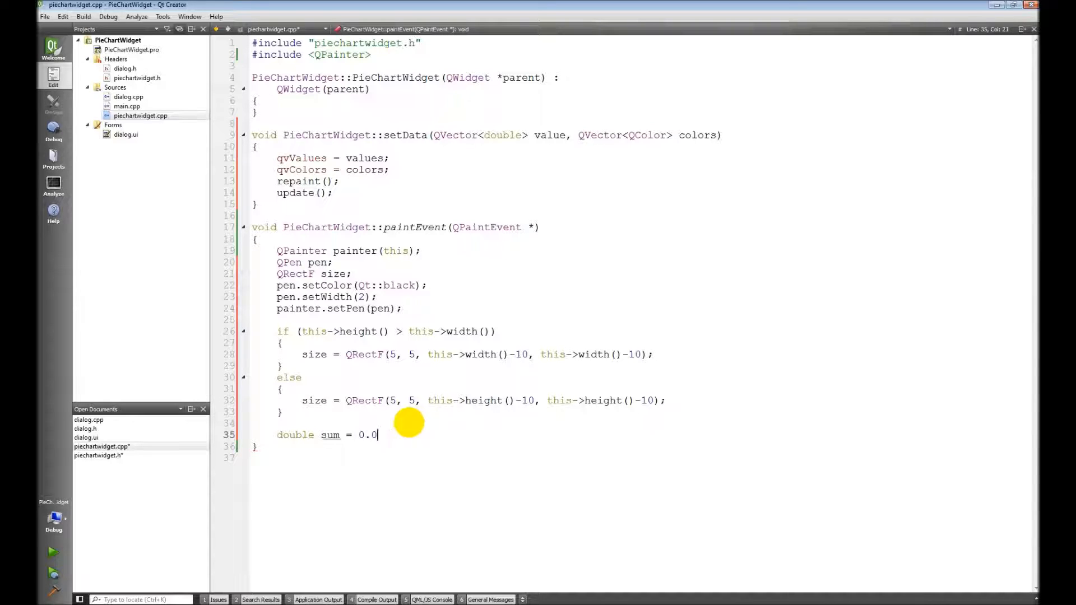
text(, startA)
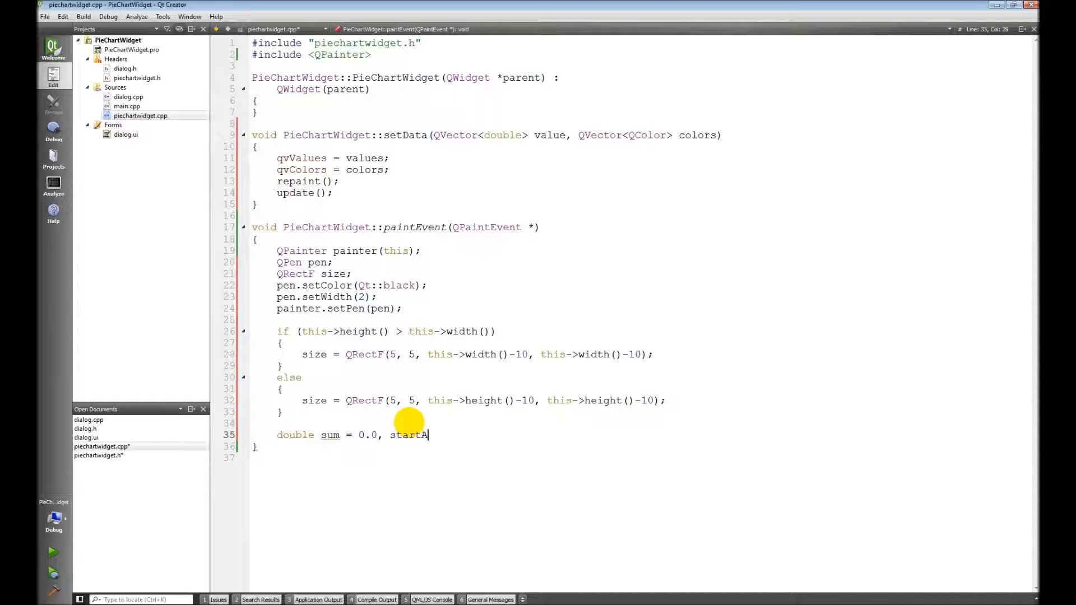
text(ng)
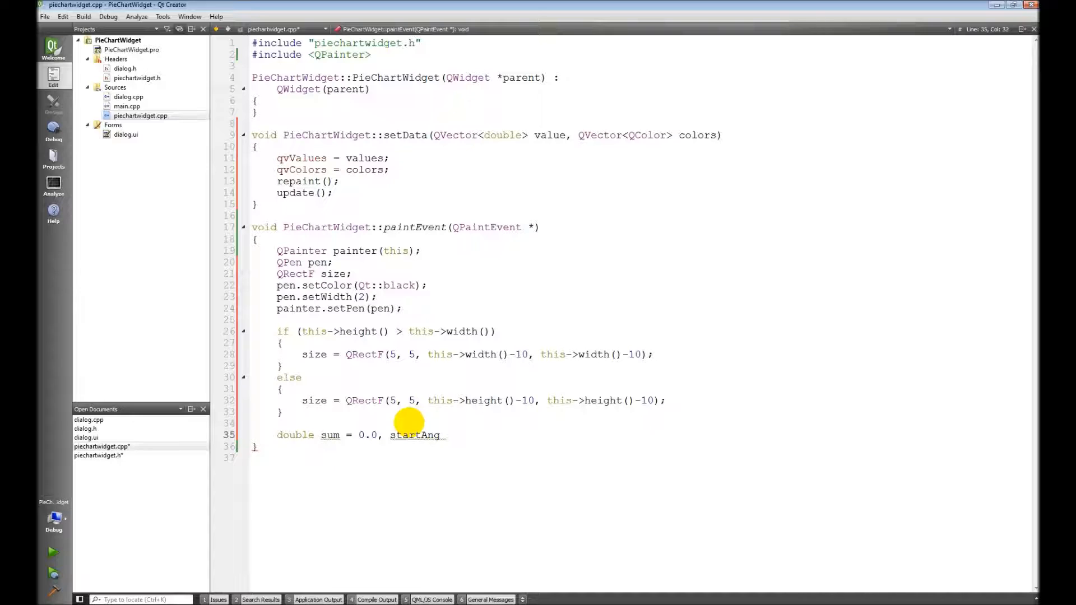
text(= 0)
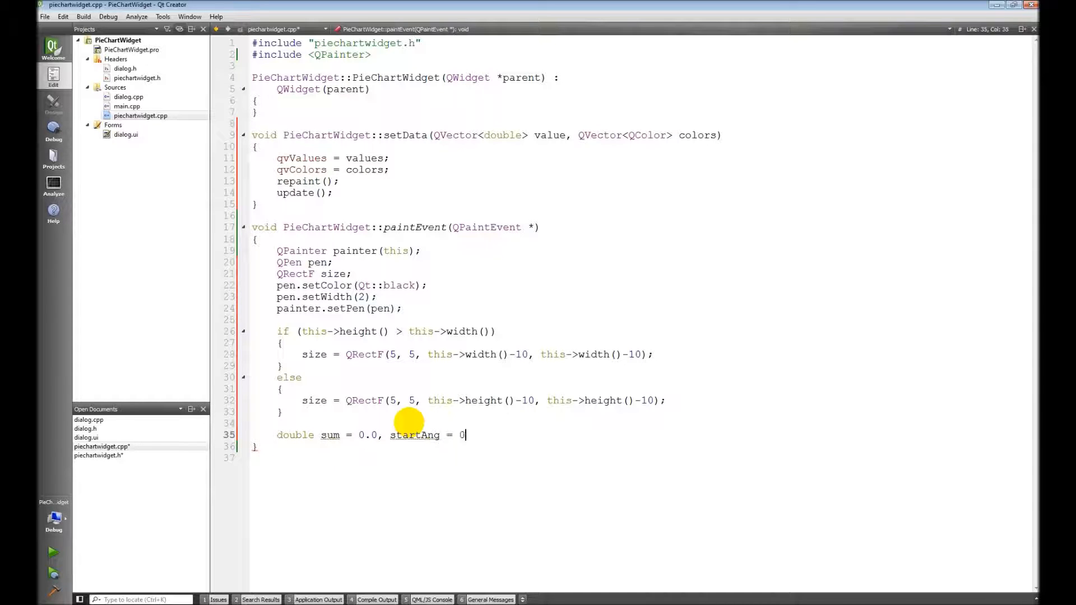
text(.0)
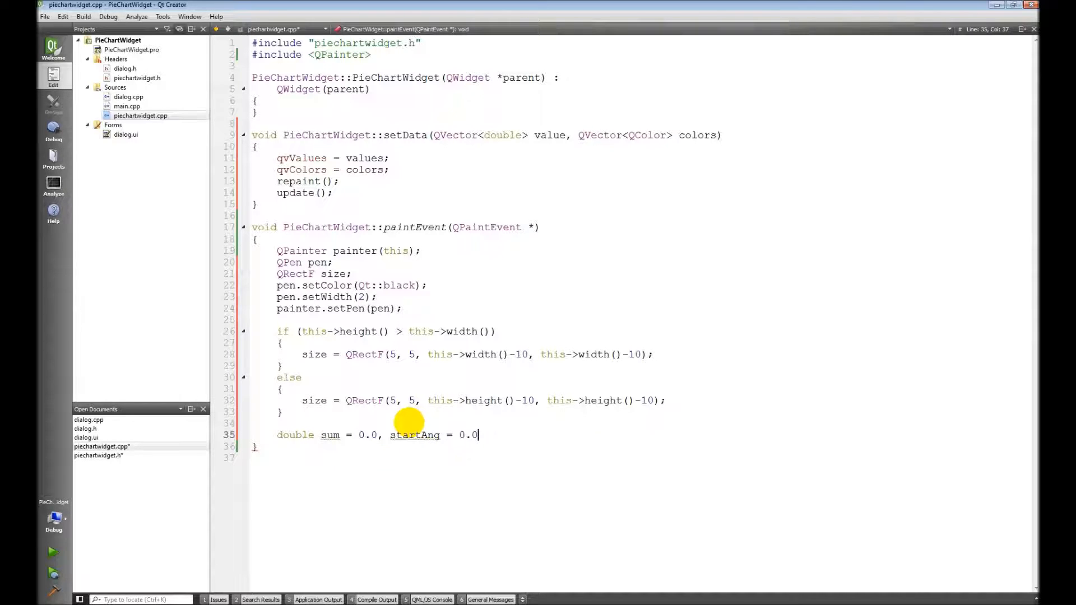
text(double angle)
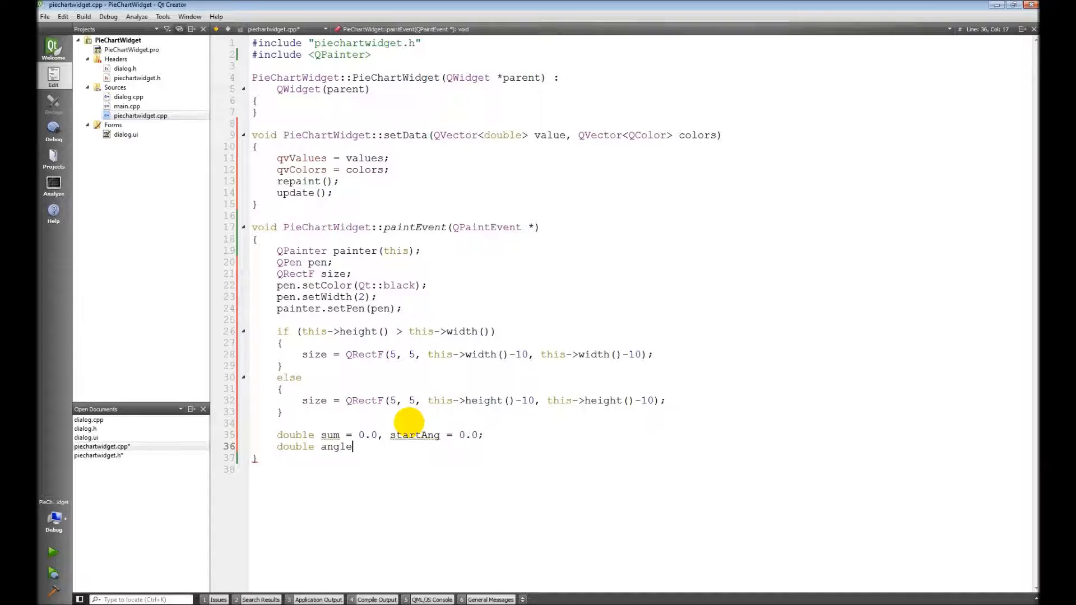
text(, endAngle)
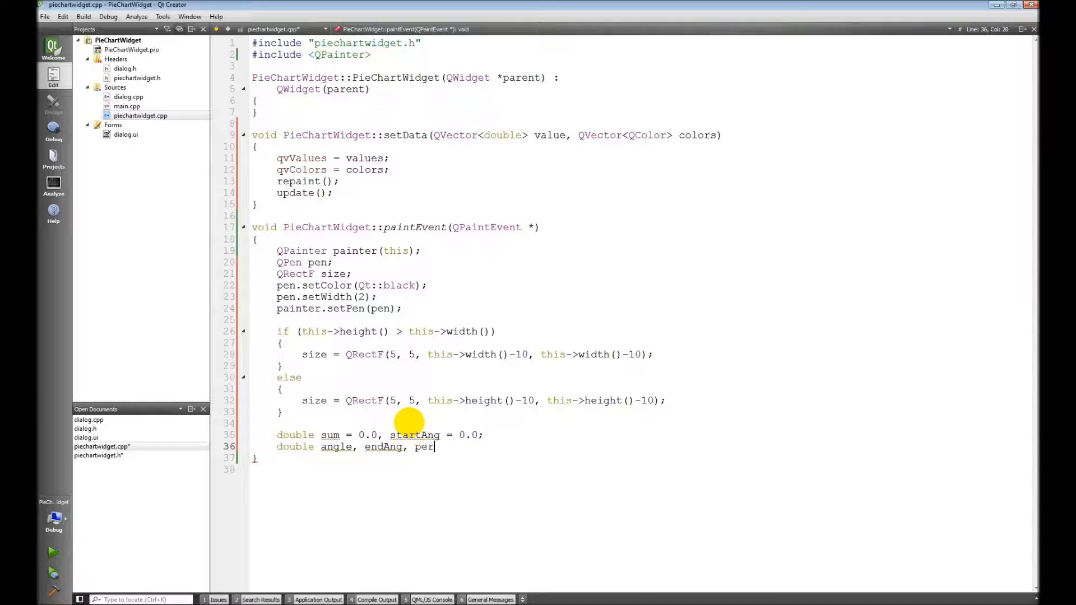
text(cent;)
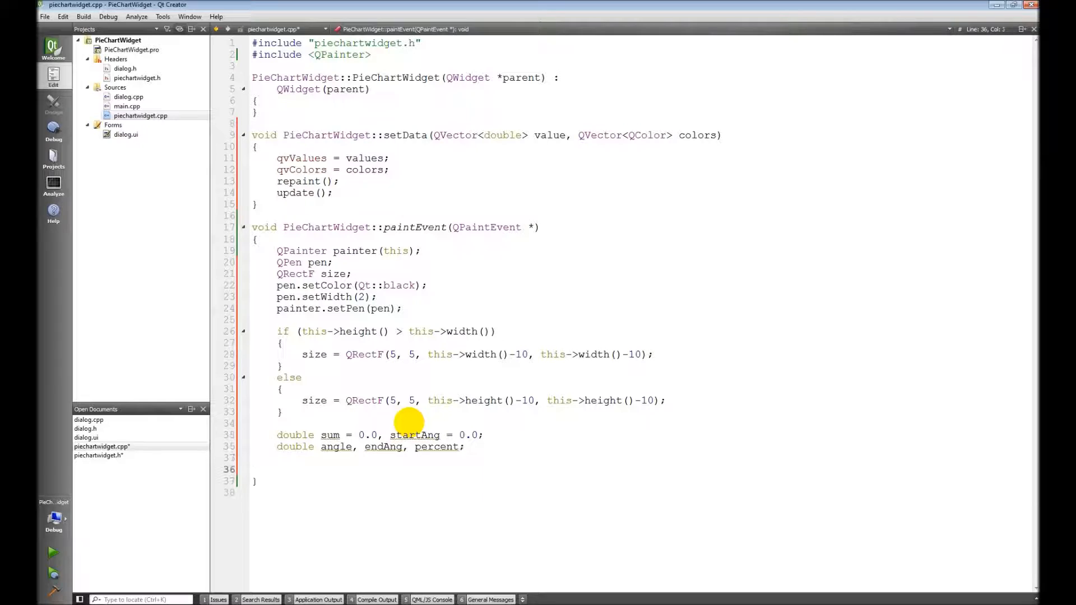
- Write a for loop header with int i from 0 while i < qvValues.size()
text(for)
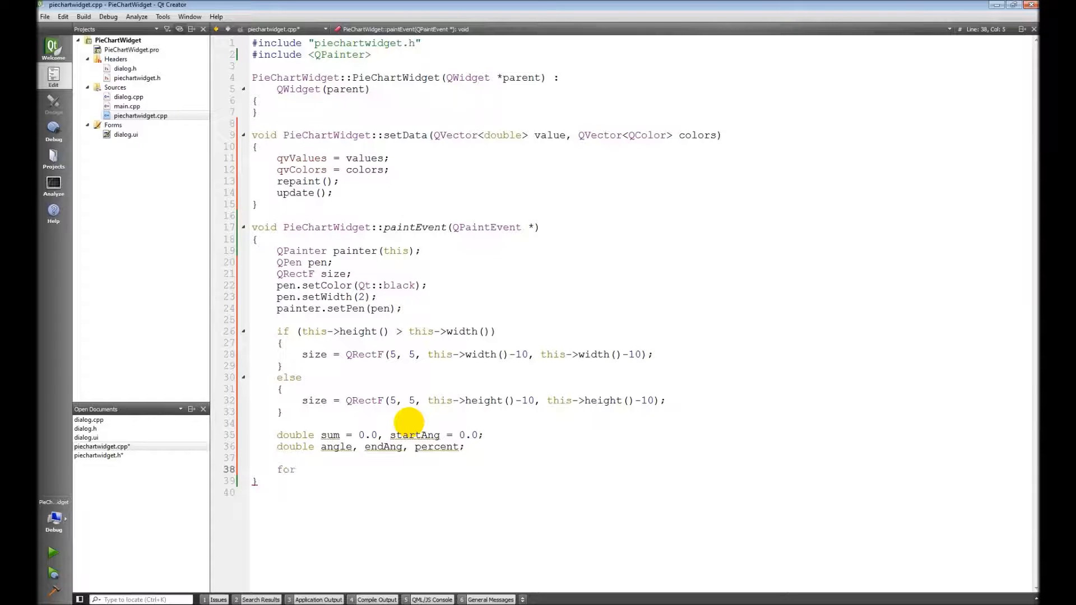
text((int i)
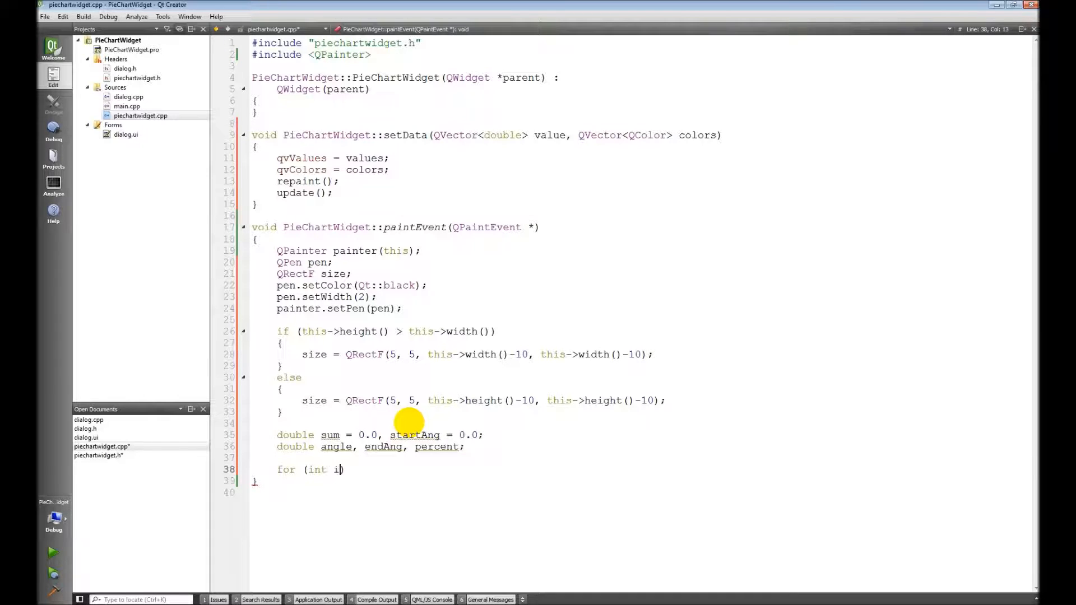
text(=0))
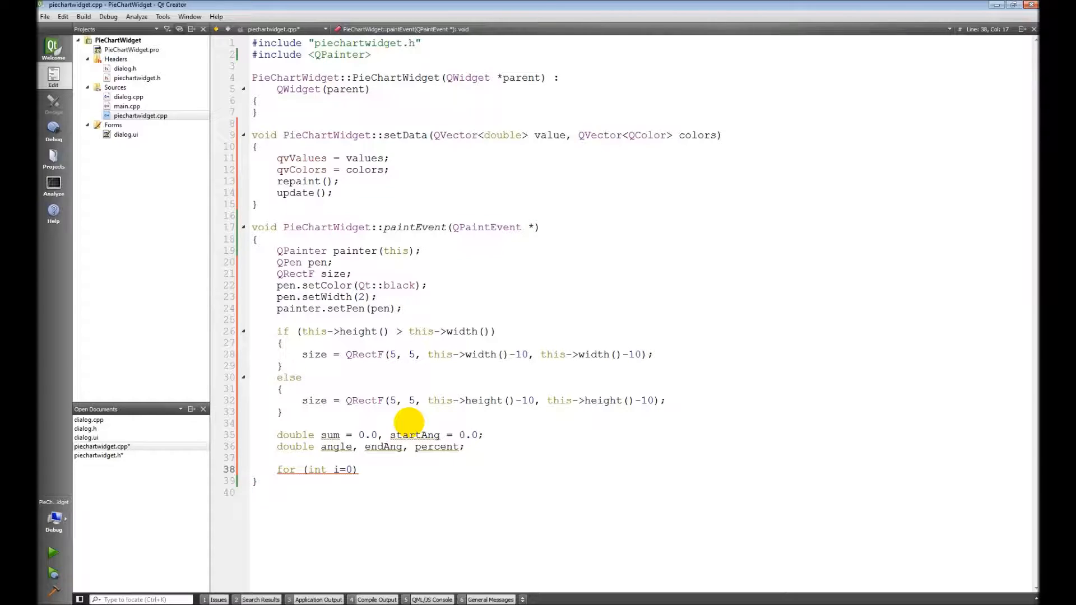
text(; i<)
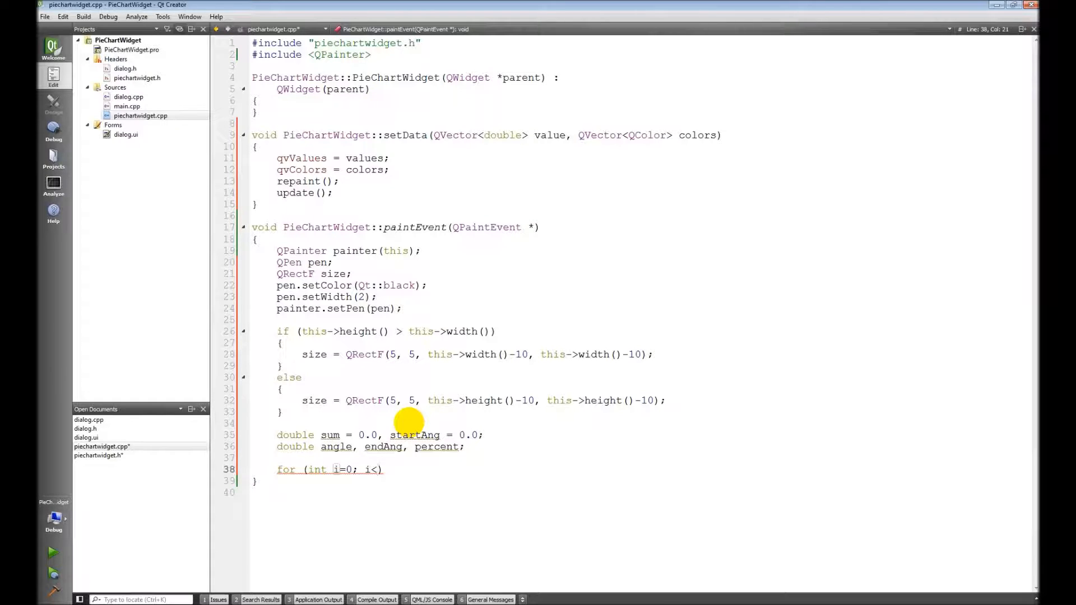
text(qvValu)
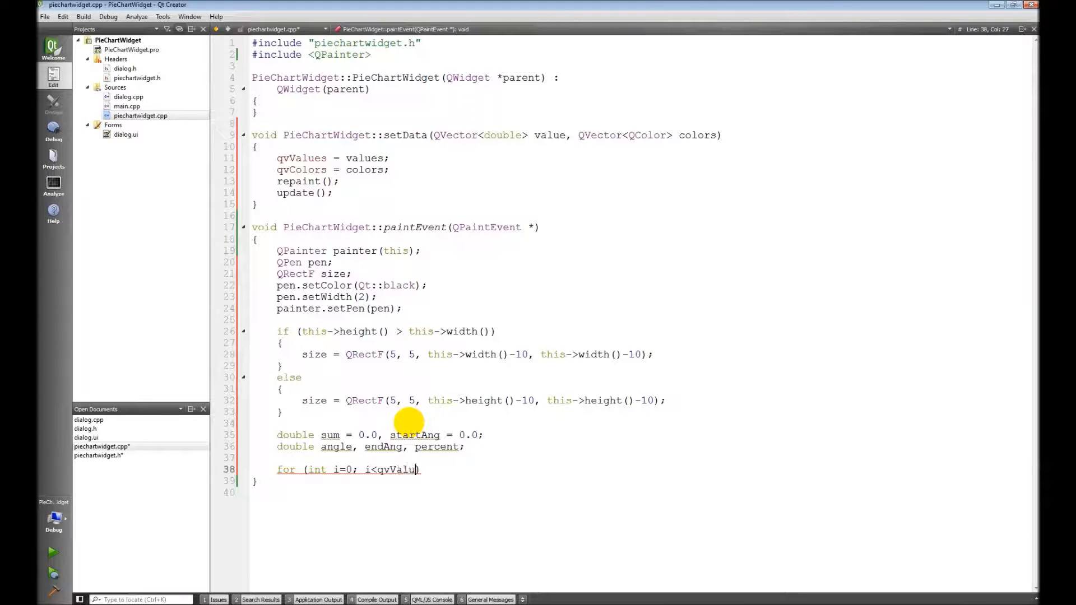
text(es)
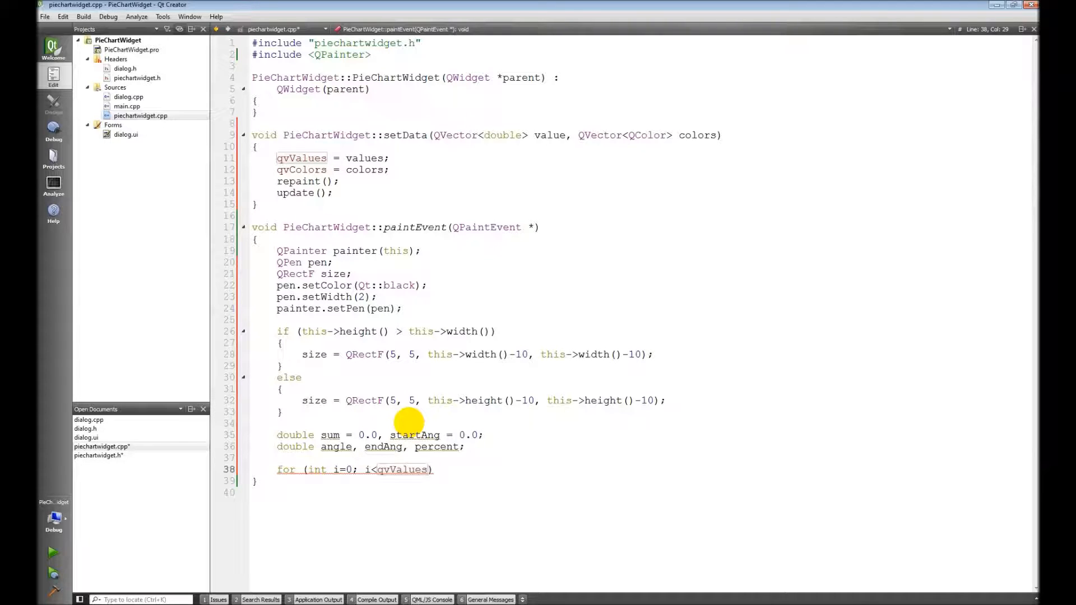
text(size()
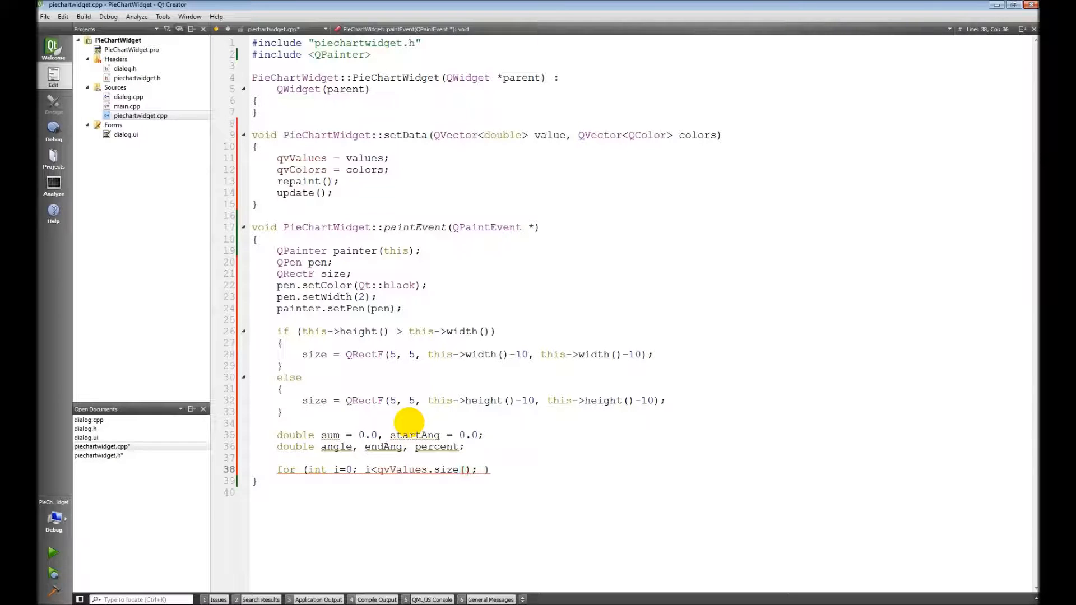
text(i++)
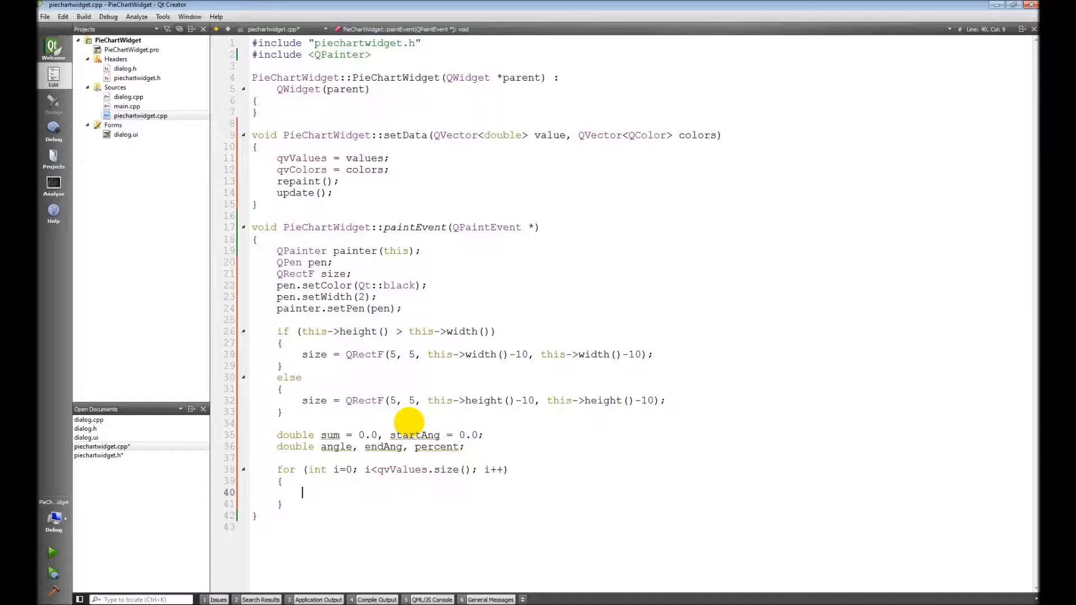
- Give the loop the body sum += qvValues[i]; and begin a second for loop
text(sum)
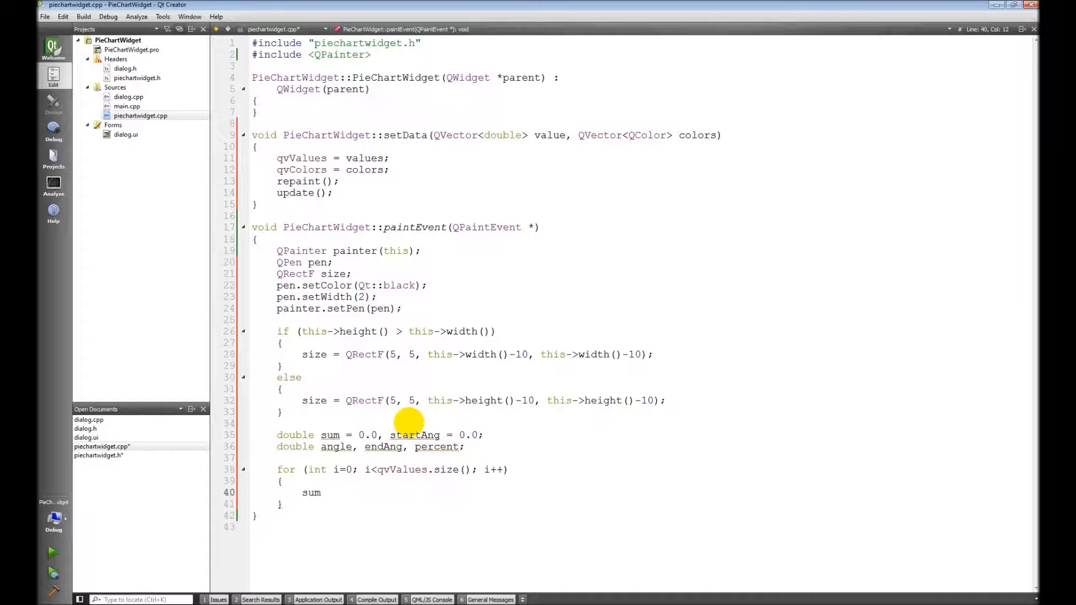
text(+)
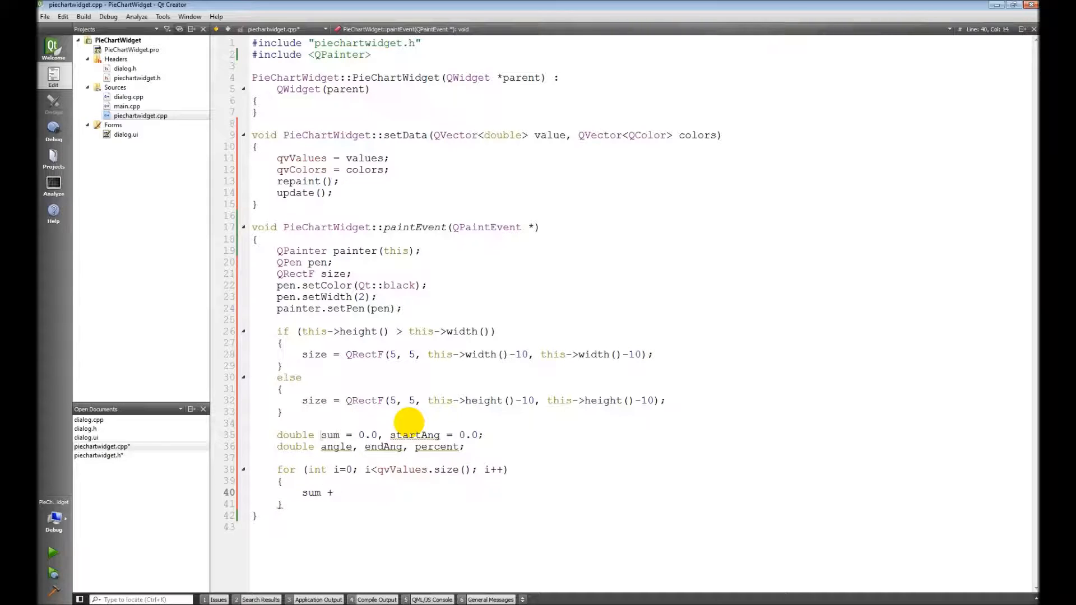
text(=)
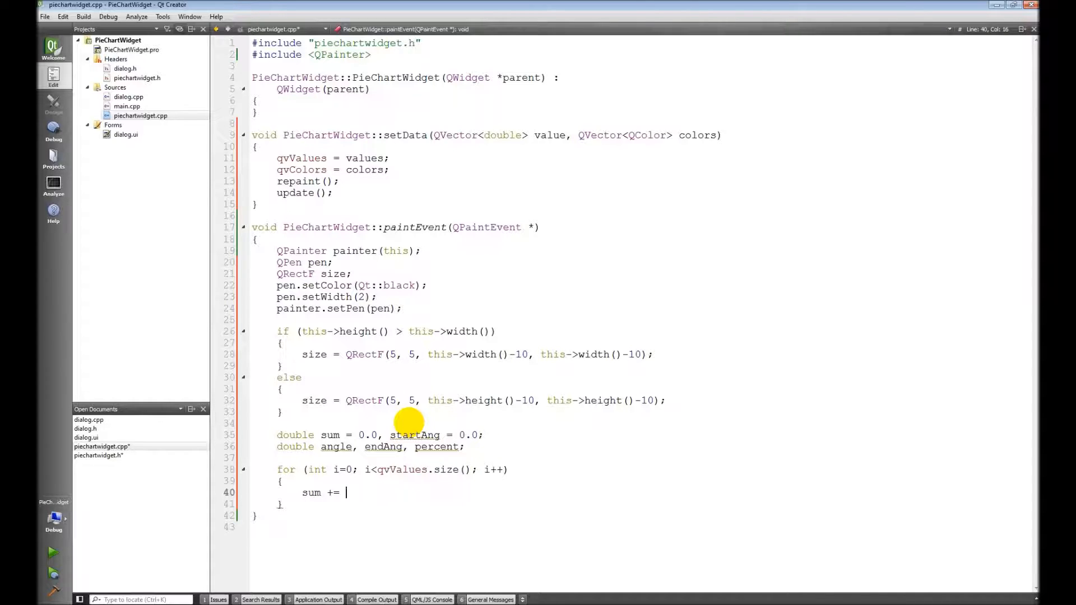
text(qv)
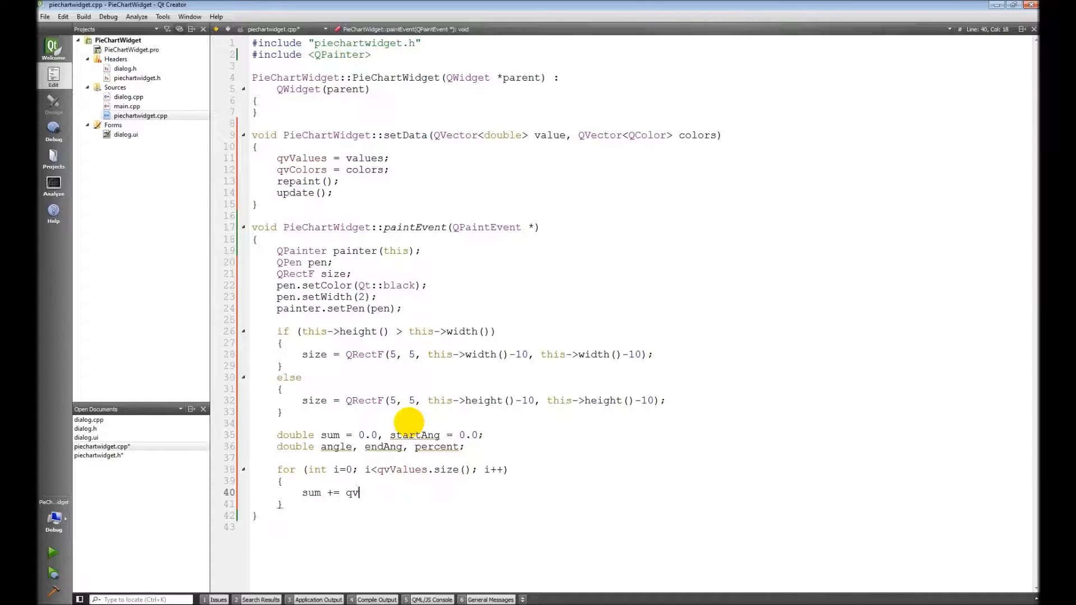
text(Values)
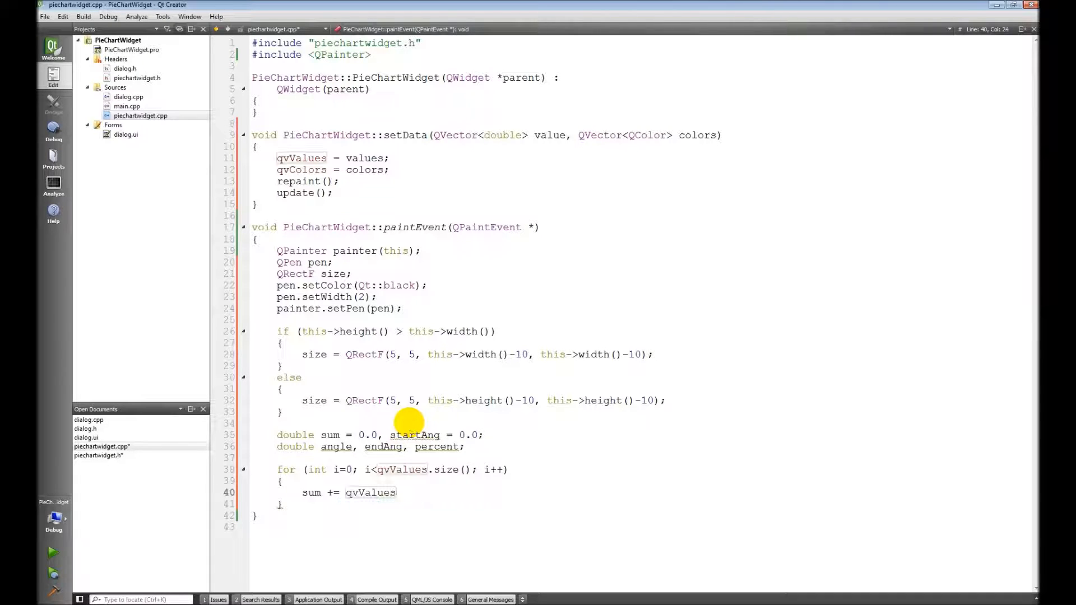
text([i];)
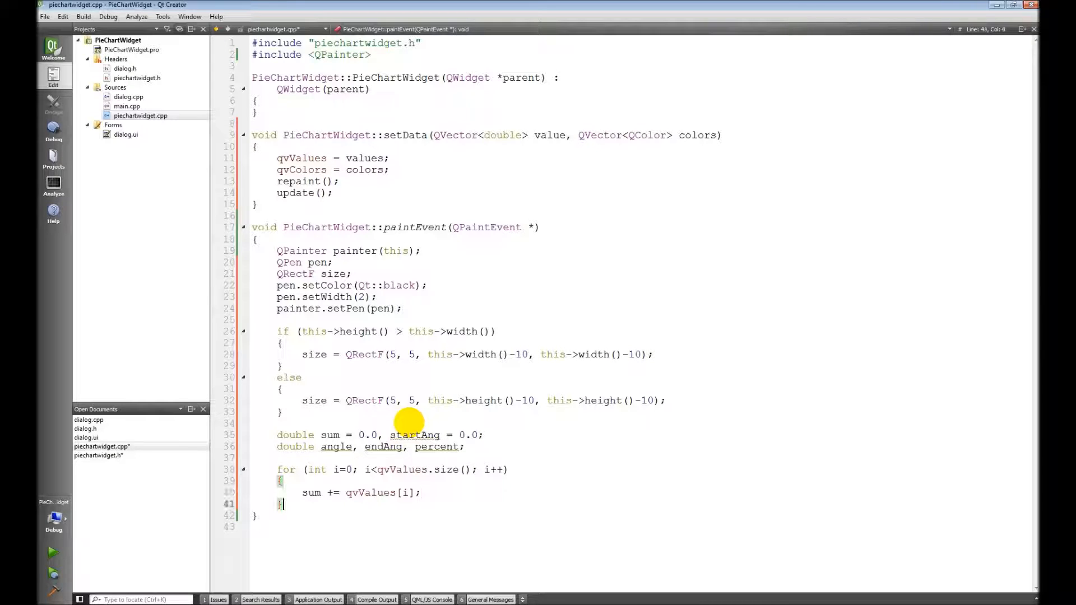
text(for (int i=0; i<qvValues.size()
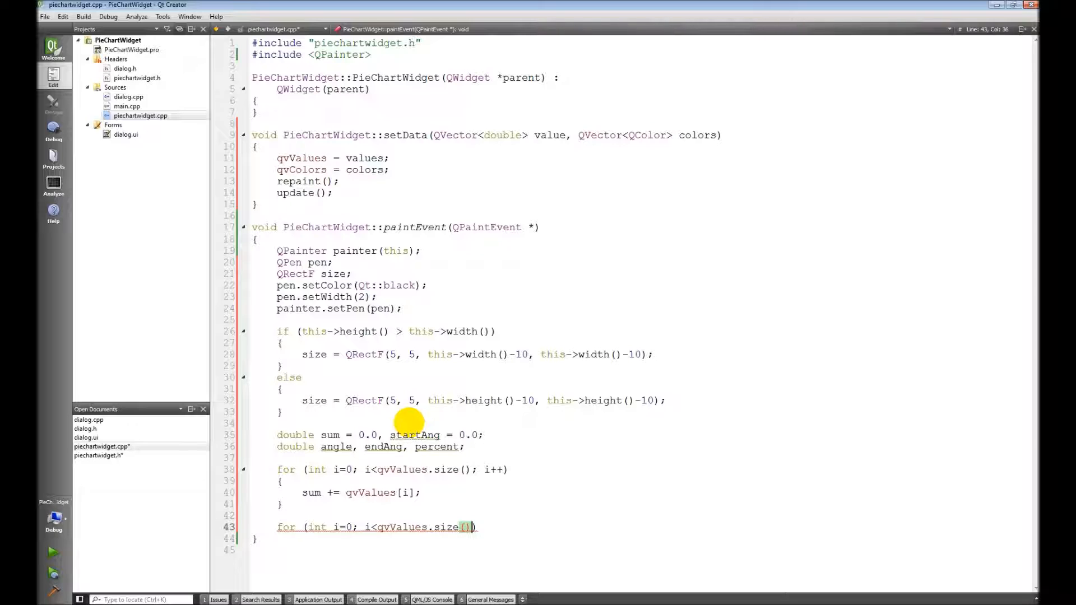
- Finish the second loop's header and compute percent = qvValues[i] / sum
text(; i++))
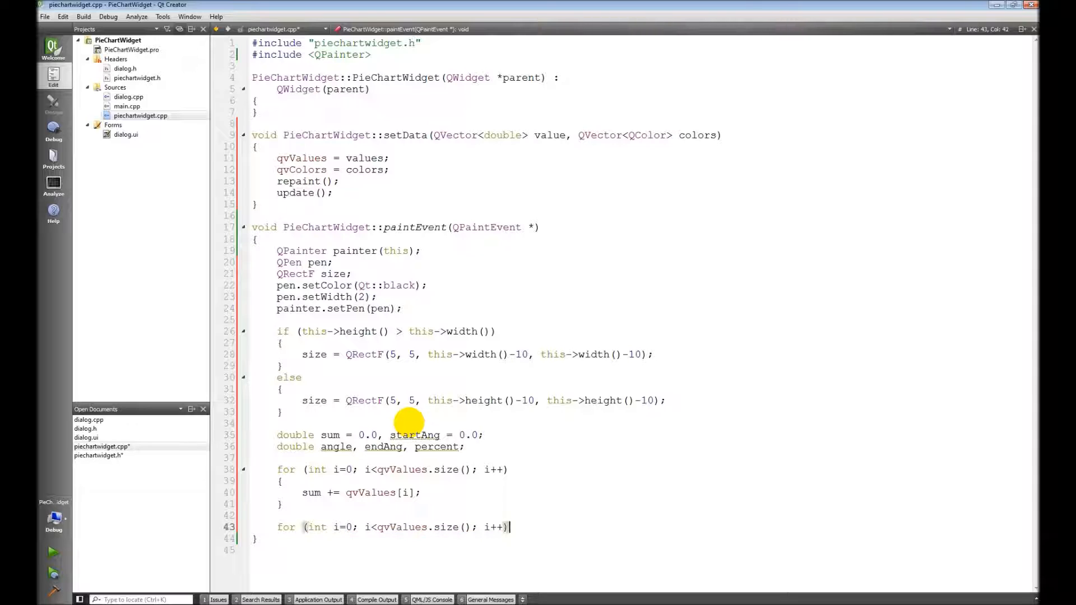
text({)
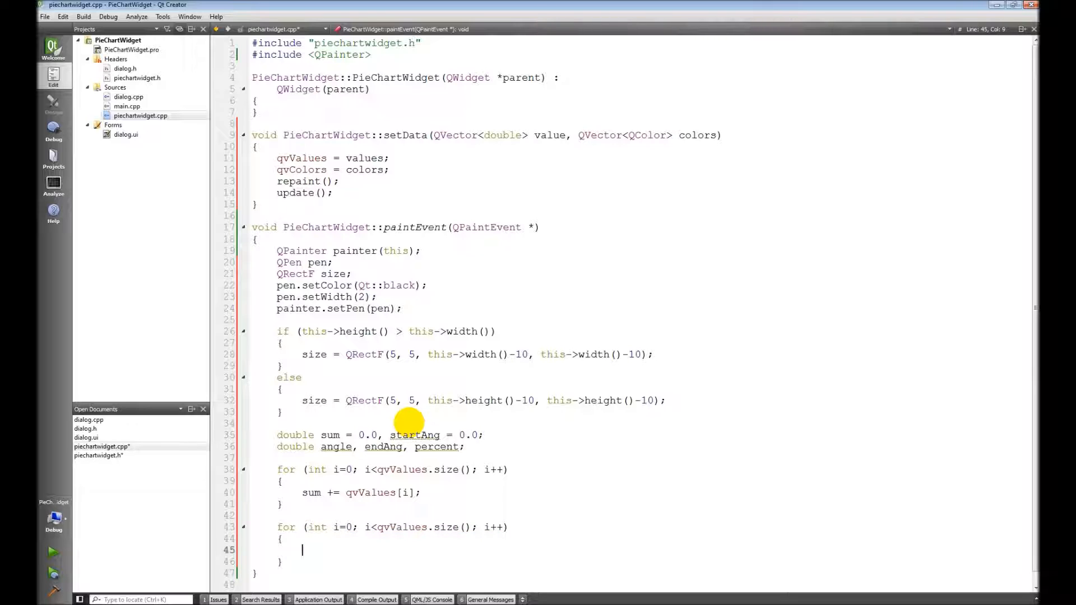
text(percent)
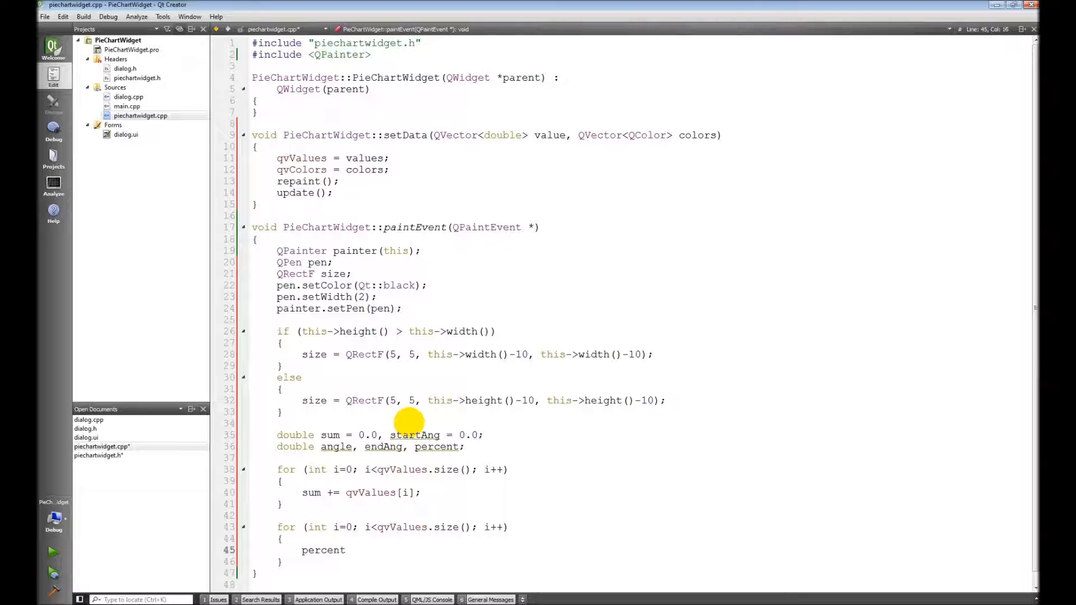
text(=)
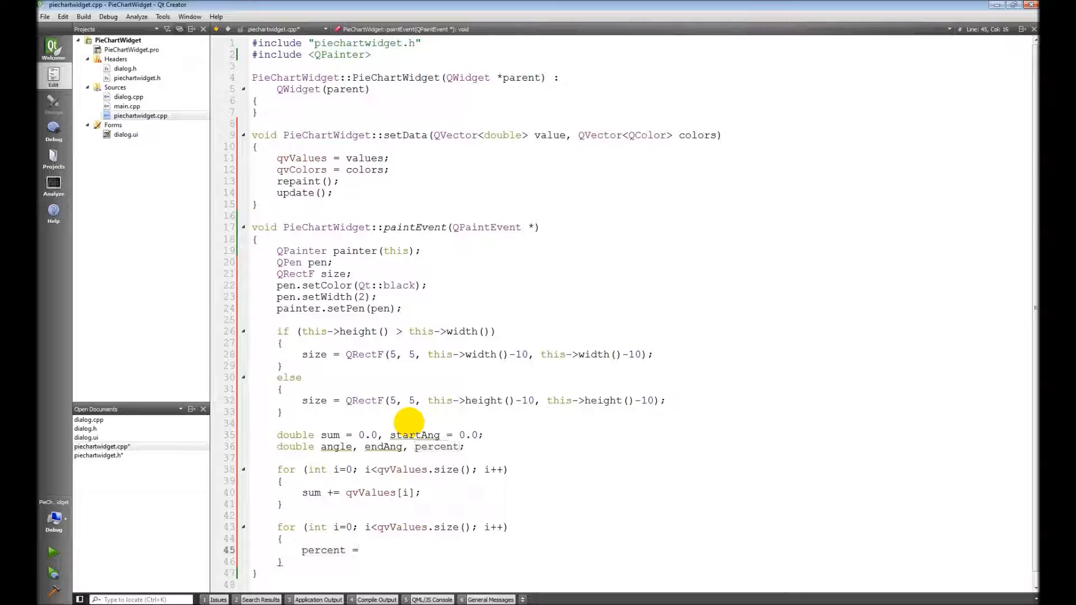
text(qvValues)
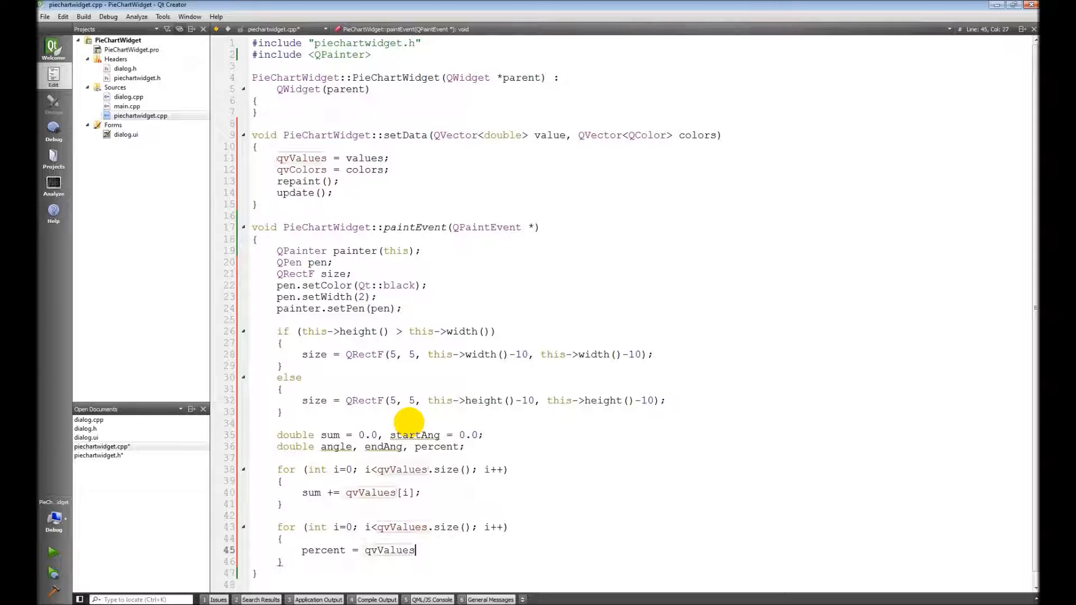
text([i])
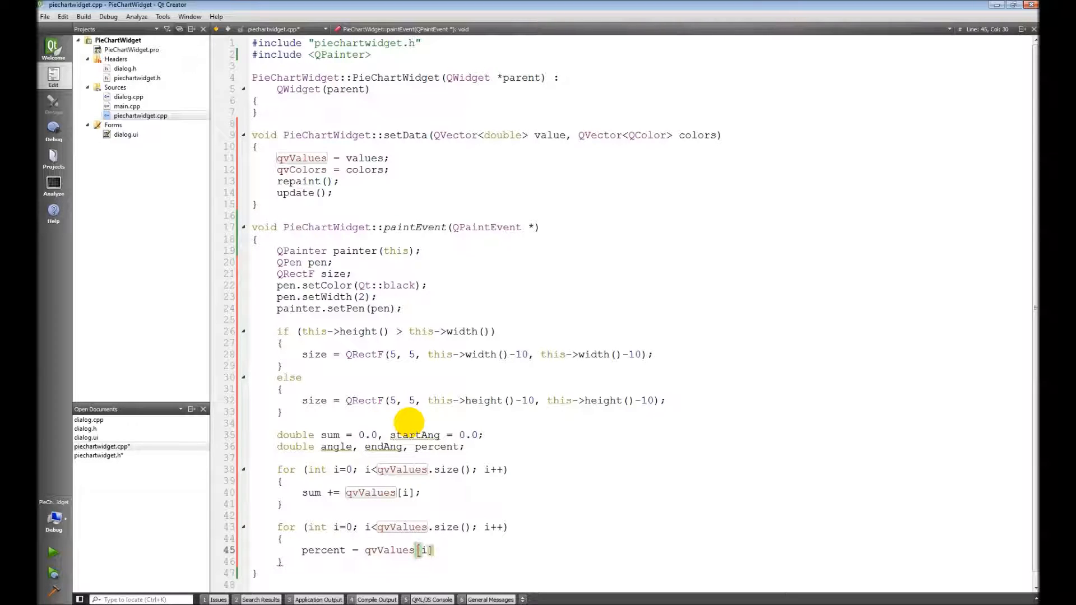
text(/ s)
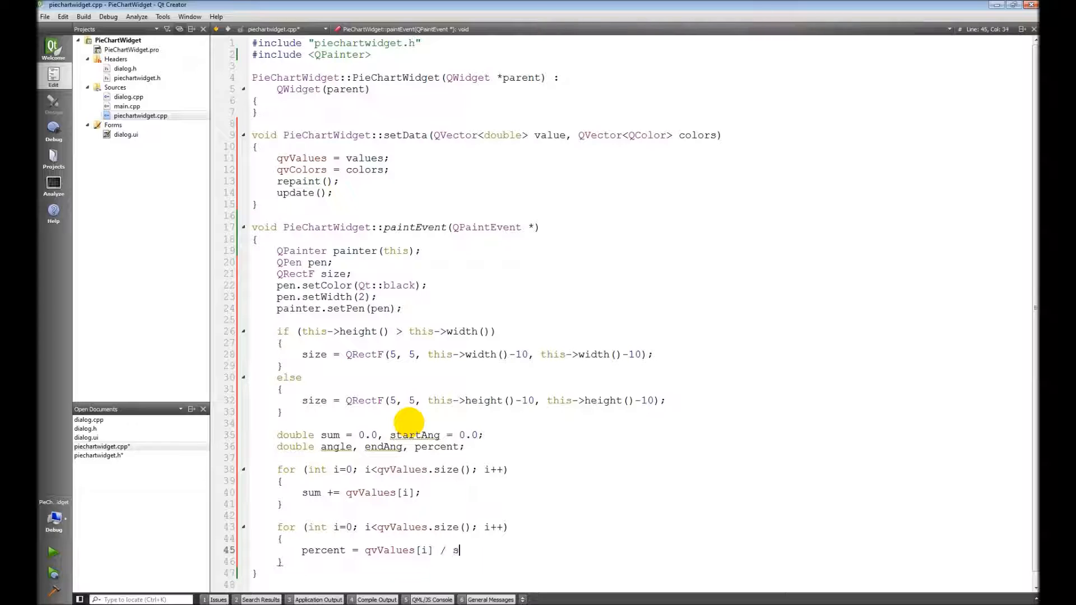
text(um;)
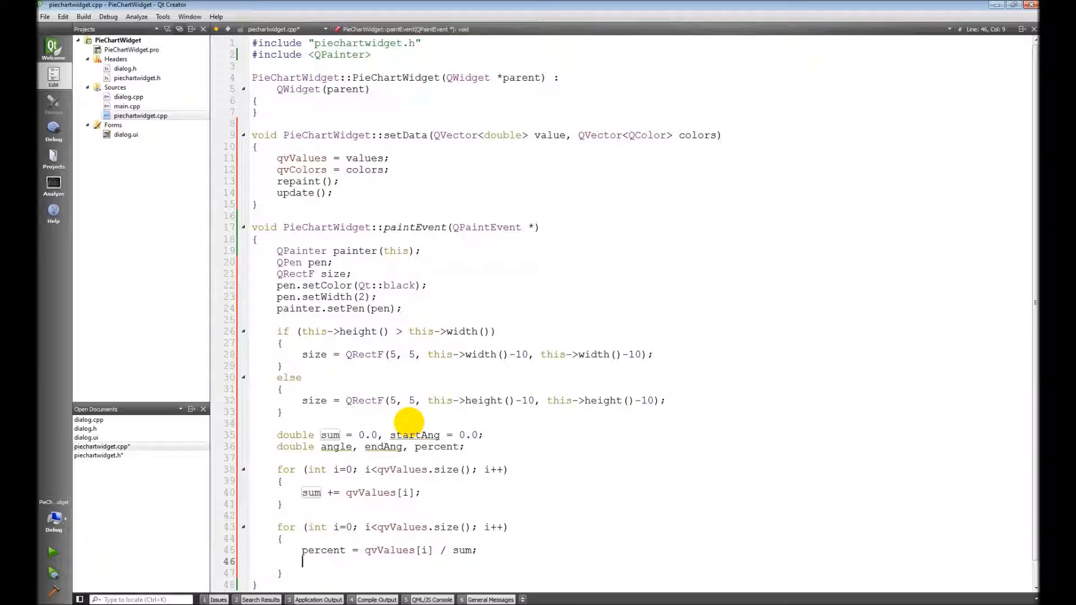
- Compute angle = percent * 360.0 and endAng = startAng + angle, tidying the spacing
text(angle =)
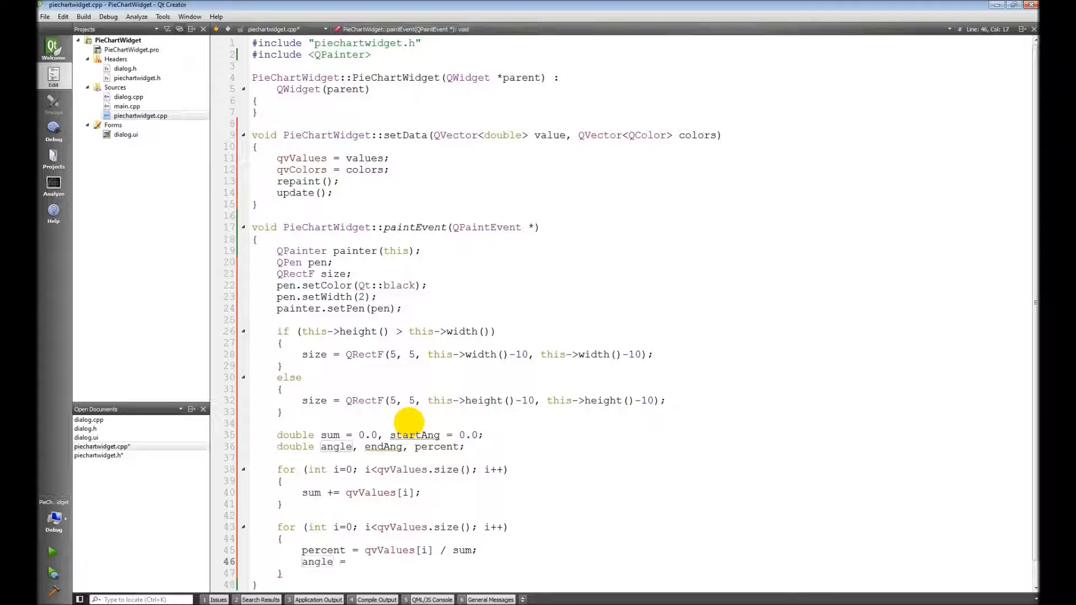
text(percet)
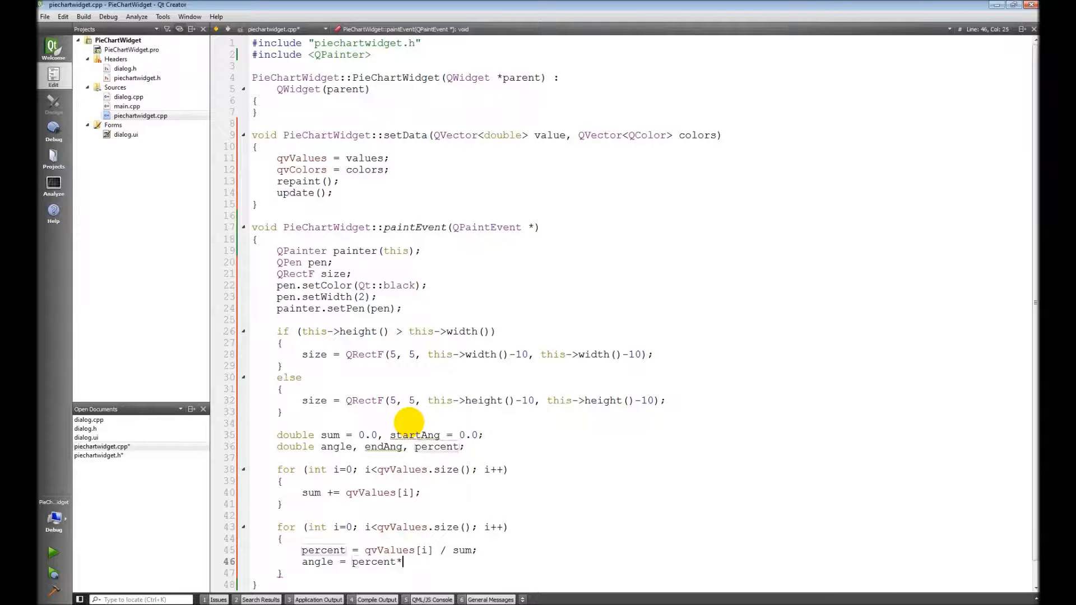
text(360.)
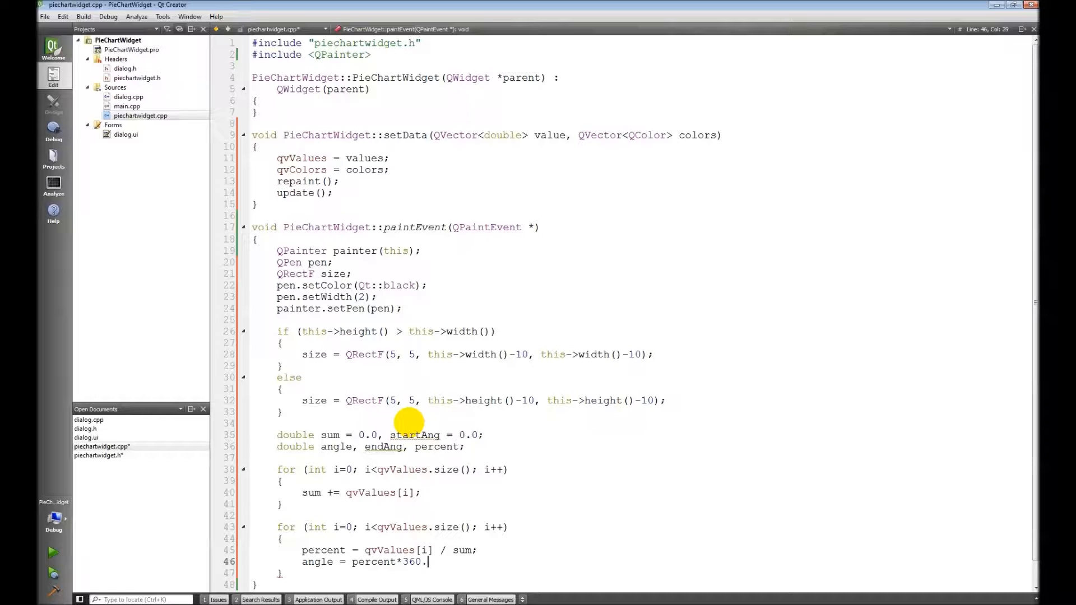
text(0;)
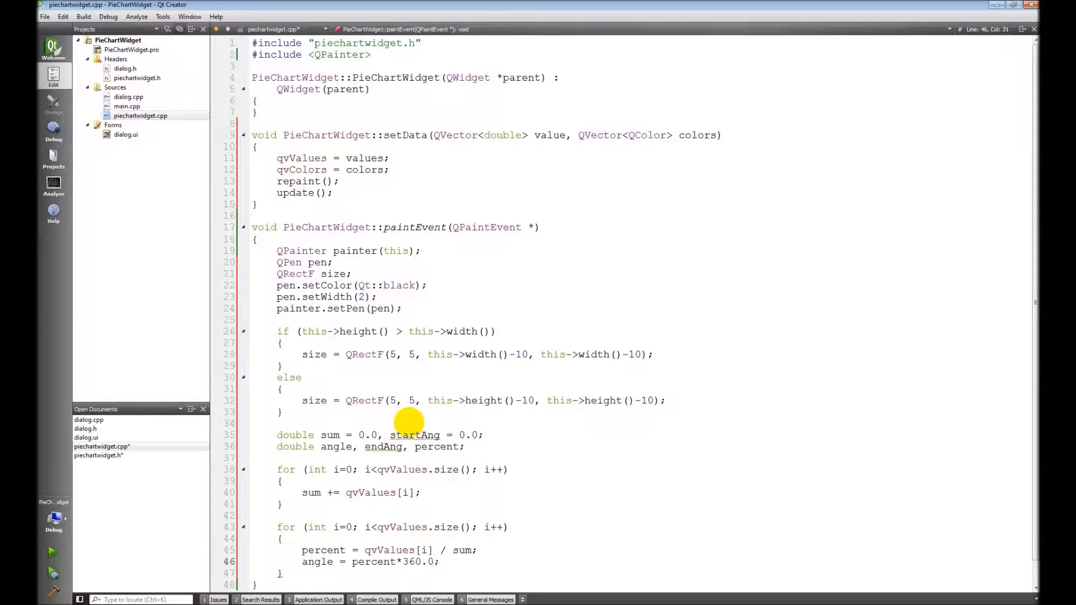
text(endAng)
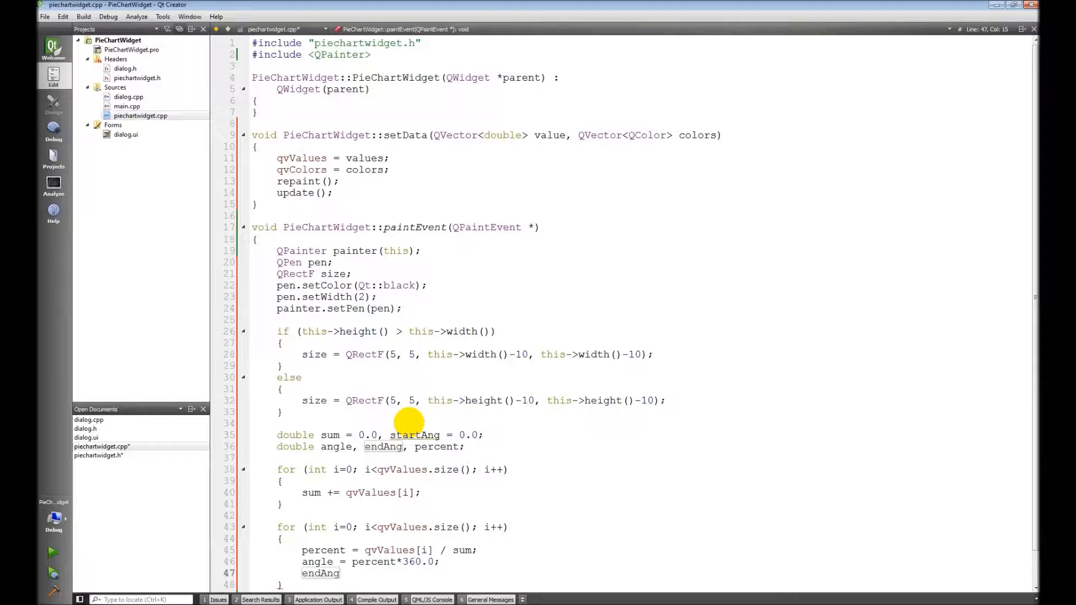
text(= start)
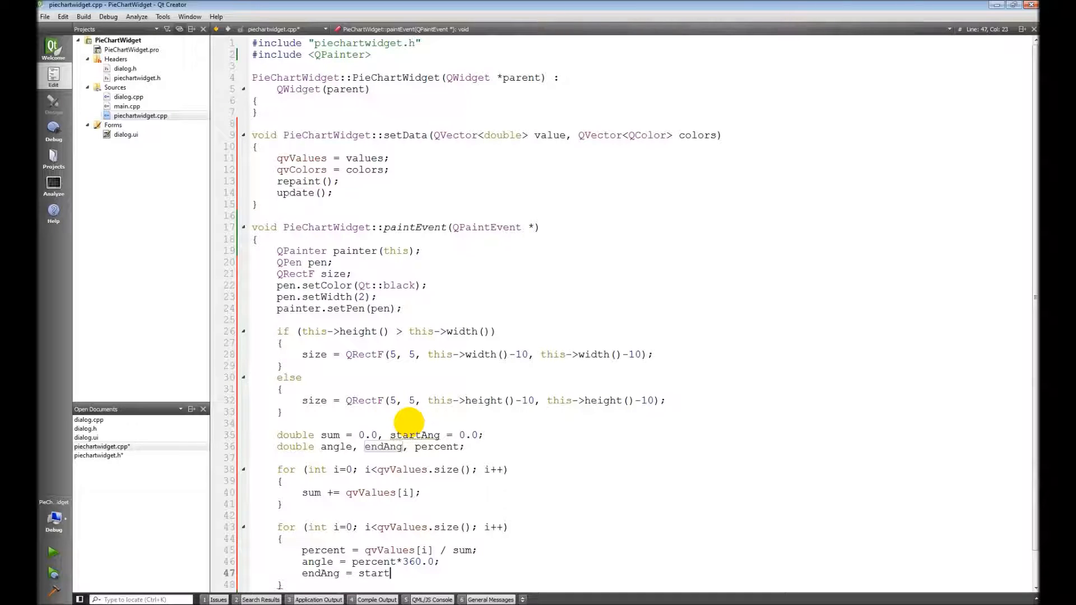
text(Ang)
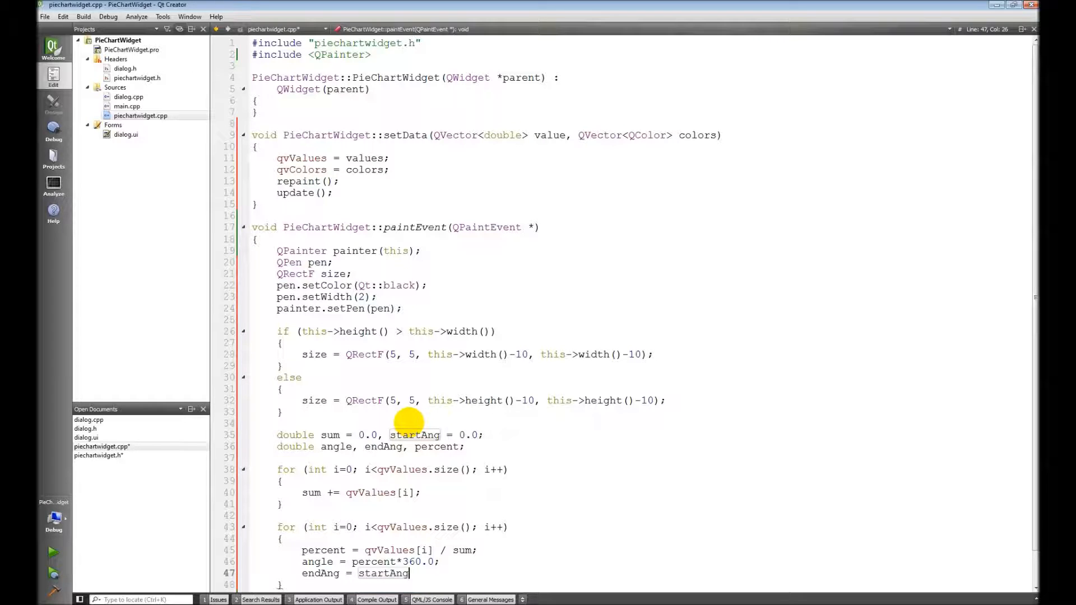
text(+ angle;)
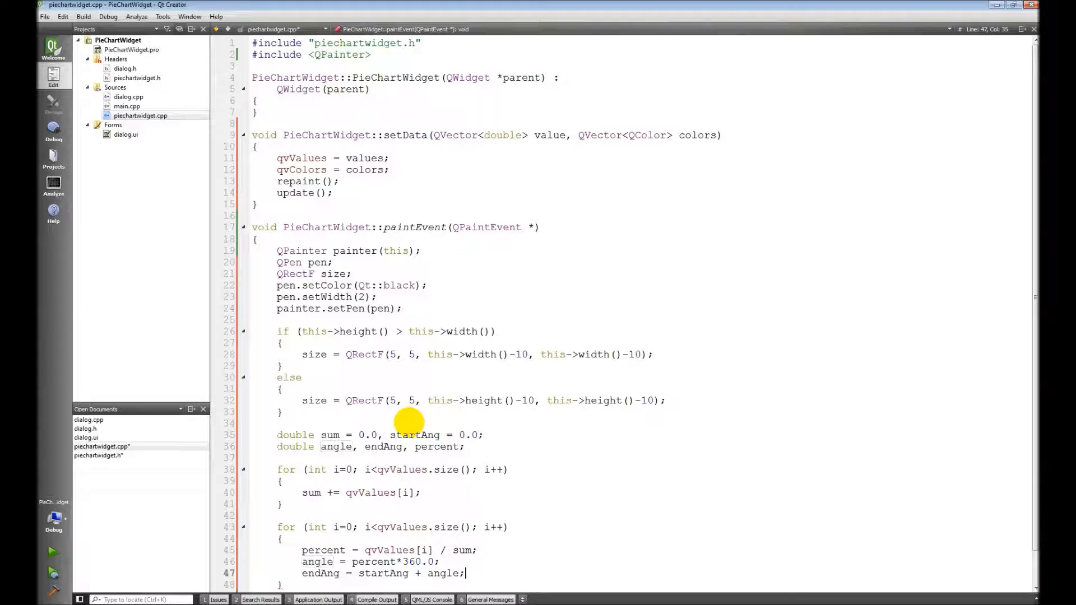
click(415, 561)
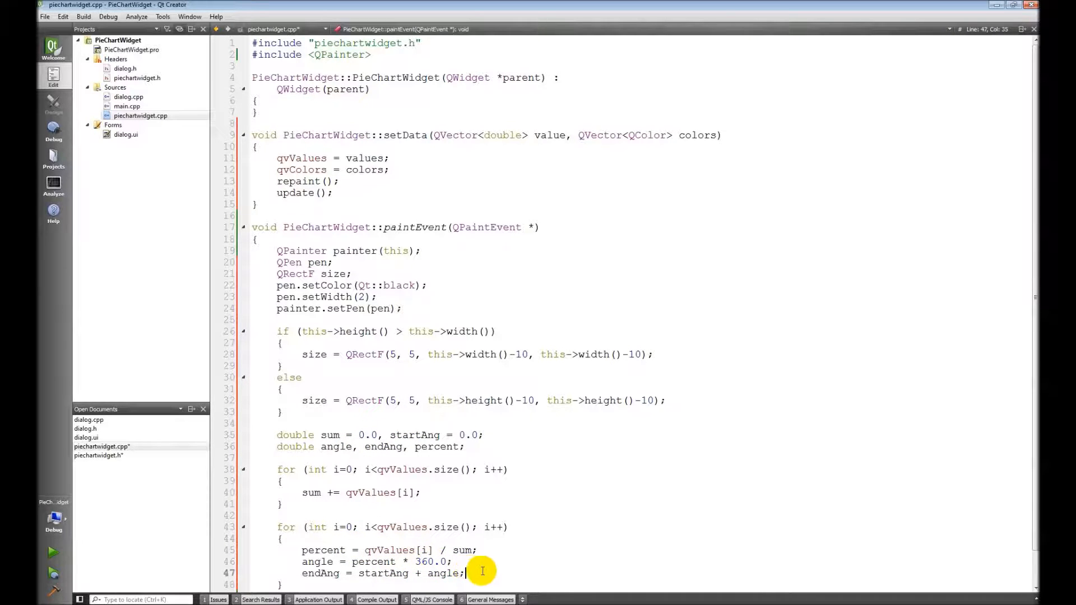
scroll(down, 3)
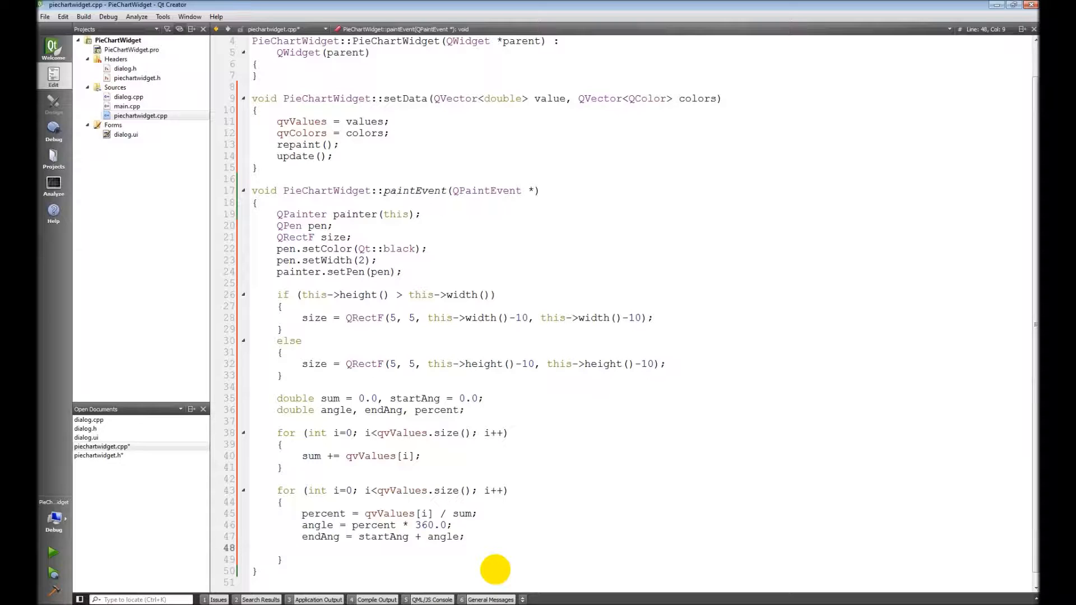
- Set brush to qvColors[i], call drawPie(size, startAng*16, angle*16), then startAng = endAng
text(painter.setBrush(qvColors);)
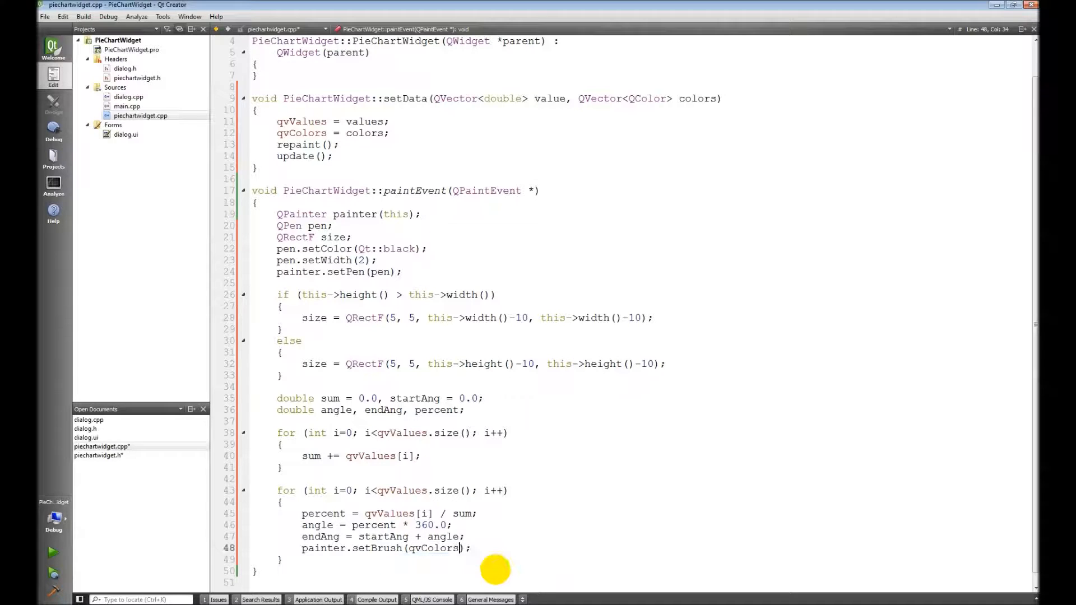
text([i])
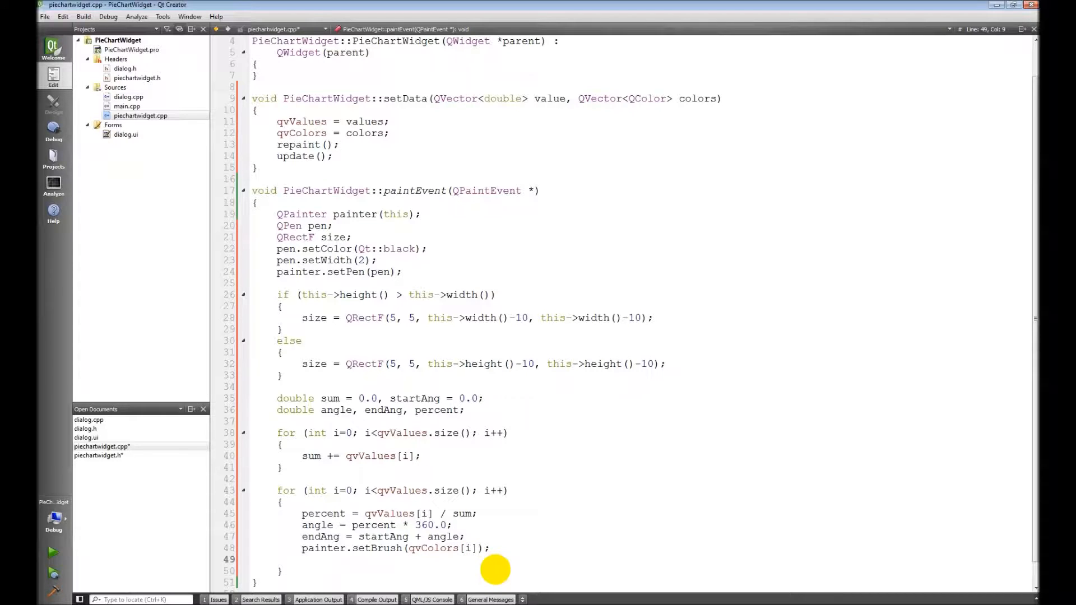
text(painter.drawPie();)
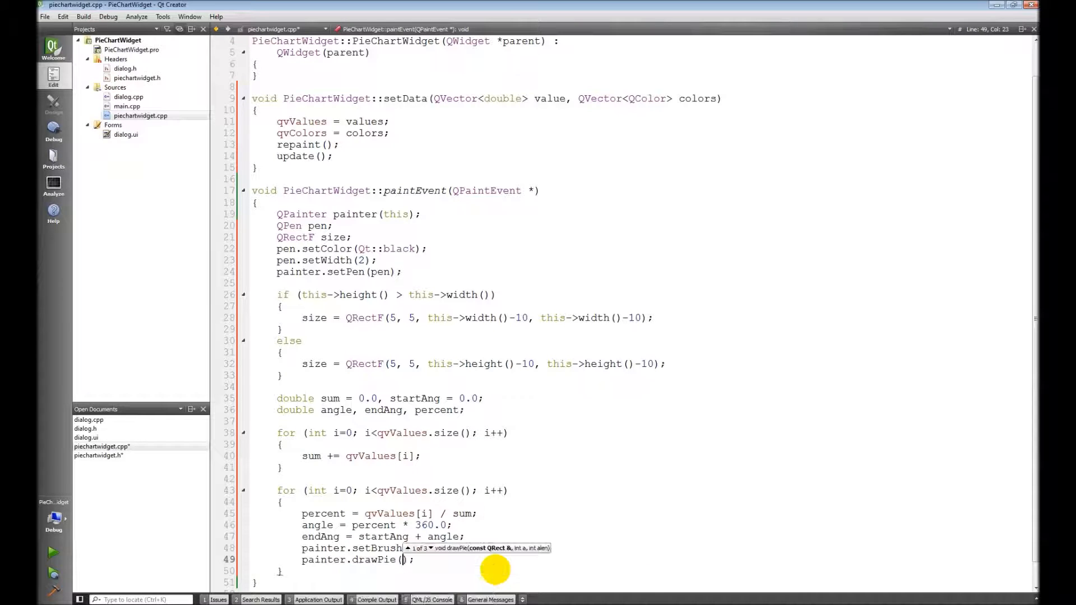
text(size, startAng*16,)
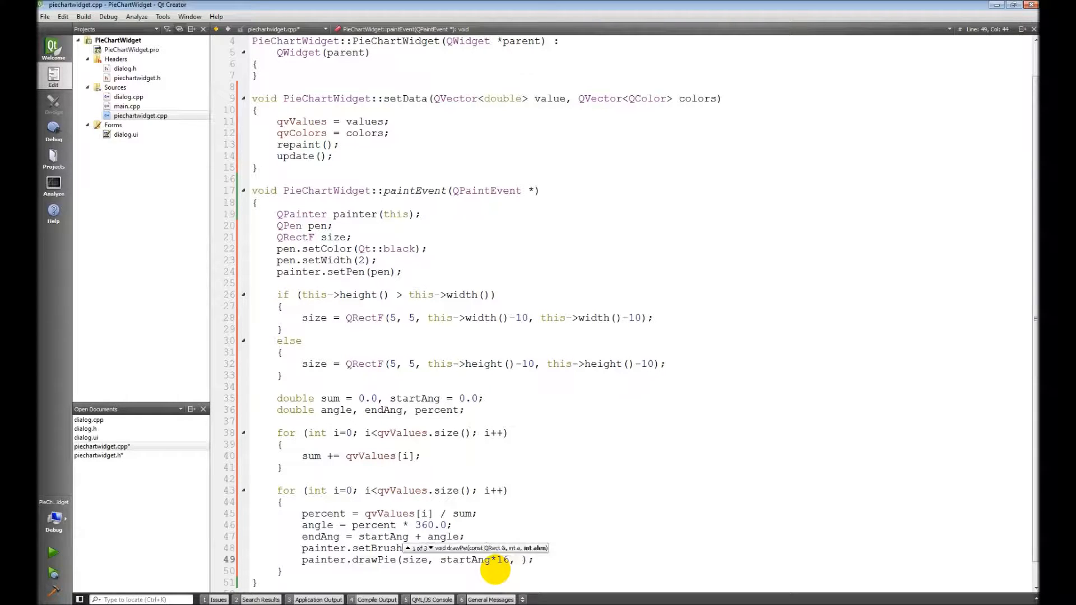
text(angle*16)
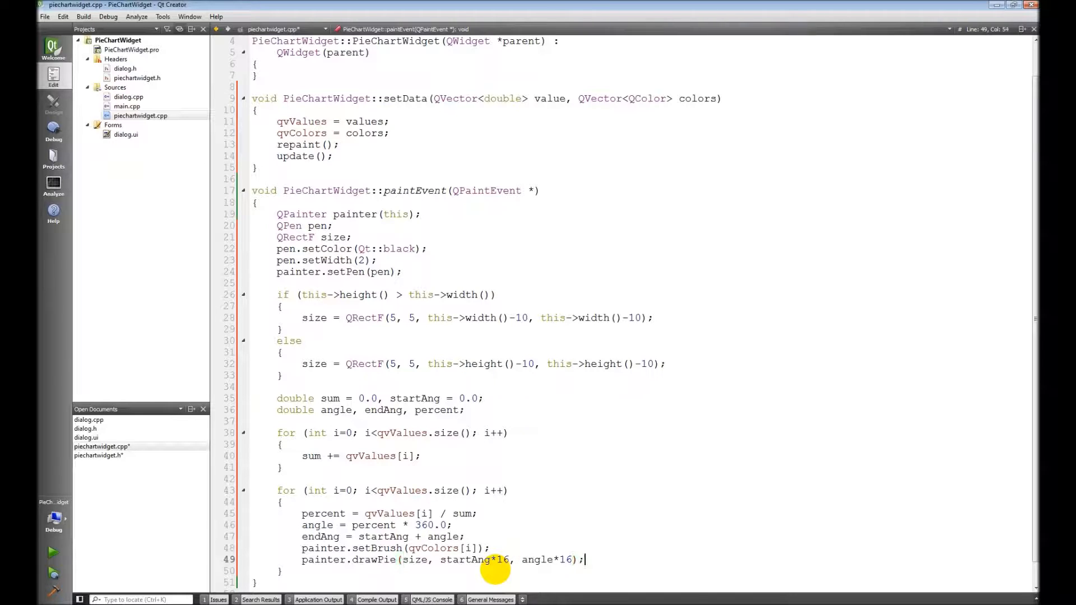
text(startAng =)
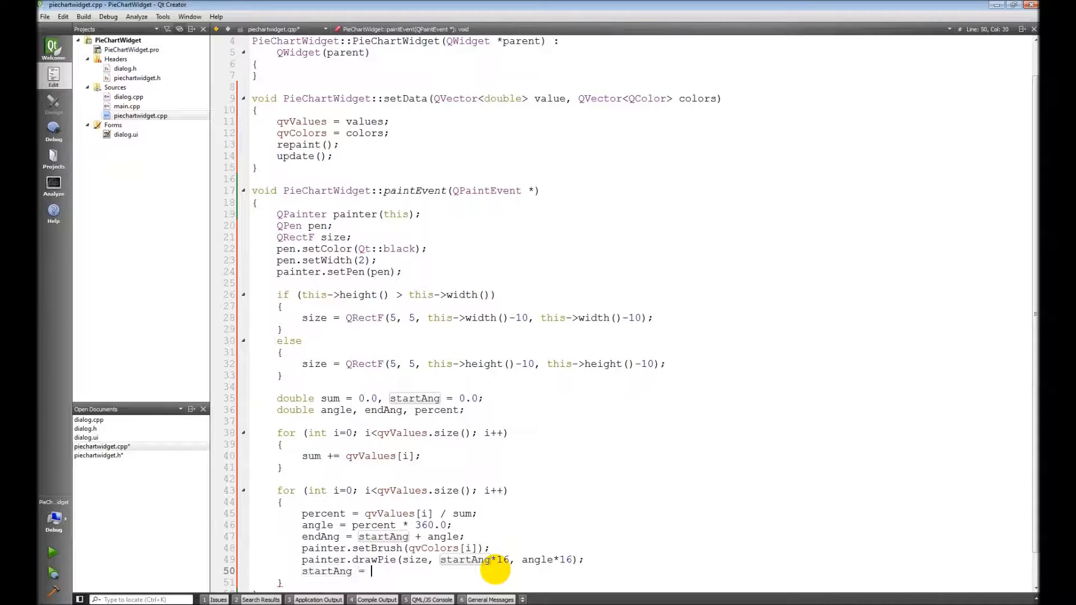
text(endAn)
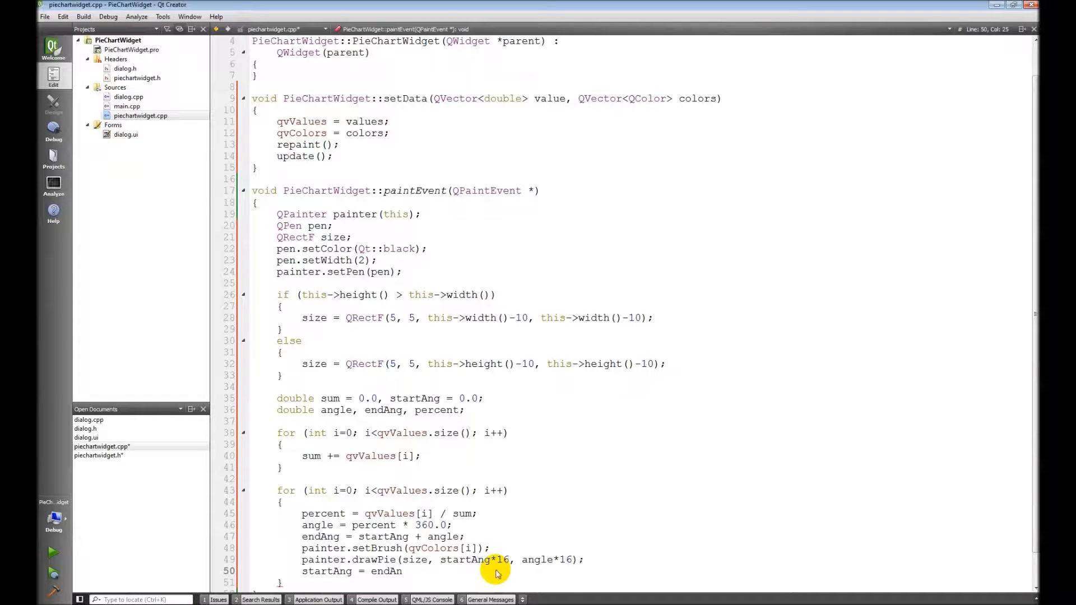
text(g;)
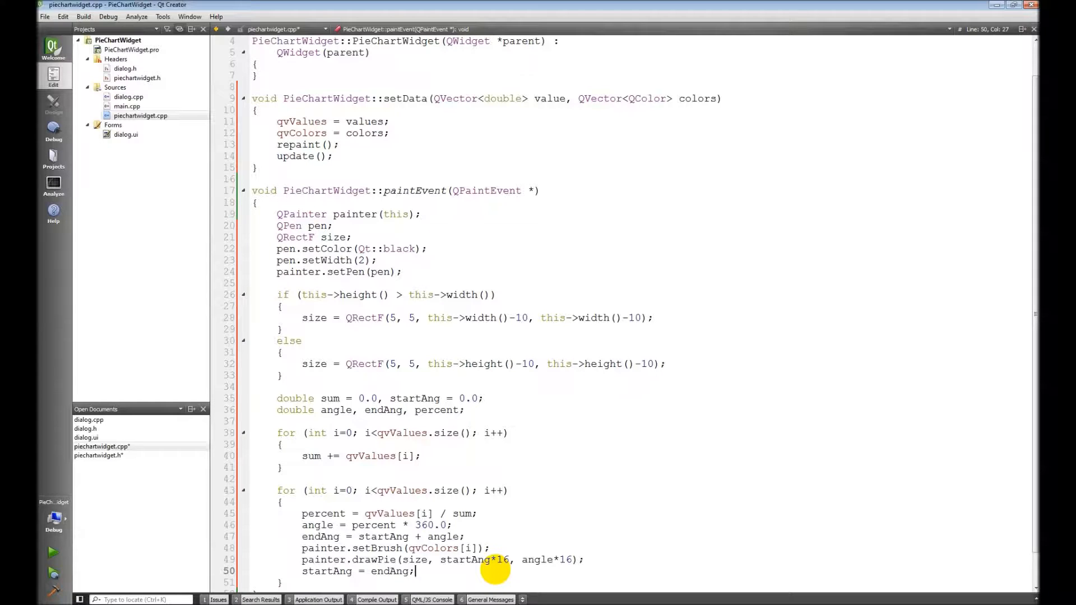
mouse_move(360, 379)
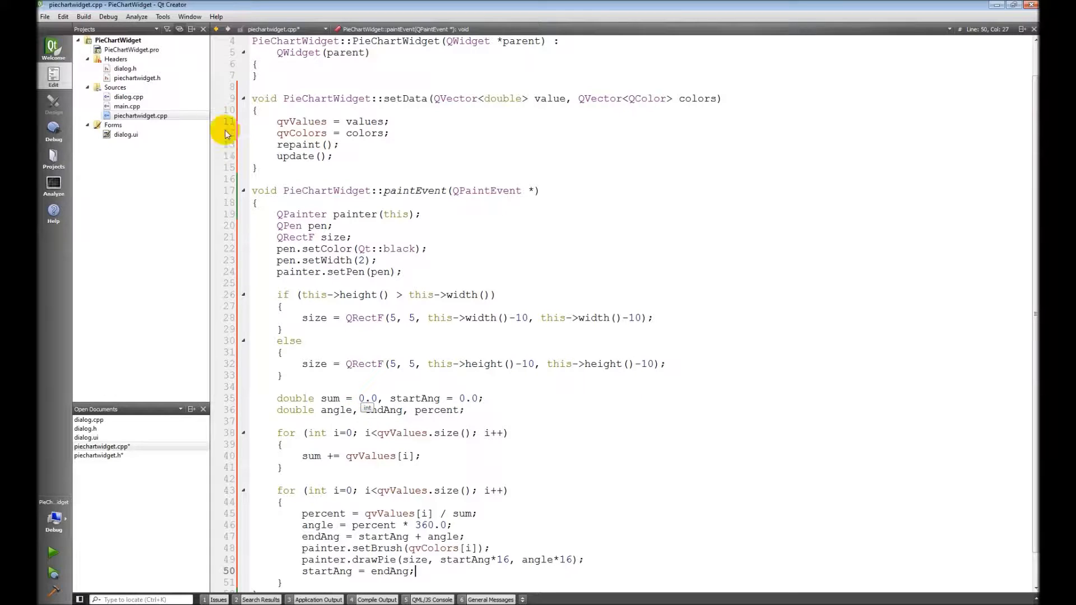
- Open dialog.h and then dialog.cpp in the editor
double_click(125, 68)
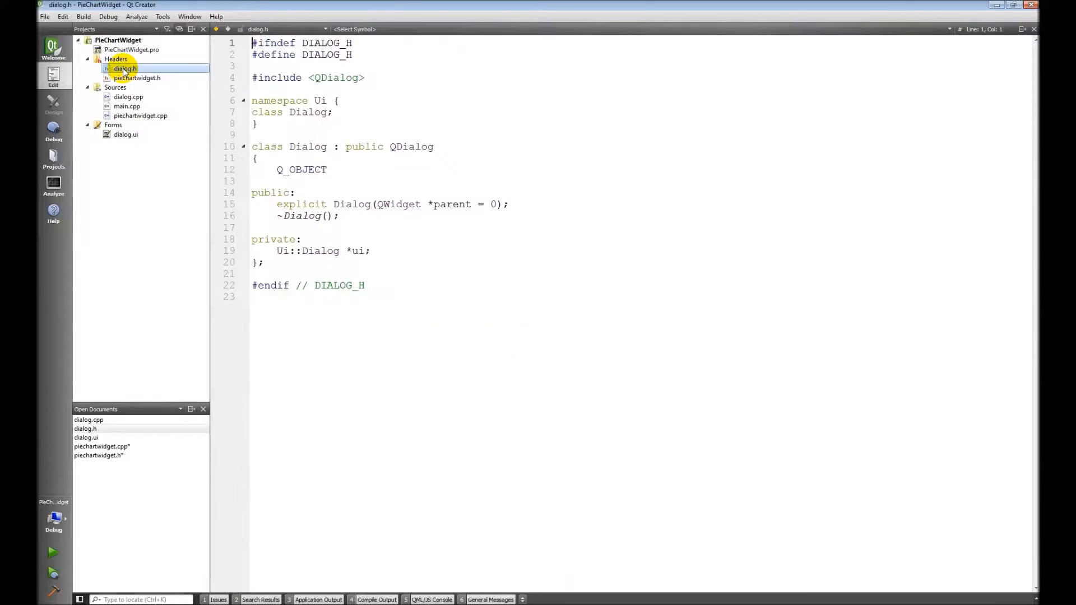
click(128, 97)
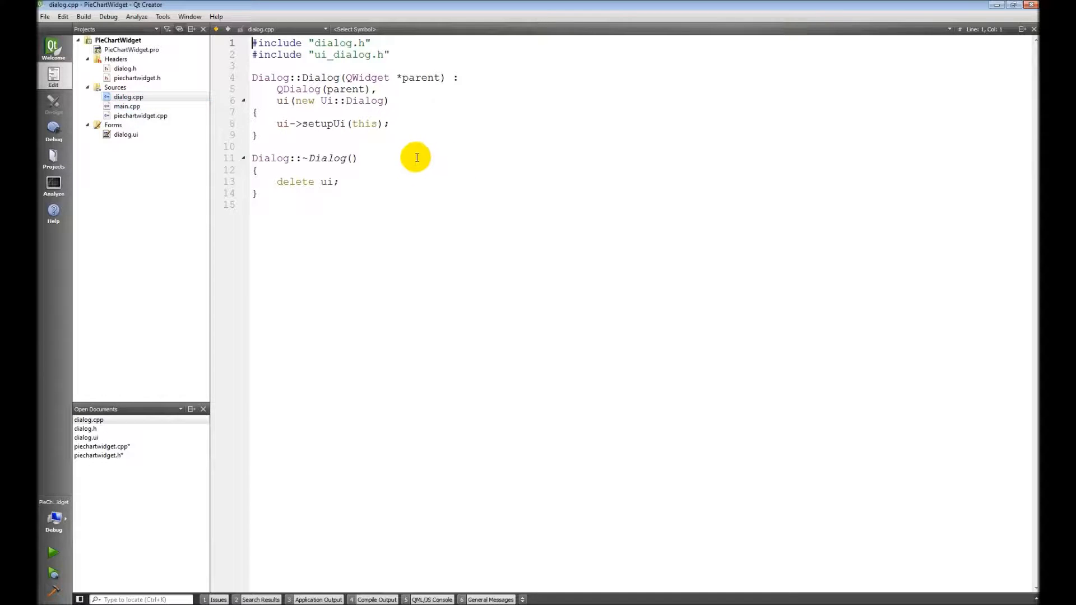
click(390, 123)
text(q)
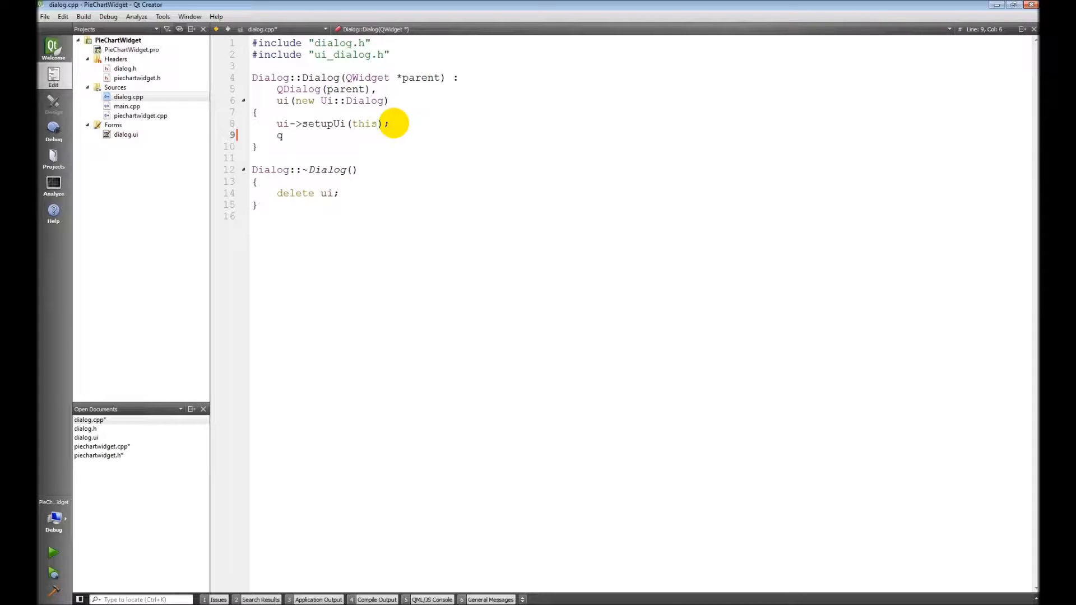
- Type QVector<QColor> colors(4); after ui->setupUi(this) in the constructor
text(Vecd)
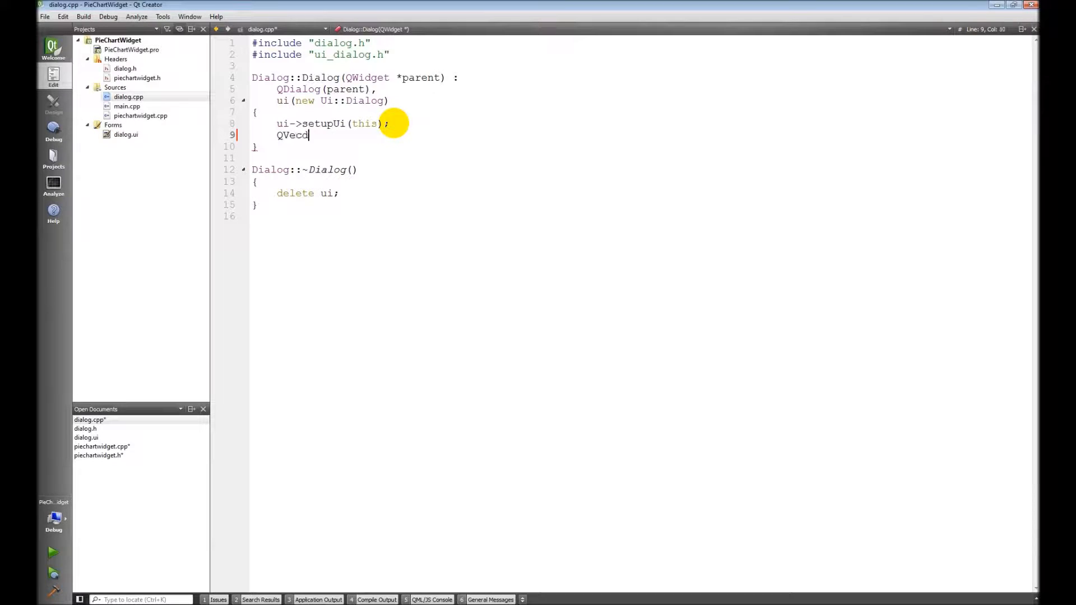
text(tor)
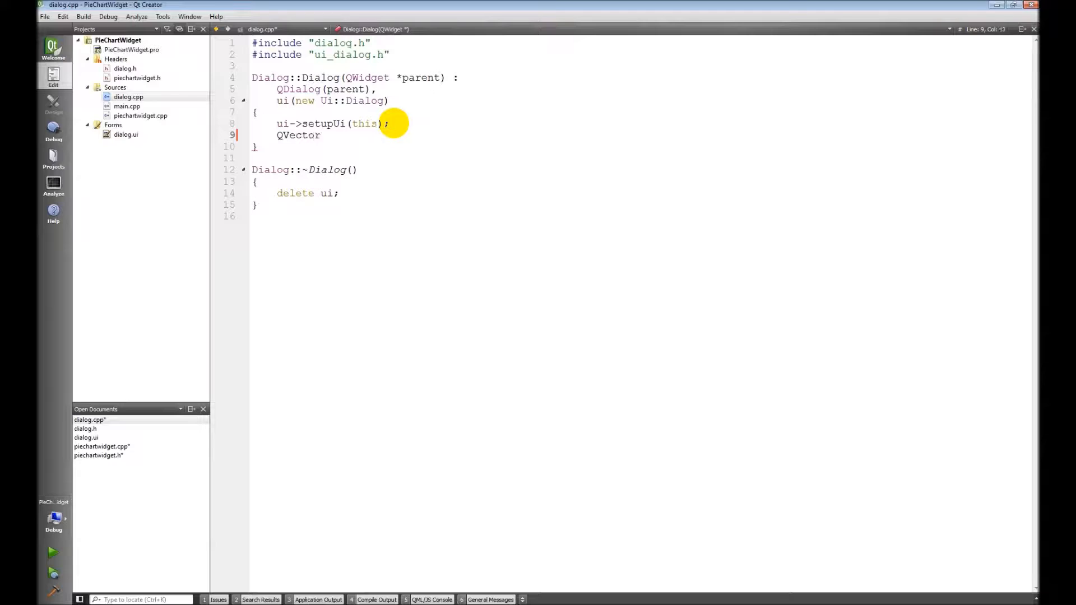
text(<QCol)
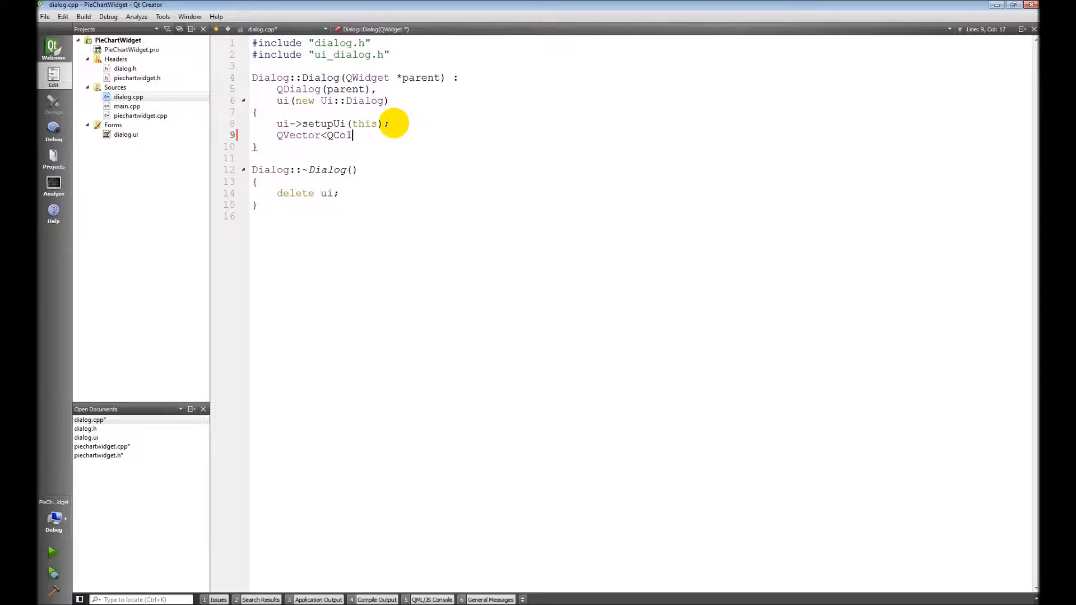
text(or>)
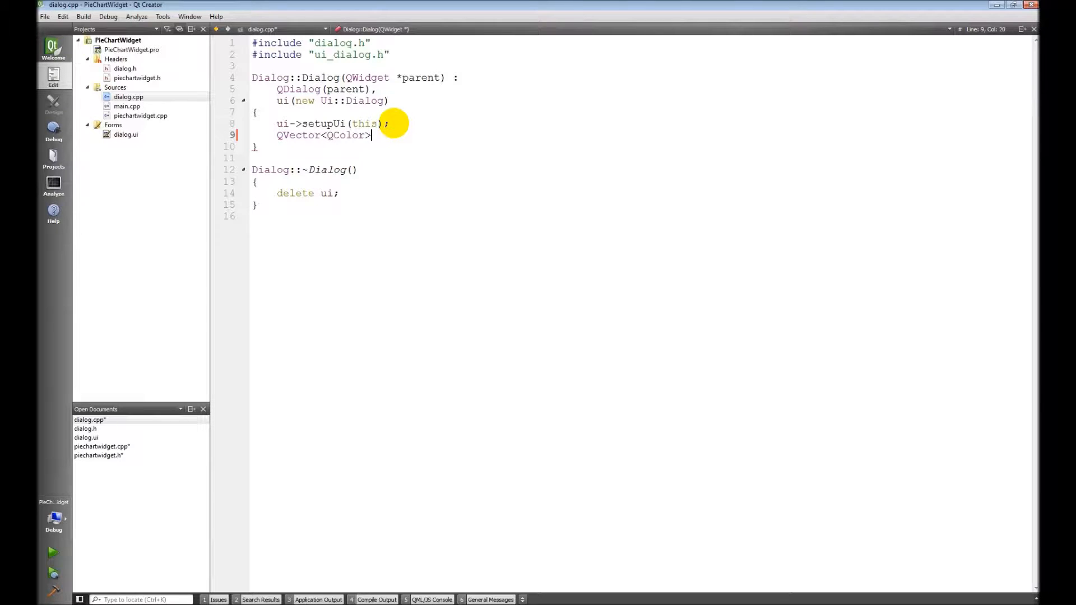
text(colort)
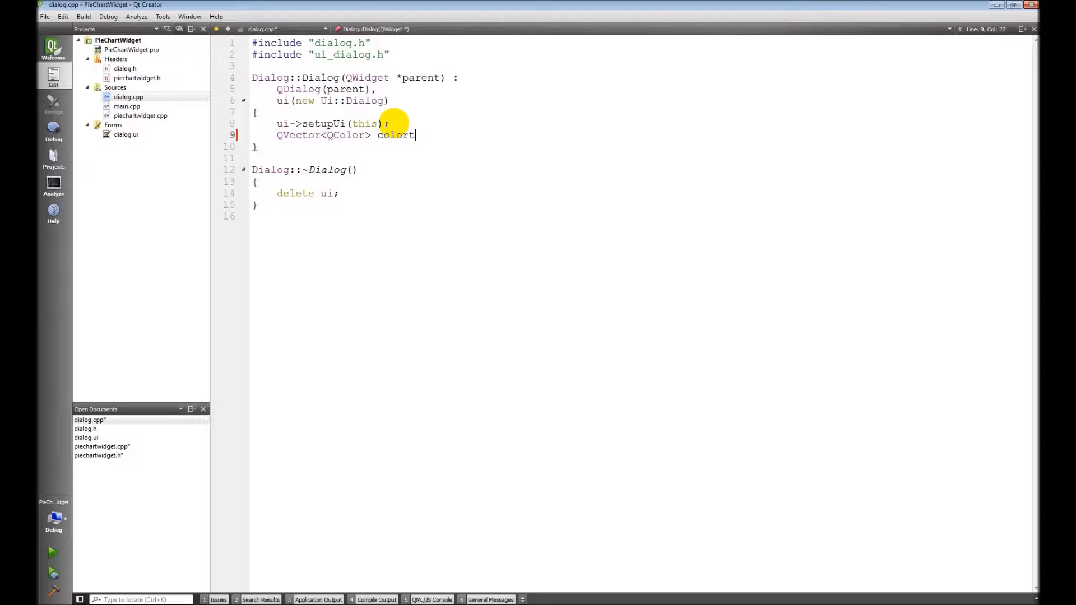
text(s)
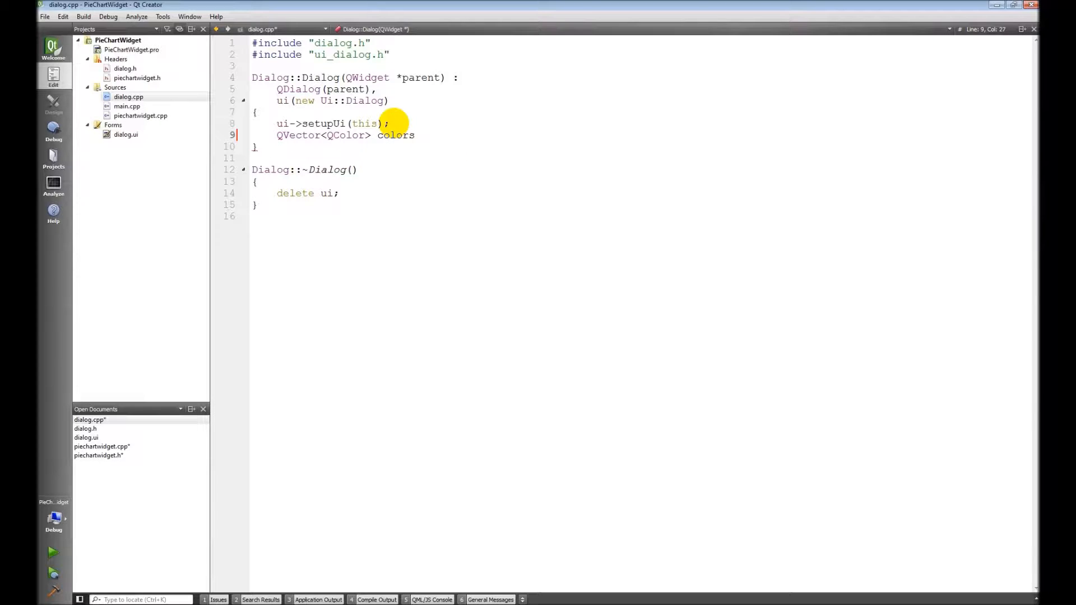
text(())
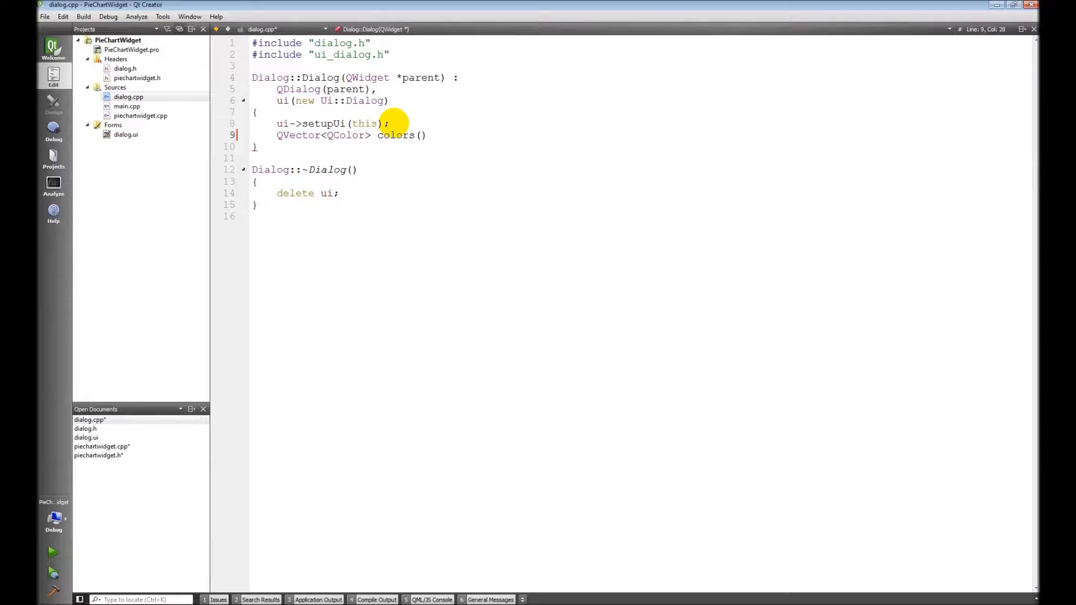
text(4)
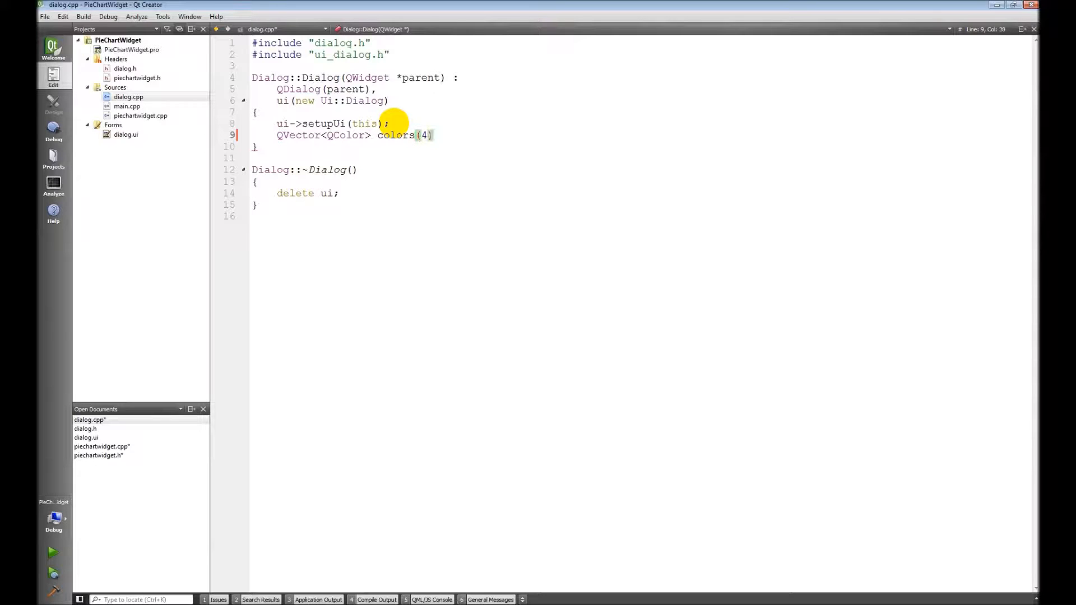
text(;)
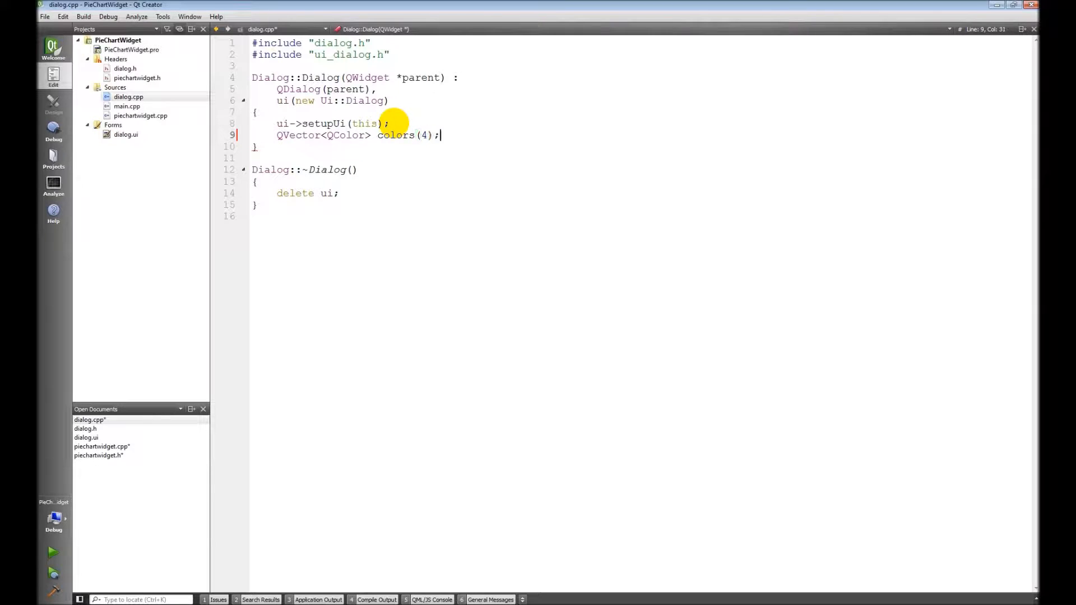
- Declare a four-element vector with QVector<double> values(4);
text(QVect)
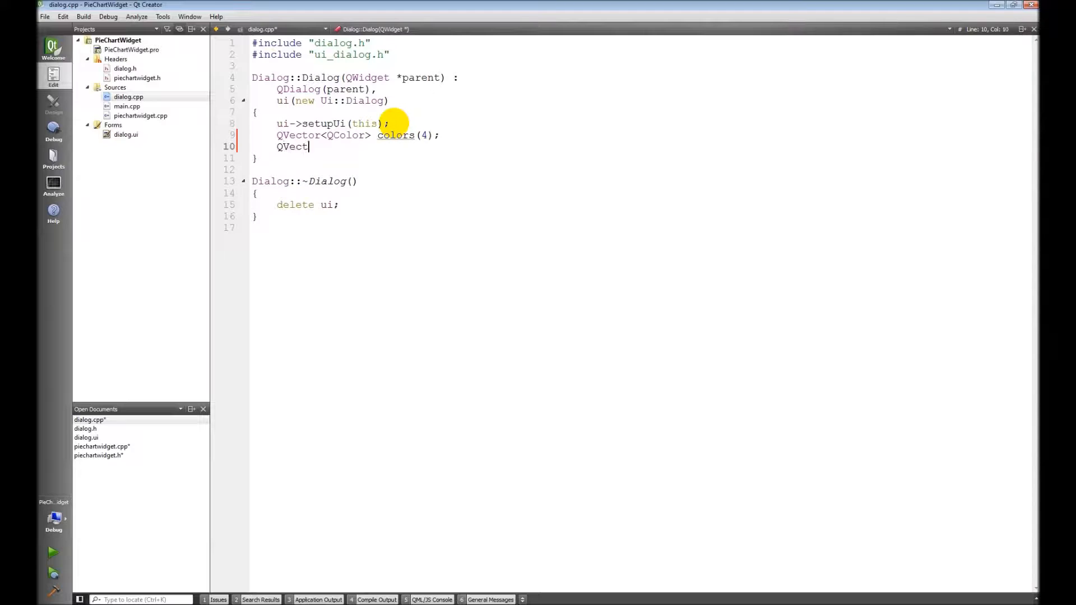
text(or<double> vlau)
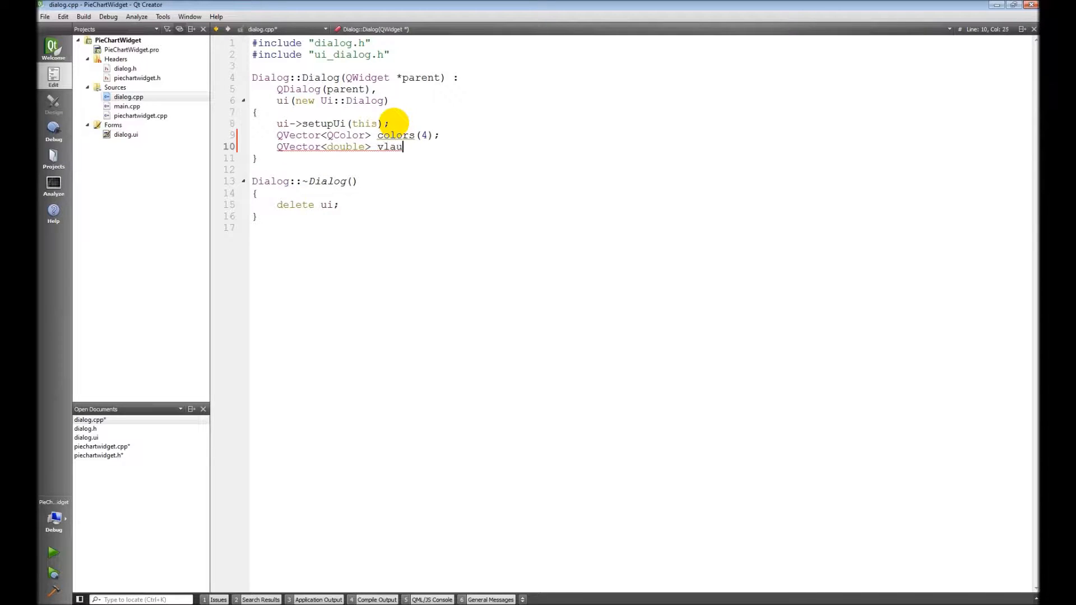
text(es)
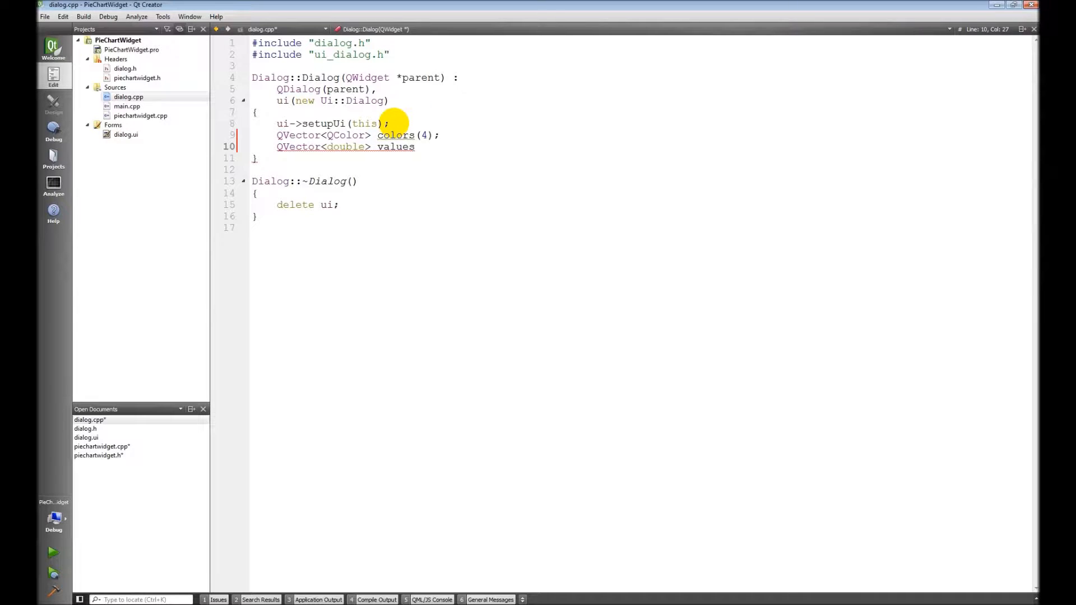
text(();)
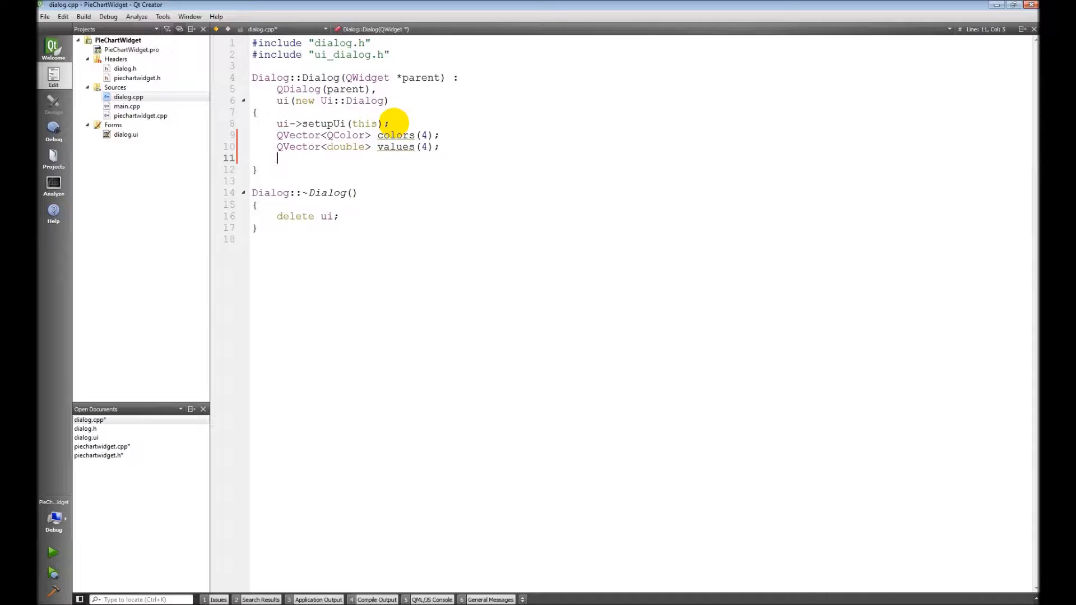
- Assign colors[0..3] to Qt::red, Qt::blue, Qt::green and Qt::yellow on one line
text(colors)
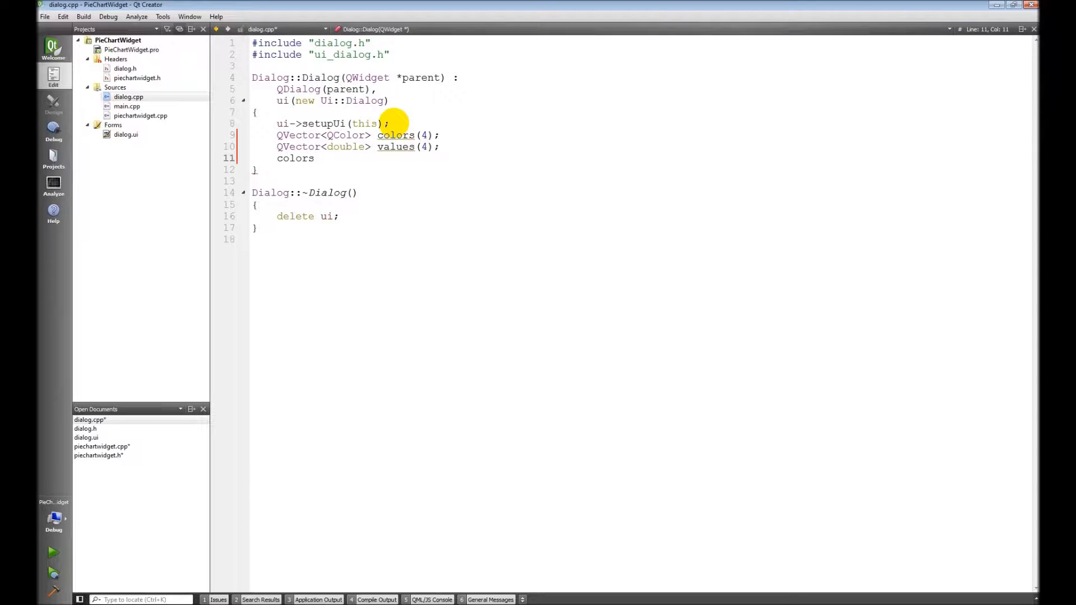
text([1])
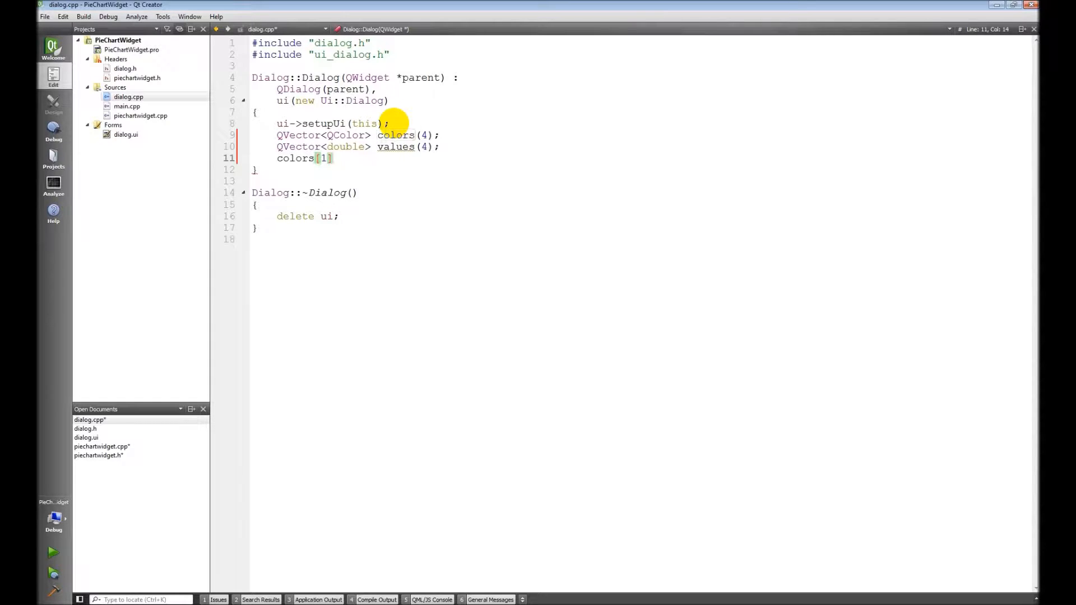
text(0)
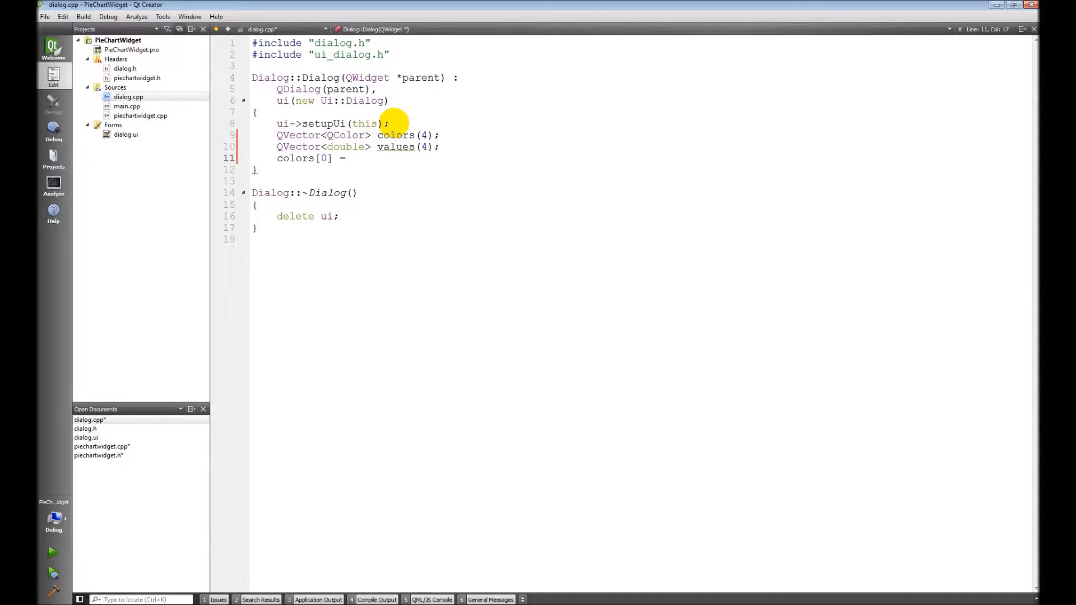
text(Qt::re)
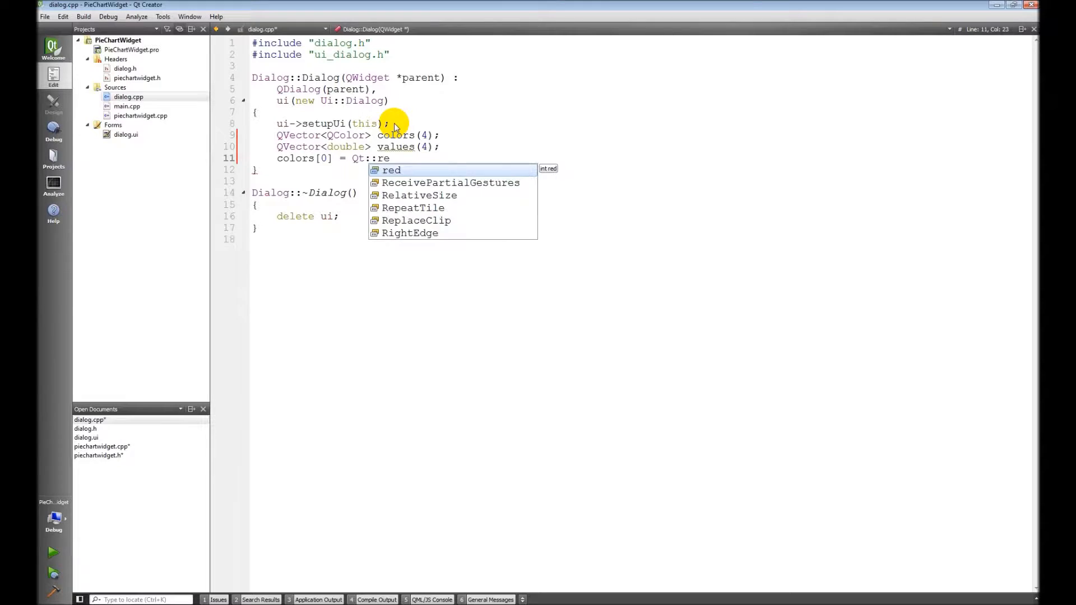
text(d, co)
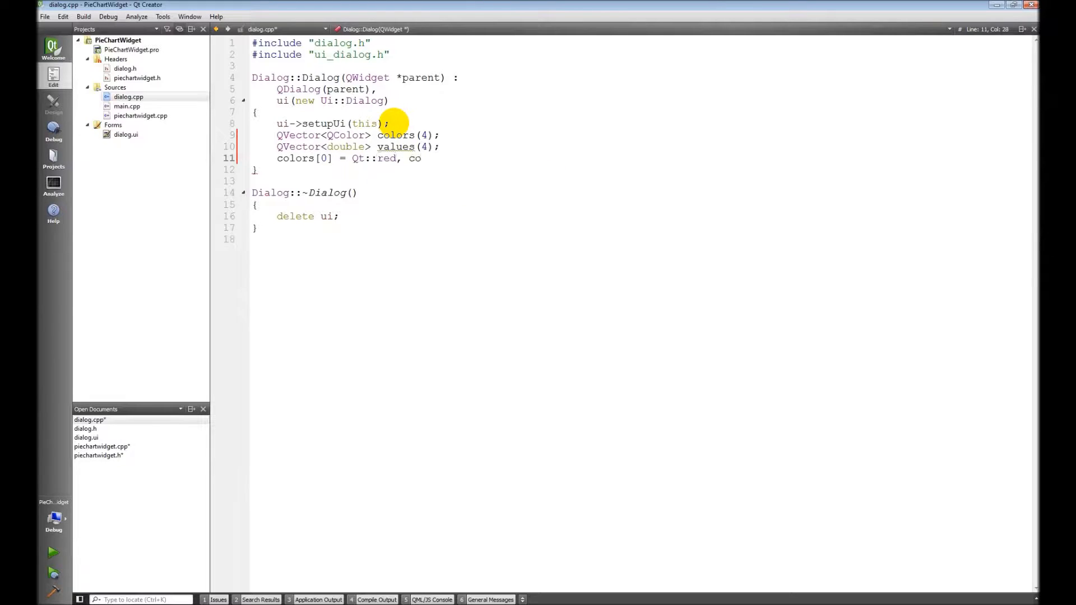
text(colors[1])
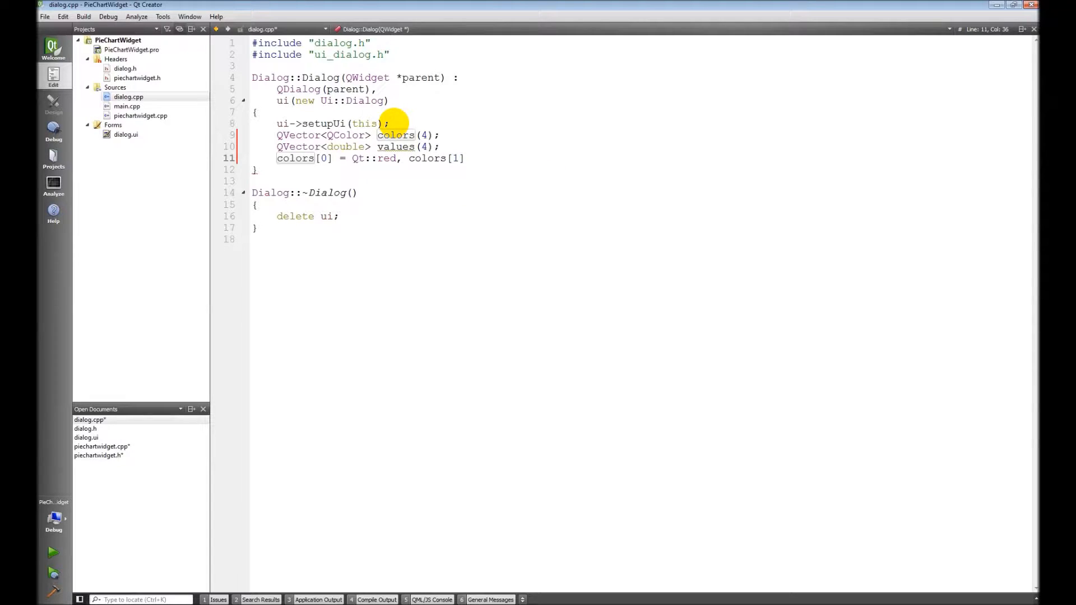
text(= Qt::blue)
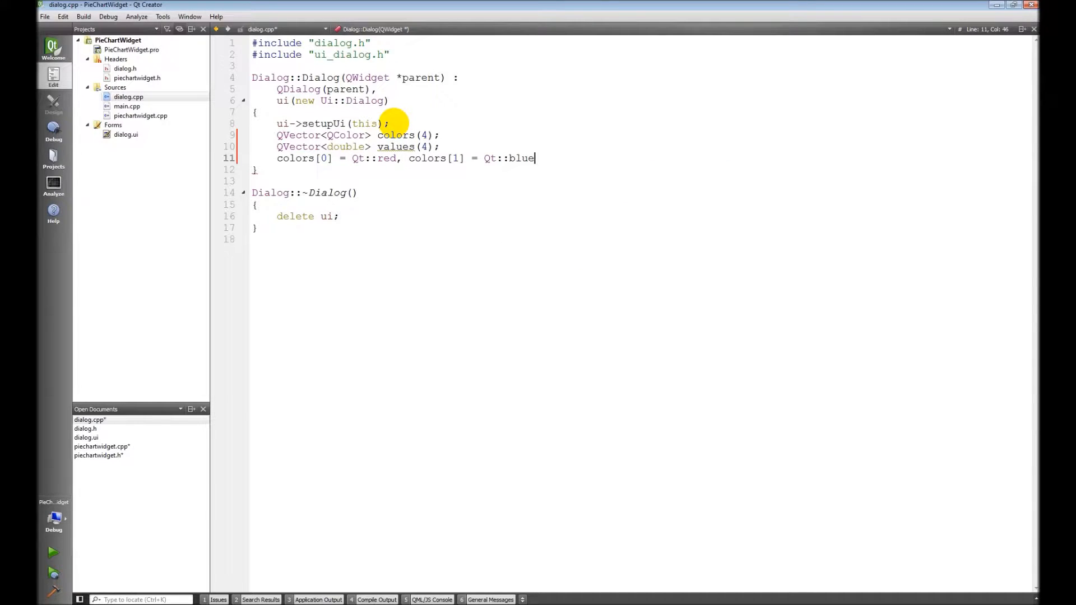
text(, colors)
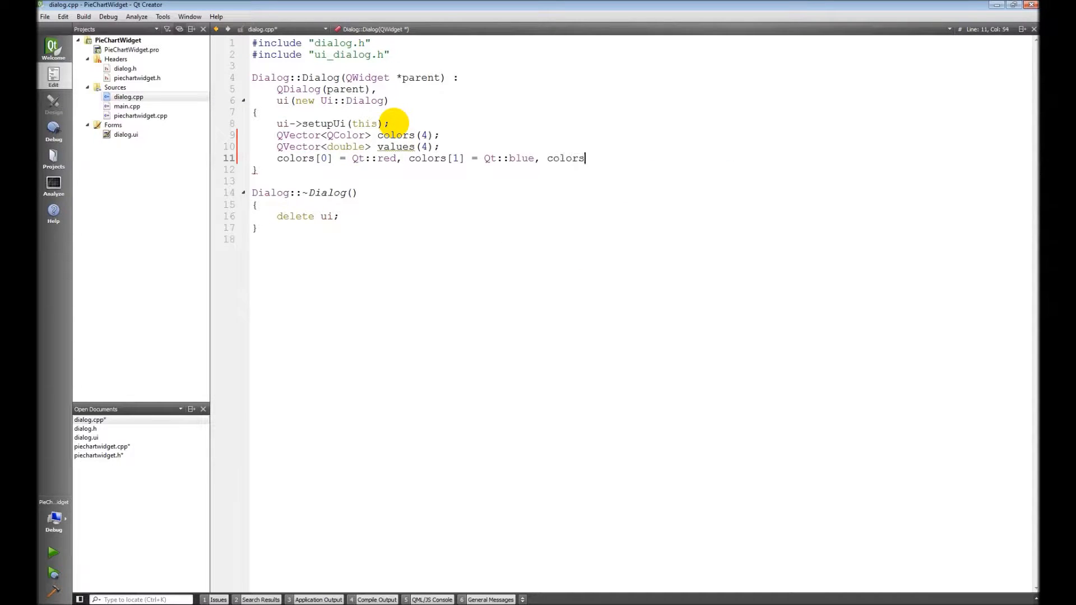
text([2])
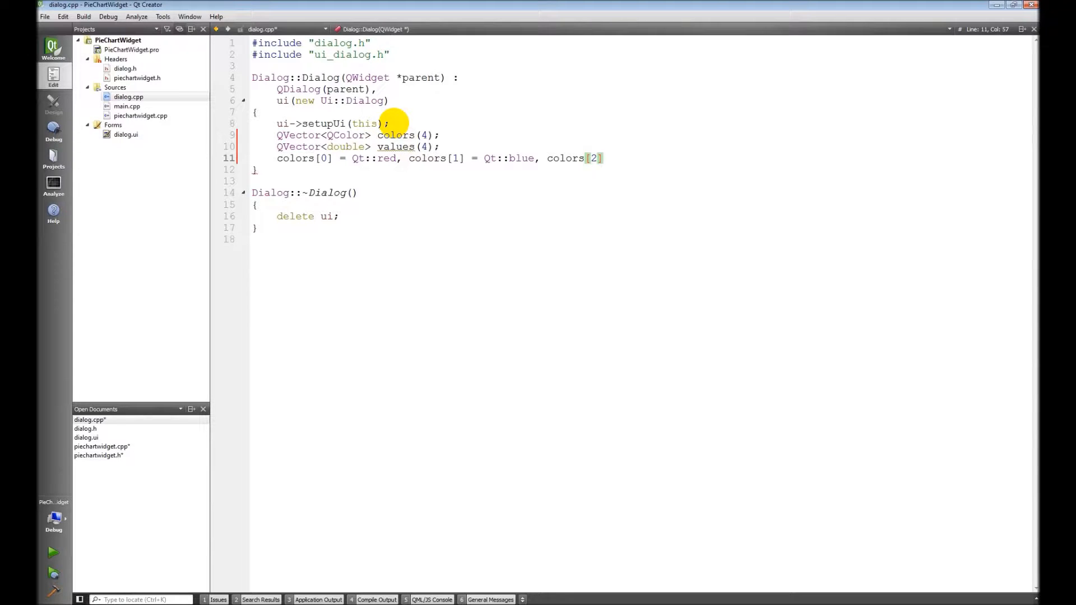
text(= Qt::green,)
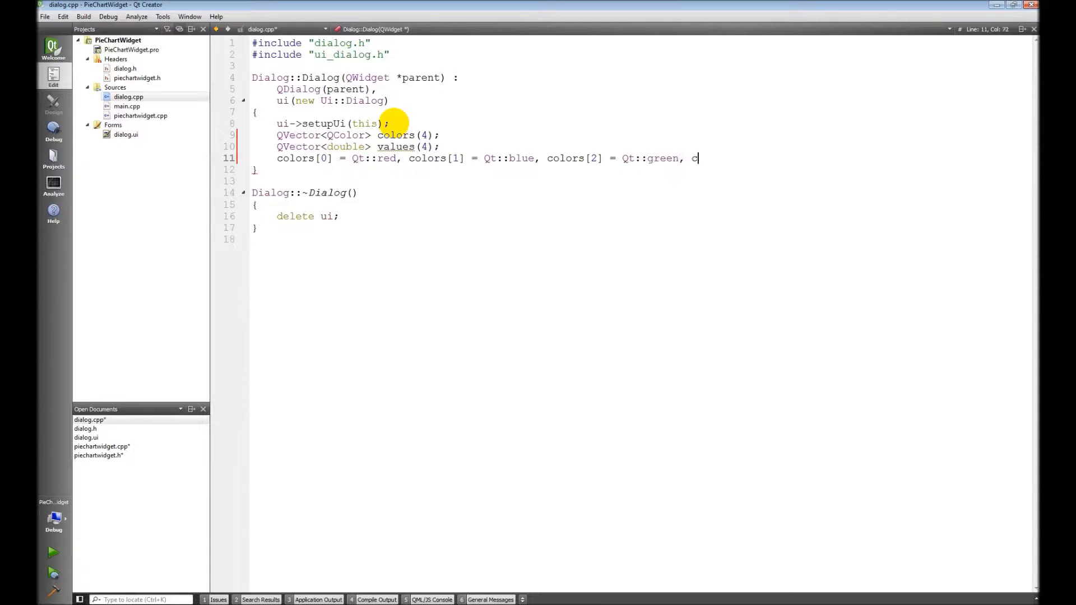
text(colors[3] = Qt::)
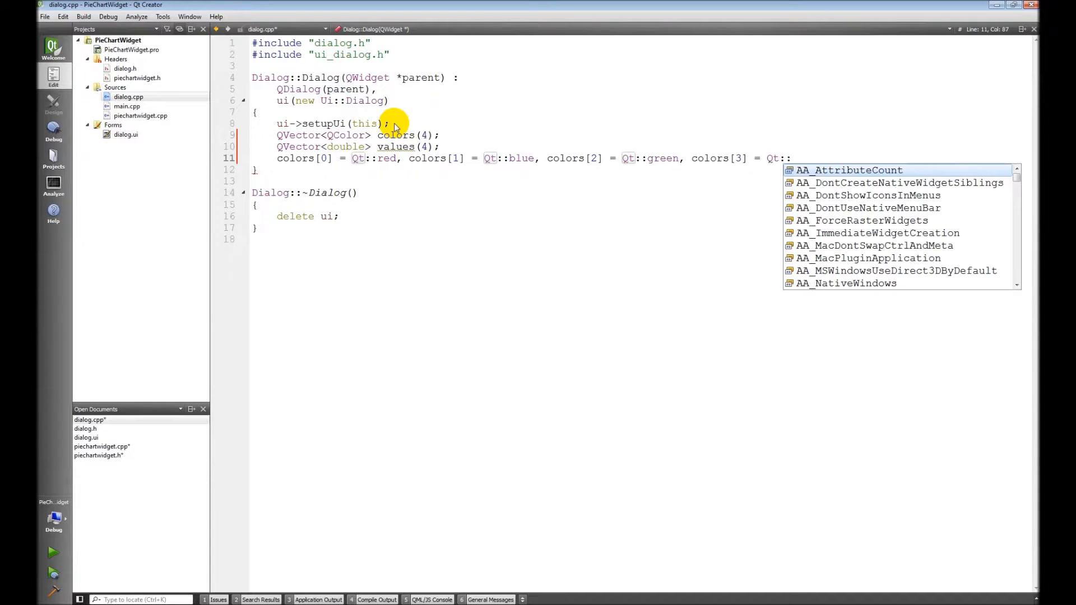
text(o)
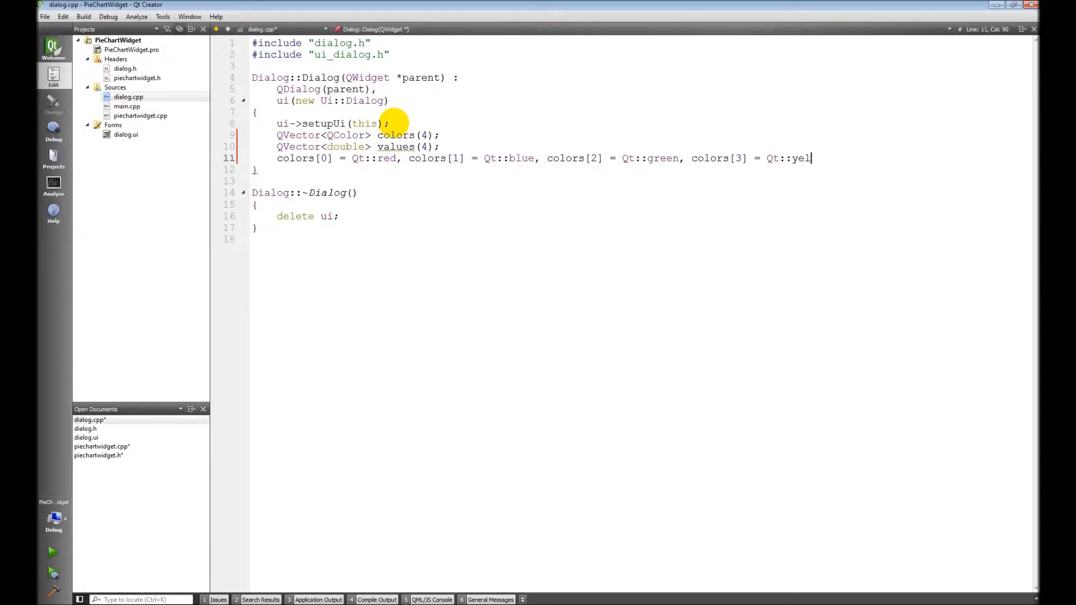
text(low;)
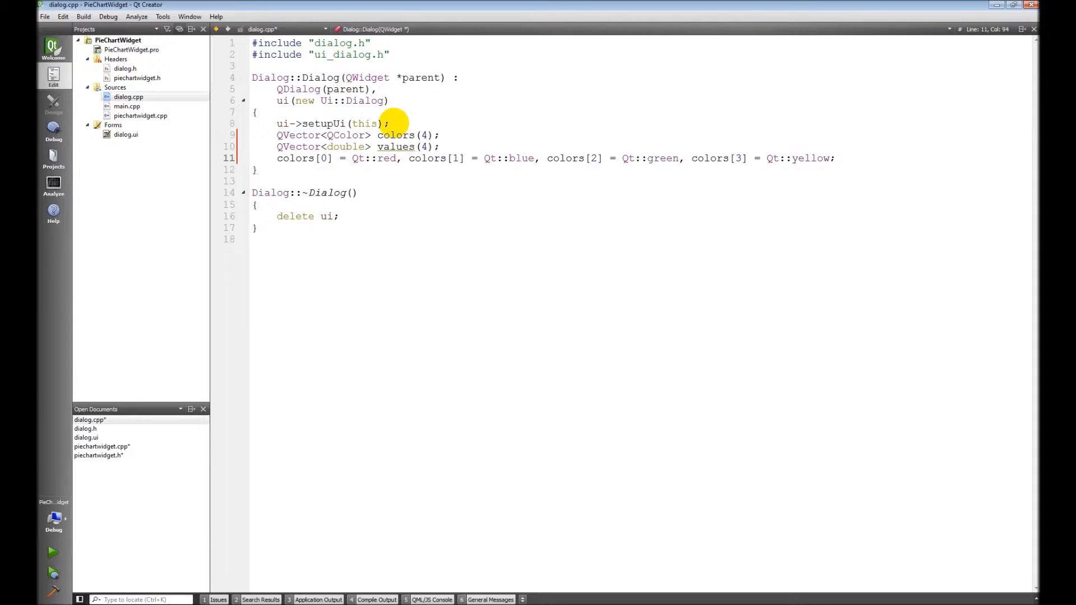
- Assign values[0] = 3.4 and values[1] = 7.4
text(vlau)
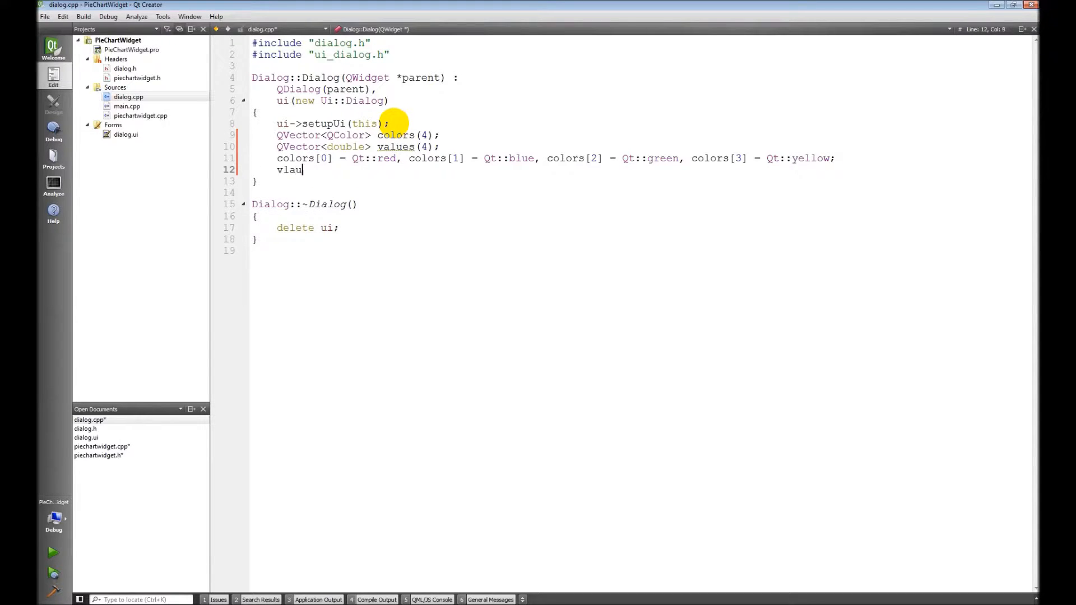
text(vale)
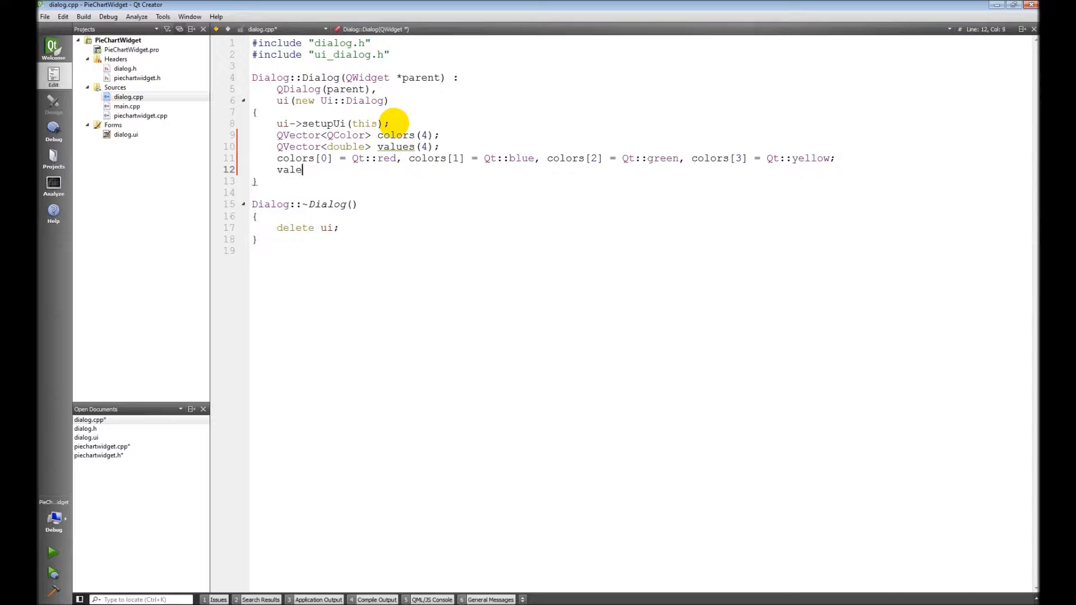
text(ues)
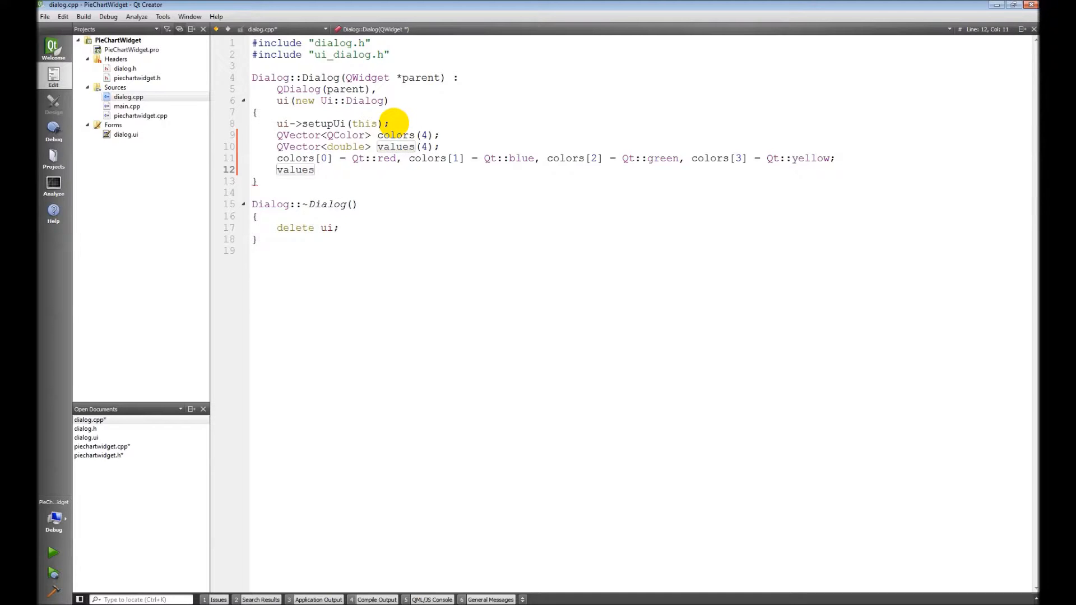
text([0)
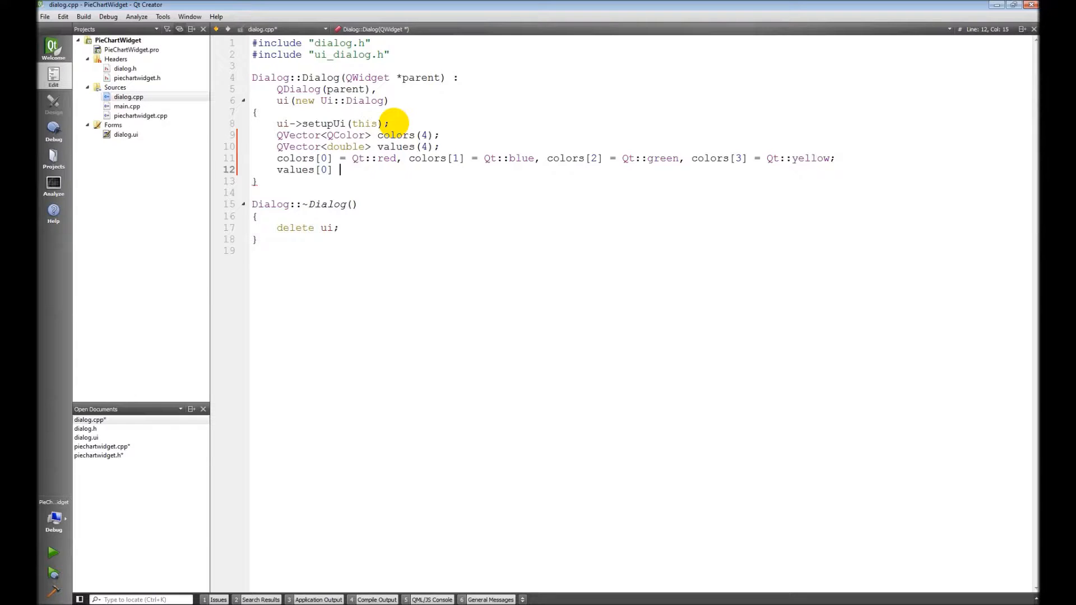
text(= 3.4)
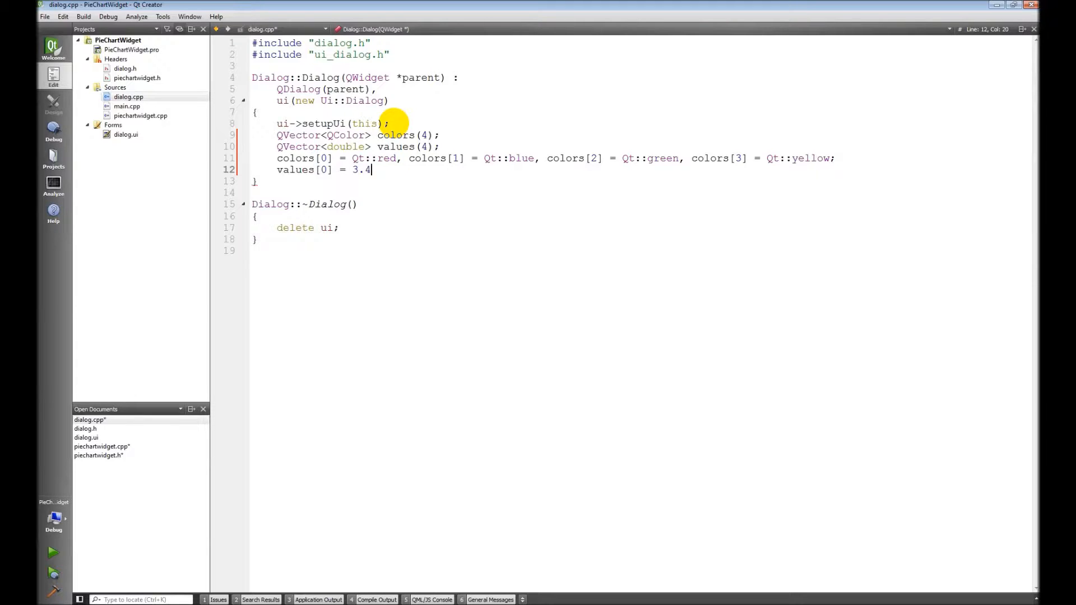
text(, v)
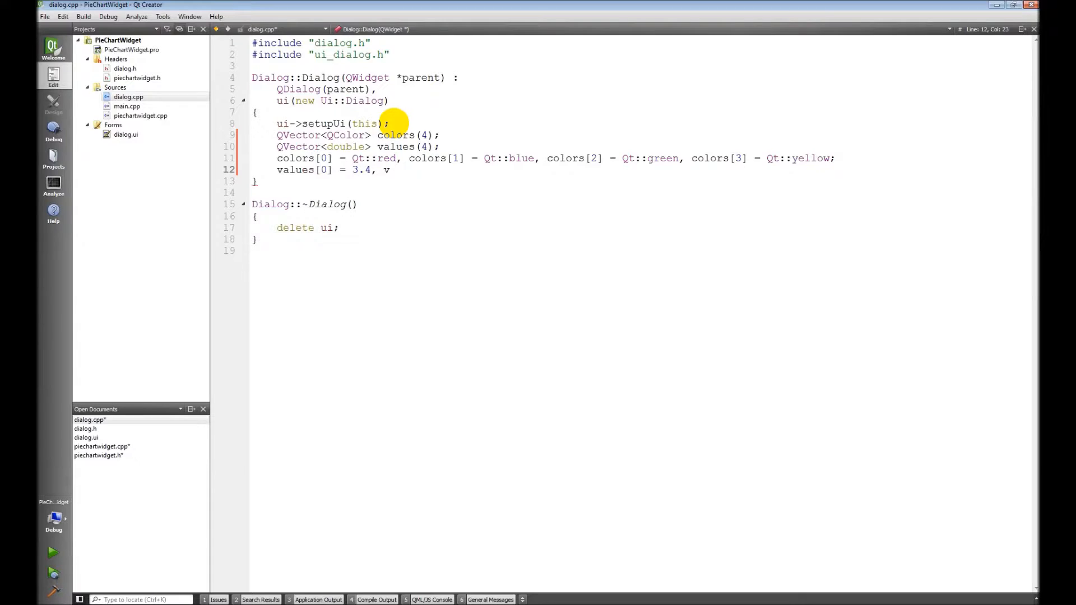
text(alues[1])
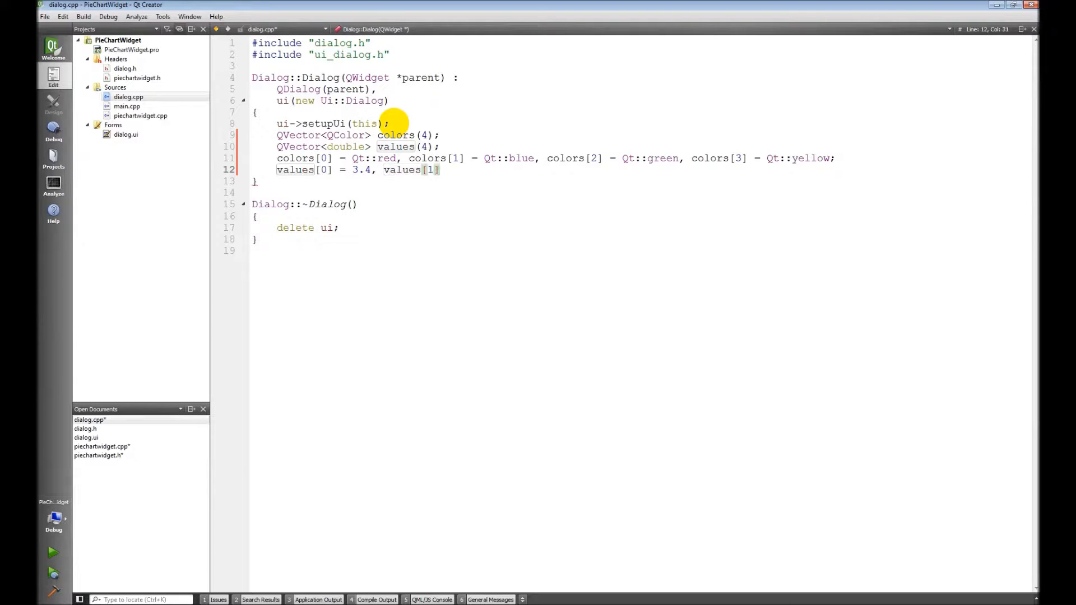
text(= 7)
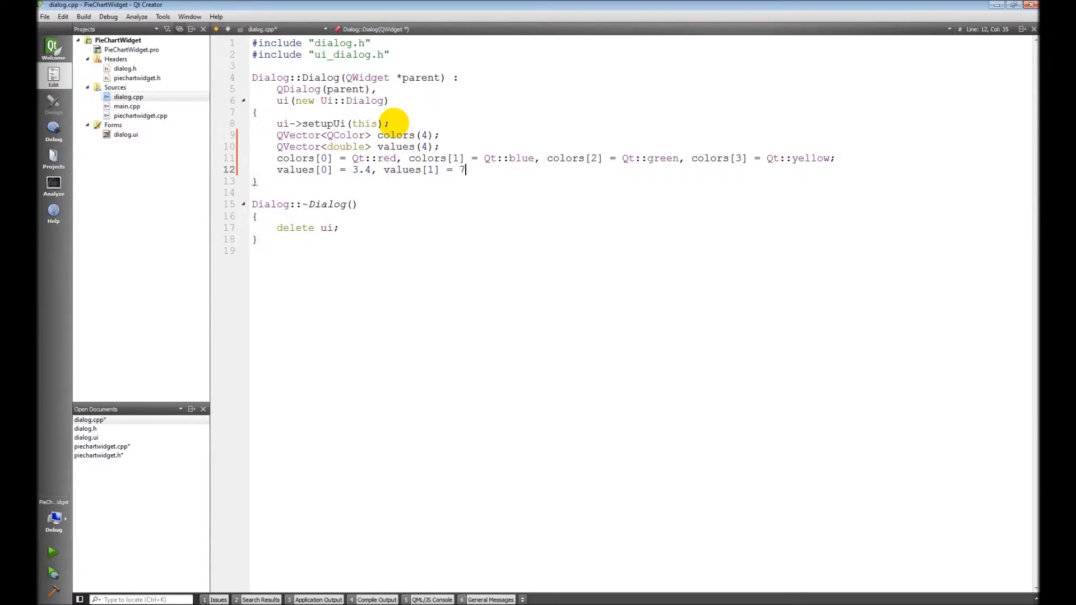
text(.4, values[2)
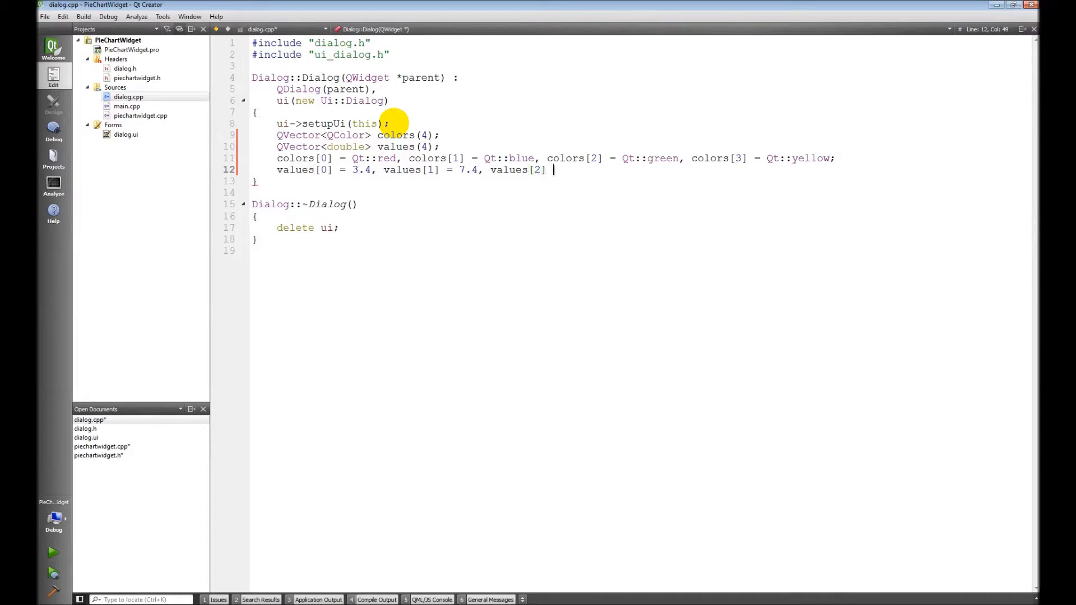
- Assign values[2] = 4.8 and values[3] = 5.1, then begin a ui-> statement
text(= 4.)
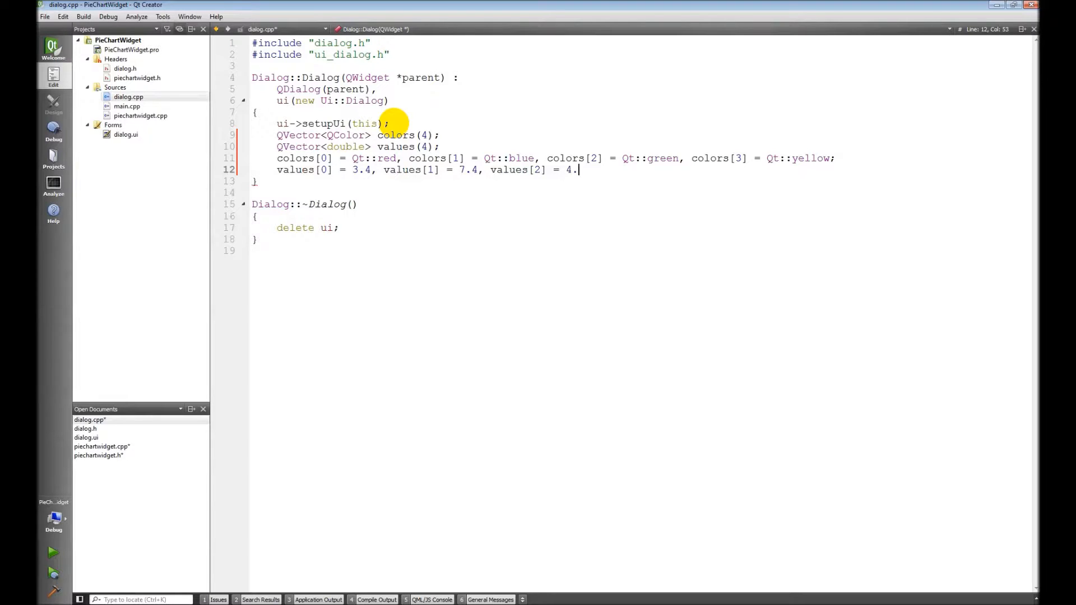
text(8)
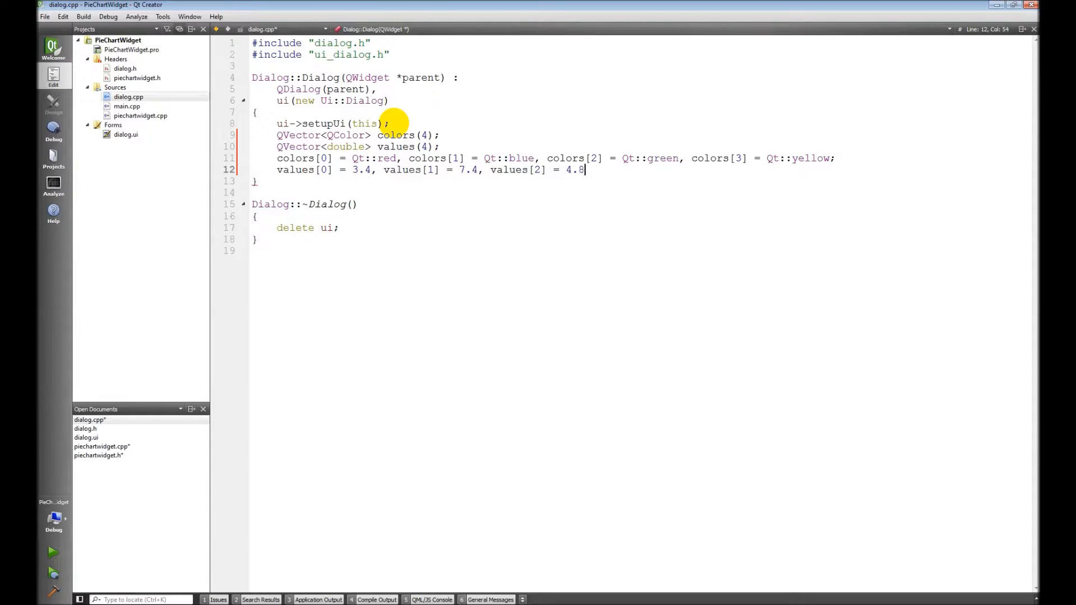
text(, values)
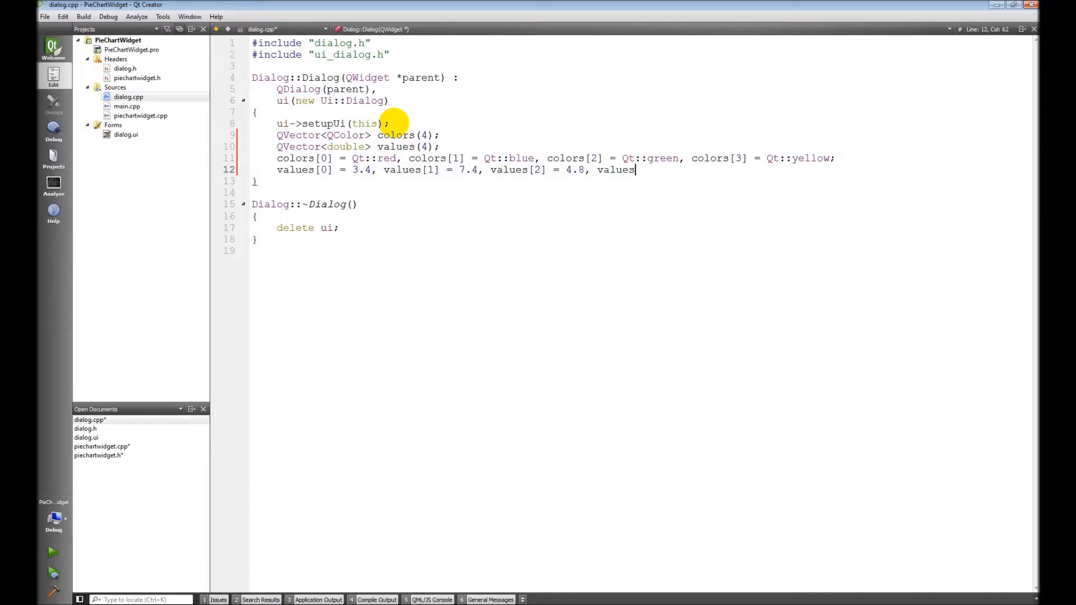
text([3] =)
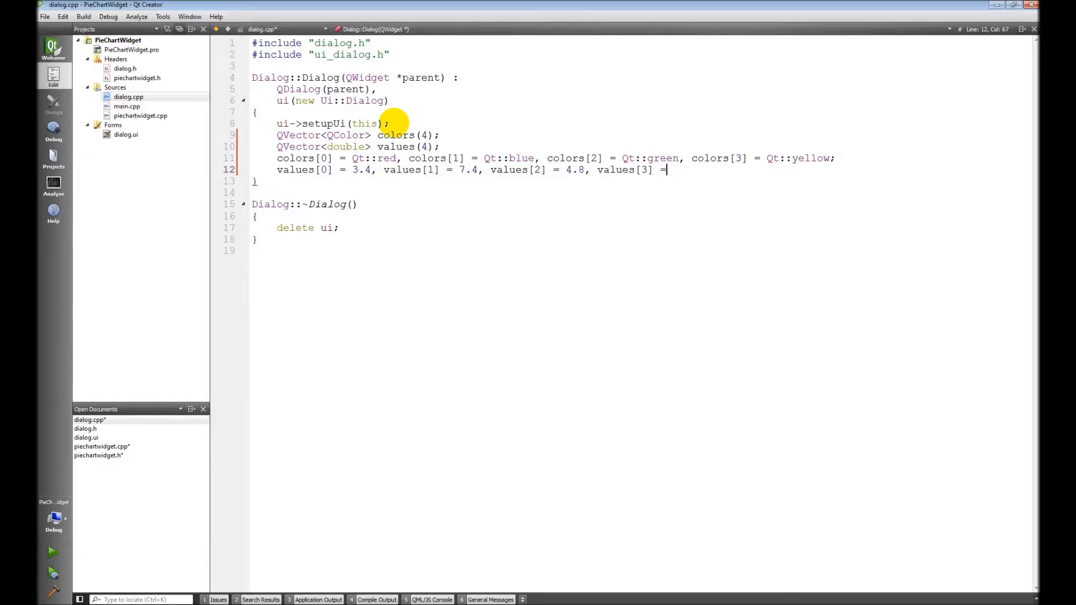
text(5.1)
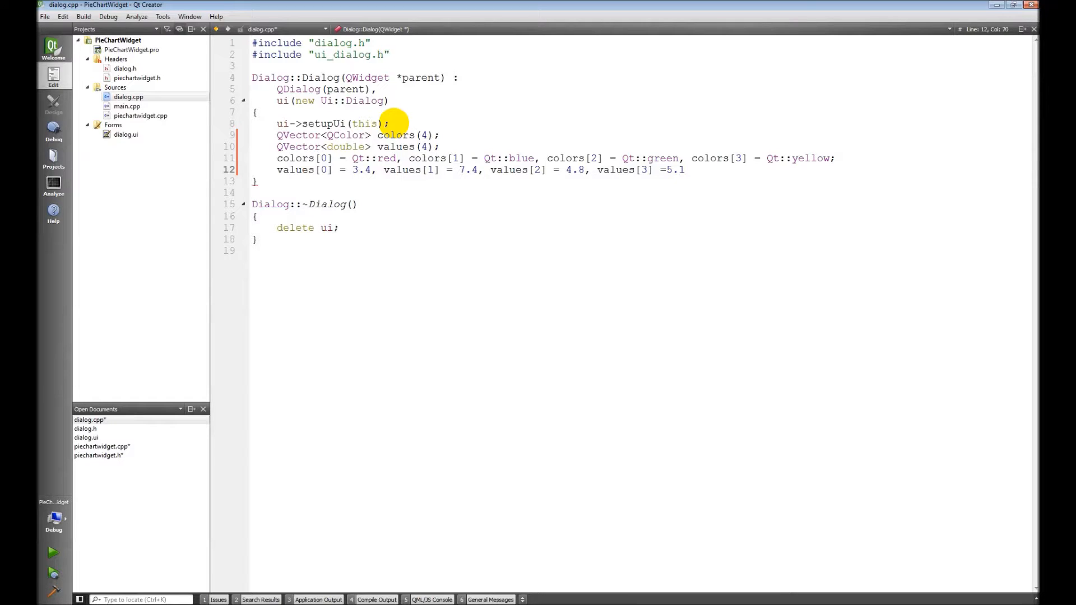
text(;)
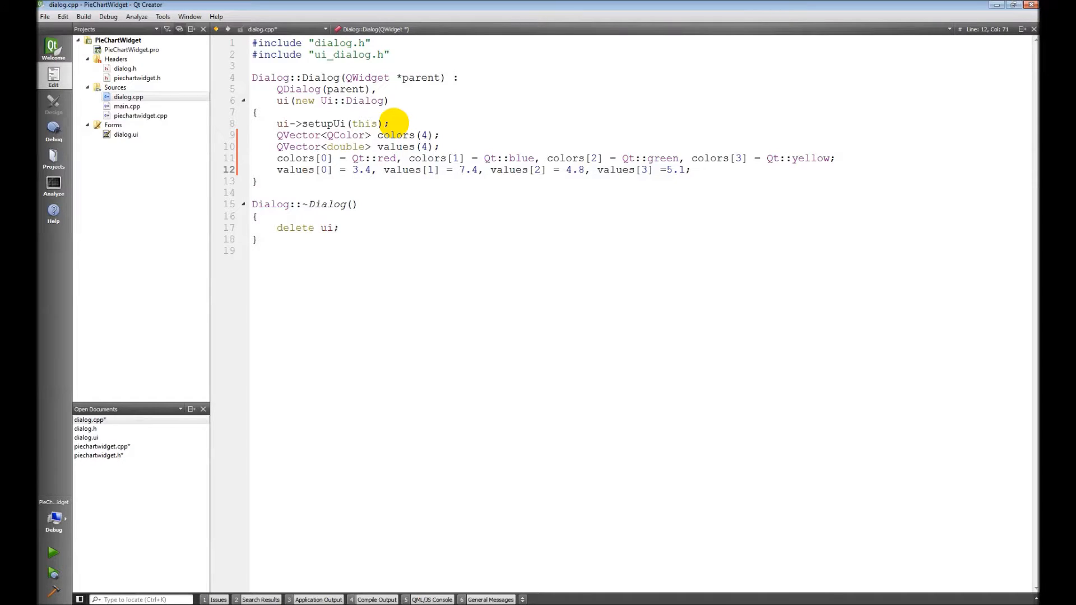
text(ui->)
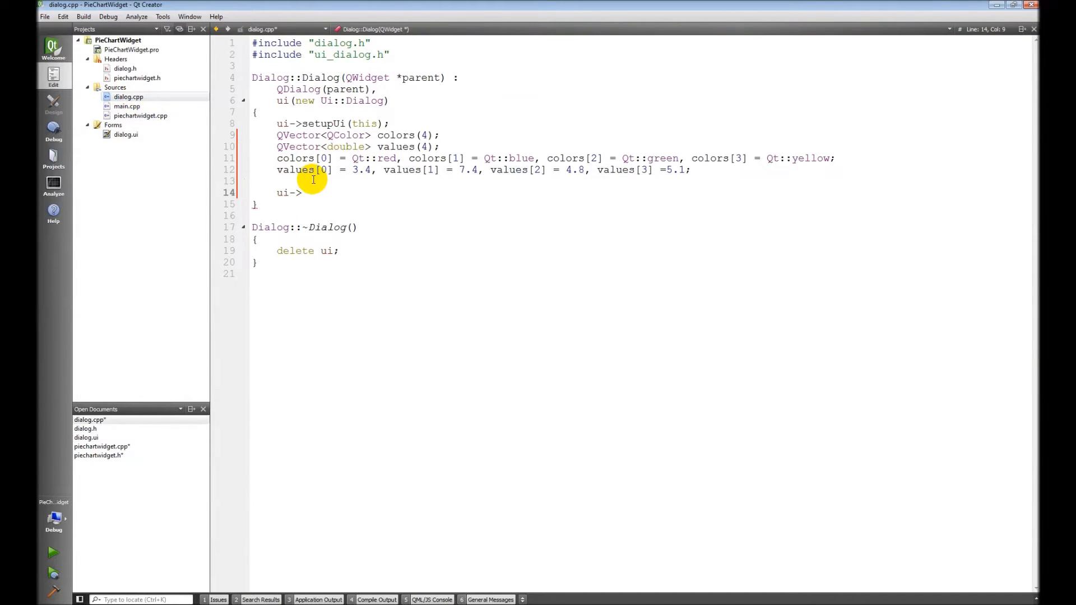
- Complete the call ui->widget->setData(values, colors); after removing the extra arrow
key(BackSpace)
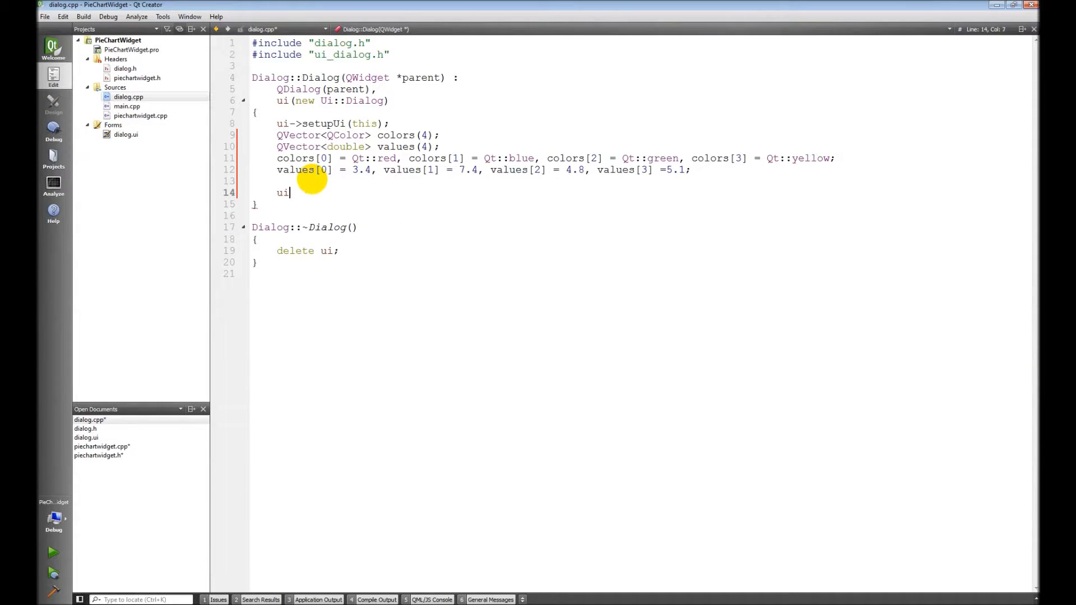
text(->widget->setData();)
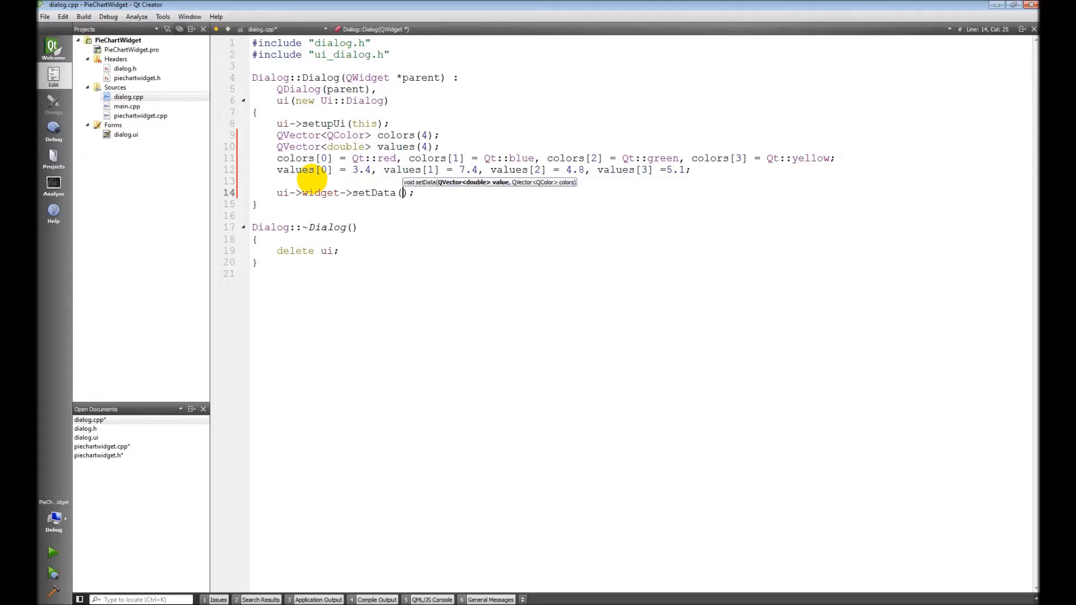
text(values, colors)
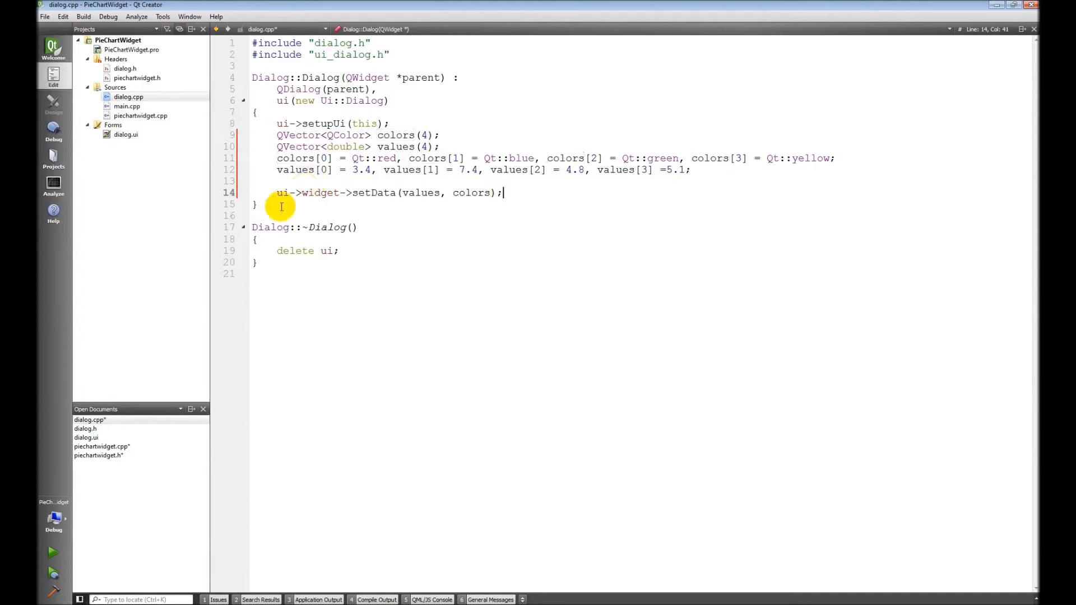
- Run the project with Save All, producing errors like undeclared 'values' in piechartwidget.cpp
click(52, 553)
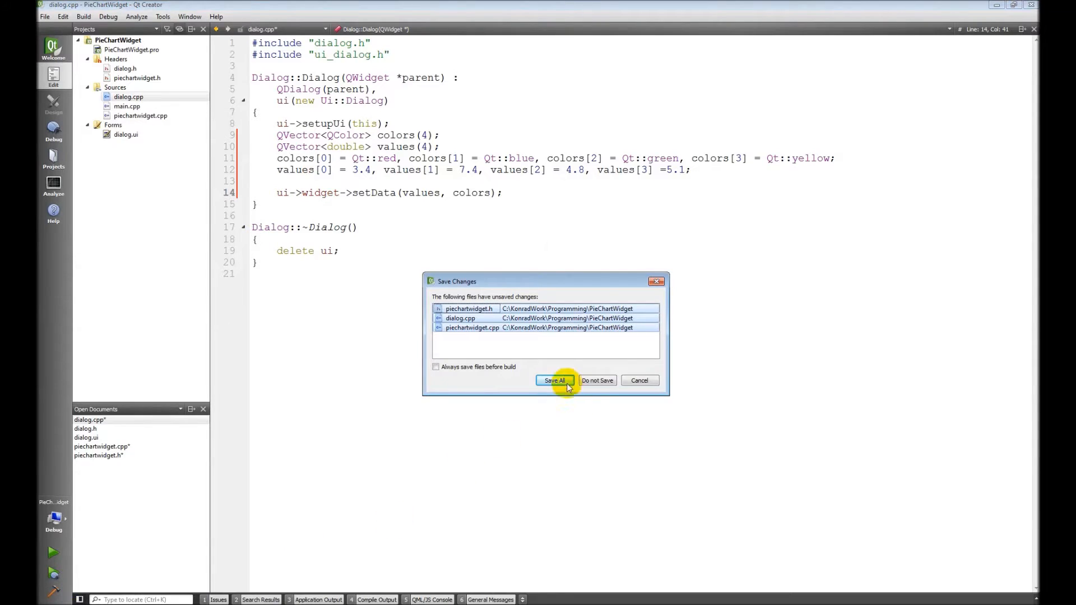
click(553, 380)
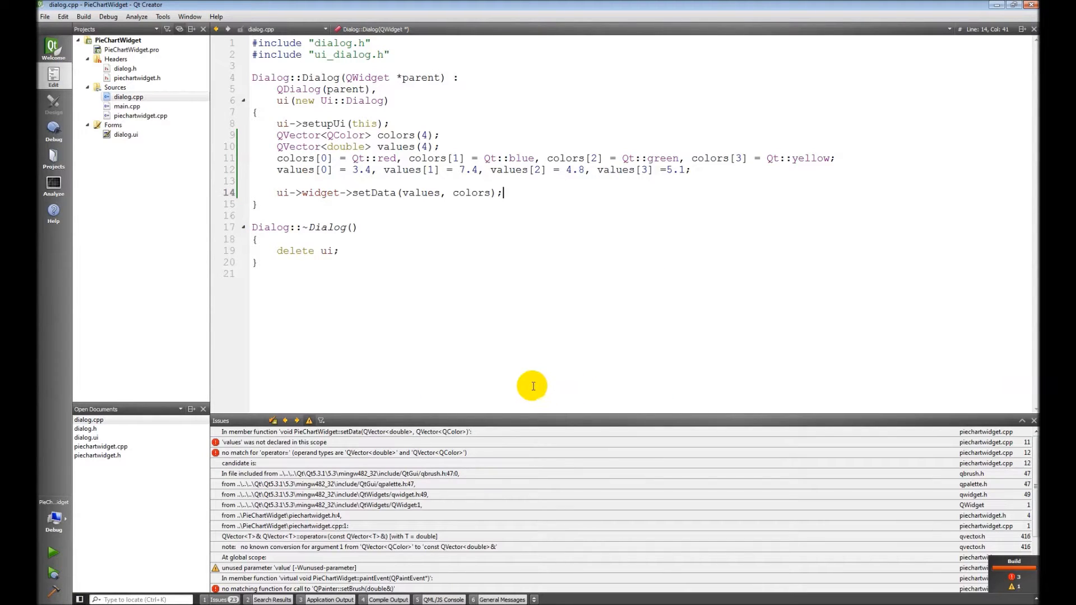
mouse_move(515, 383)
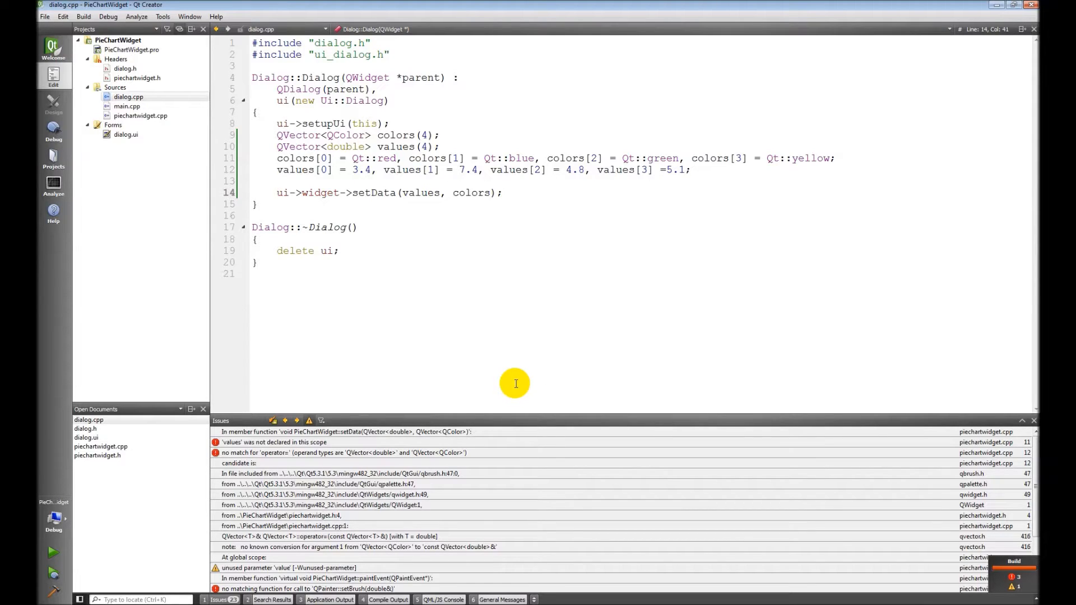
mouse_move(508, 385)
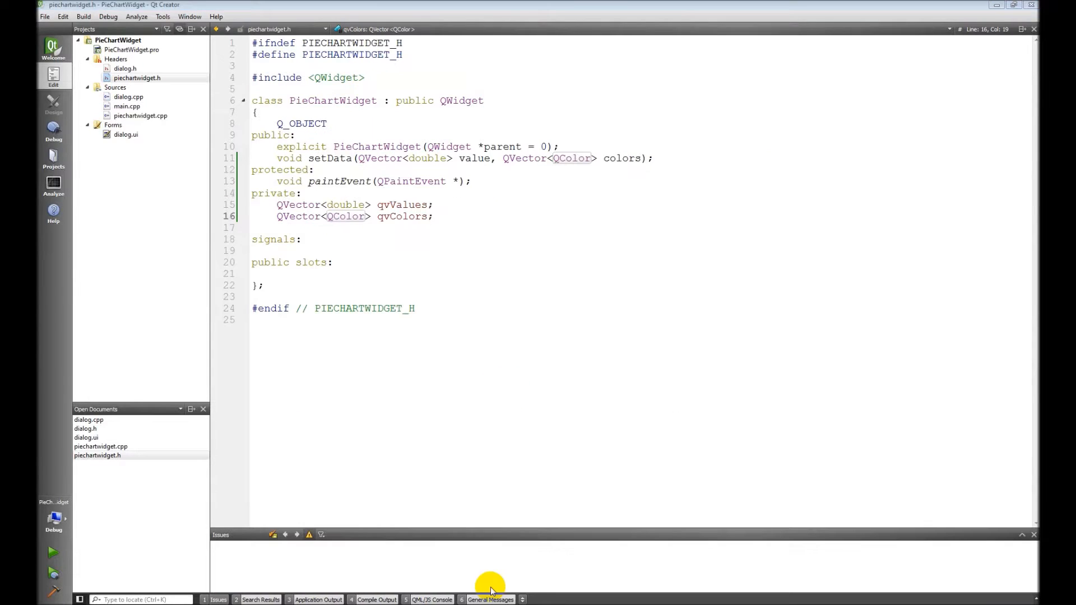
mouse_move(318, 218)
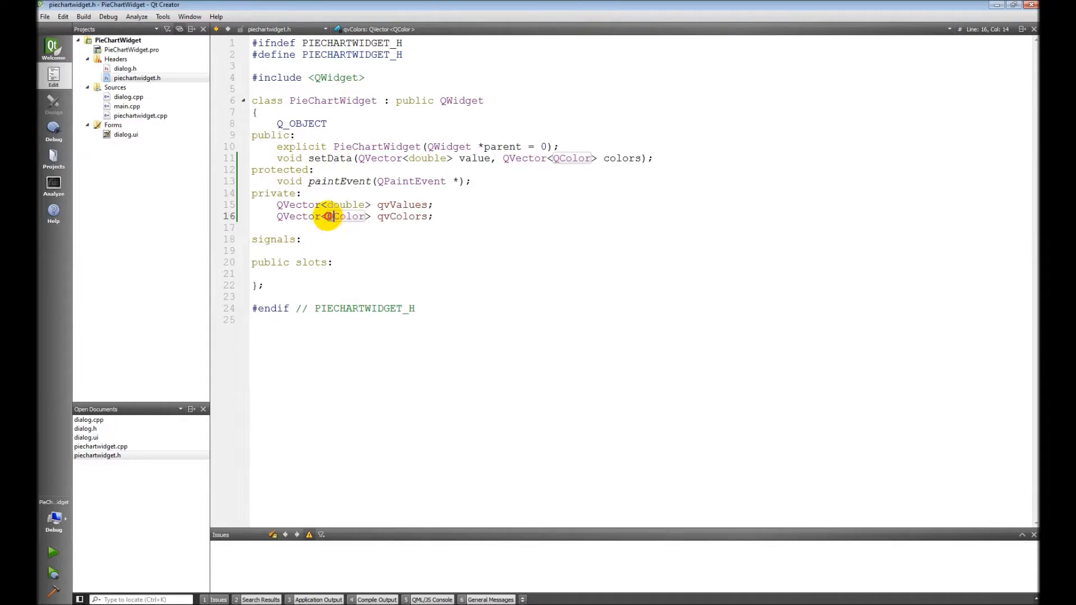
- Check the header, change values to value in setData, then save all and rerun
double_click(346, 216)
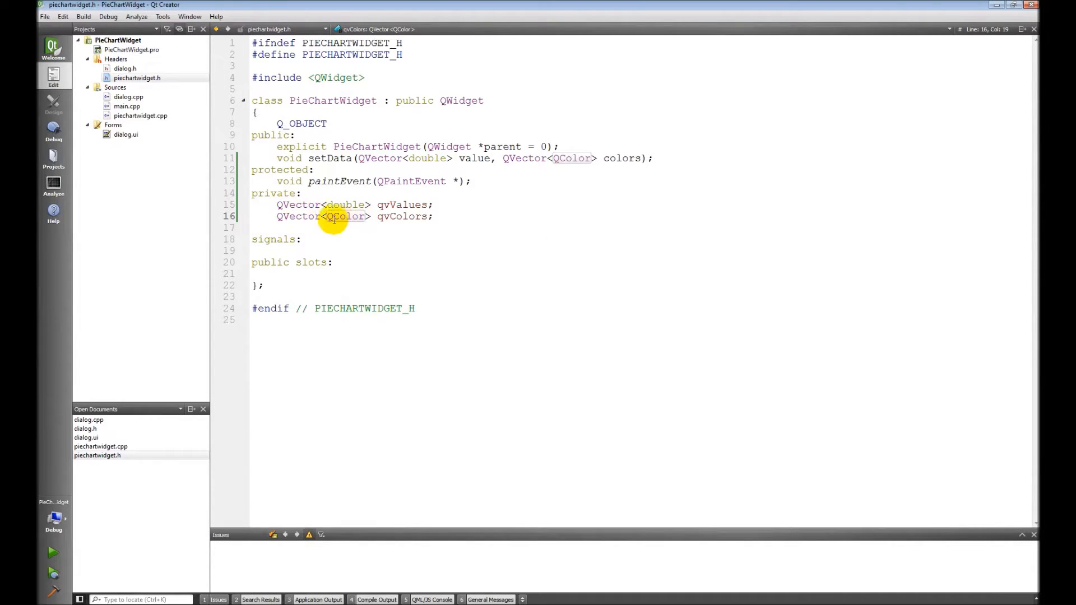
double_click(345, 216)
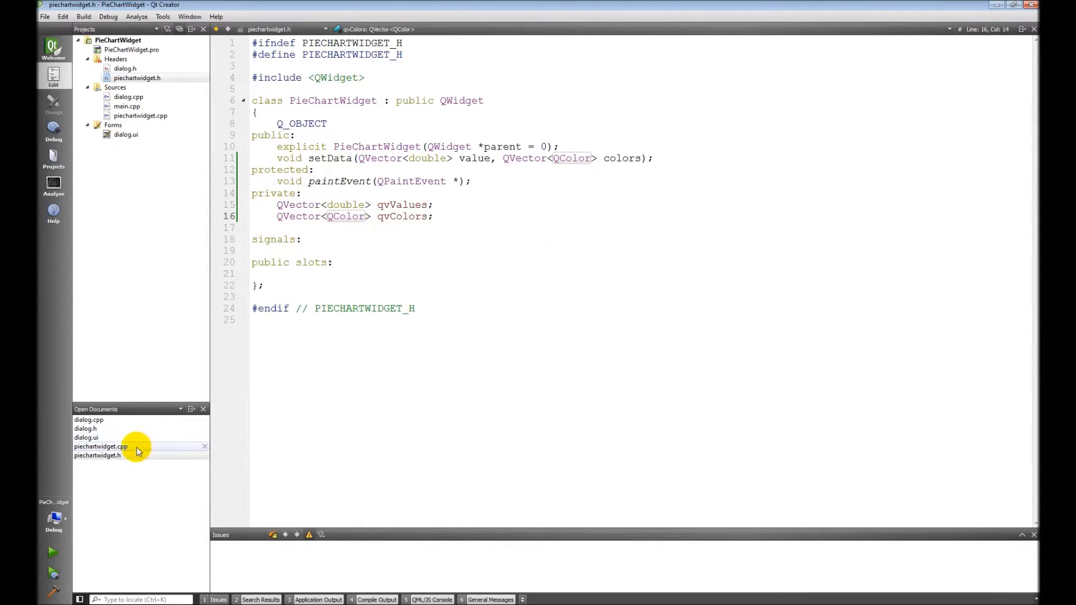
click(101, 447)
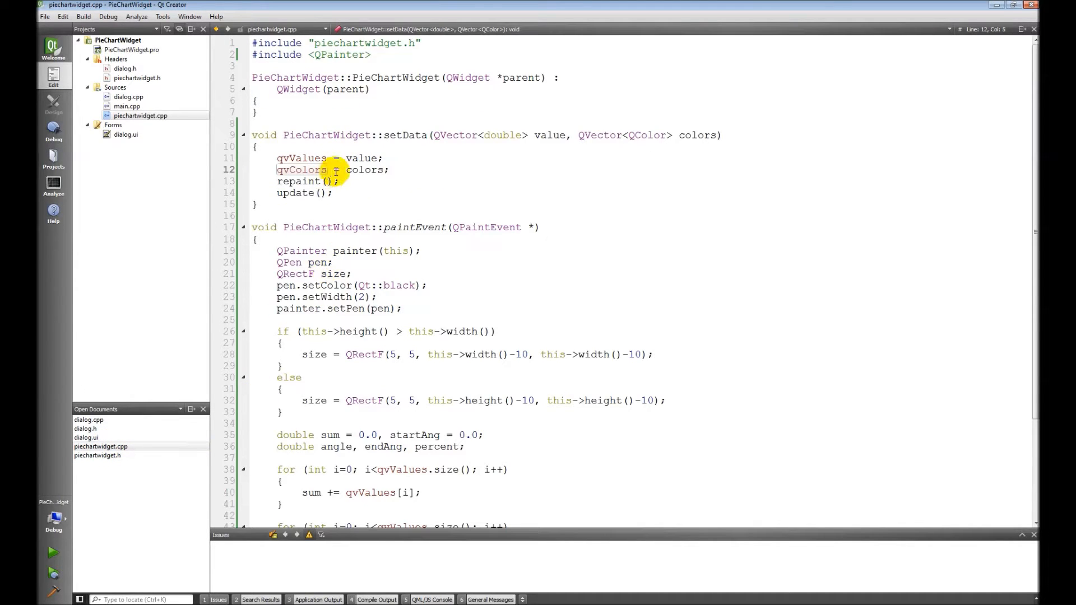
click(376, 158)
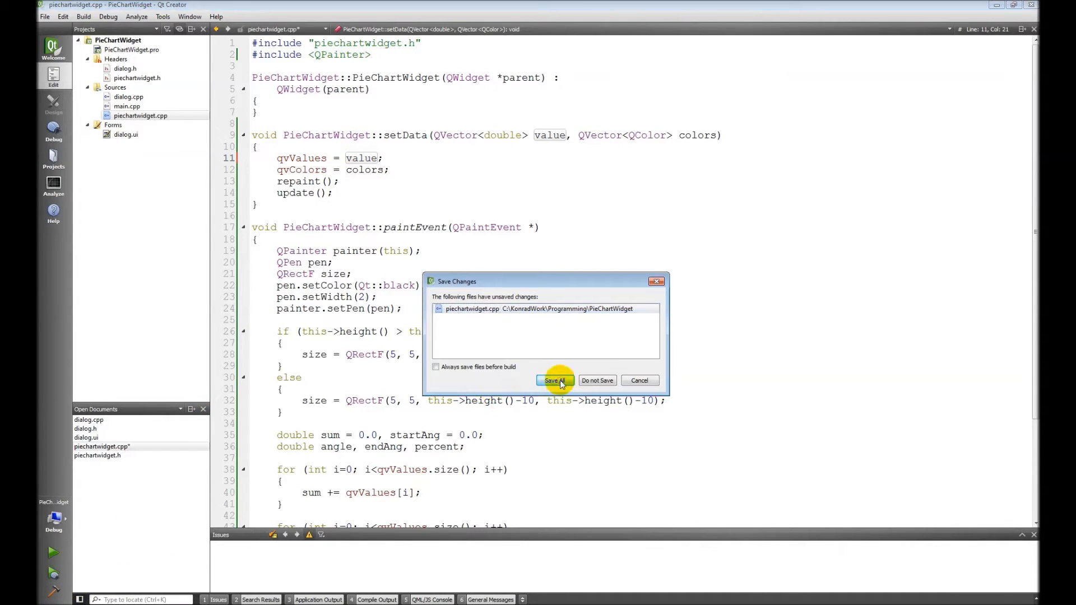
click(552, 380)
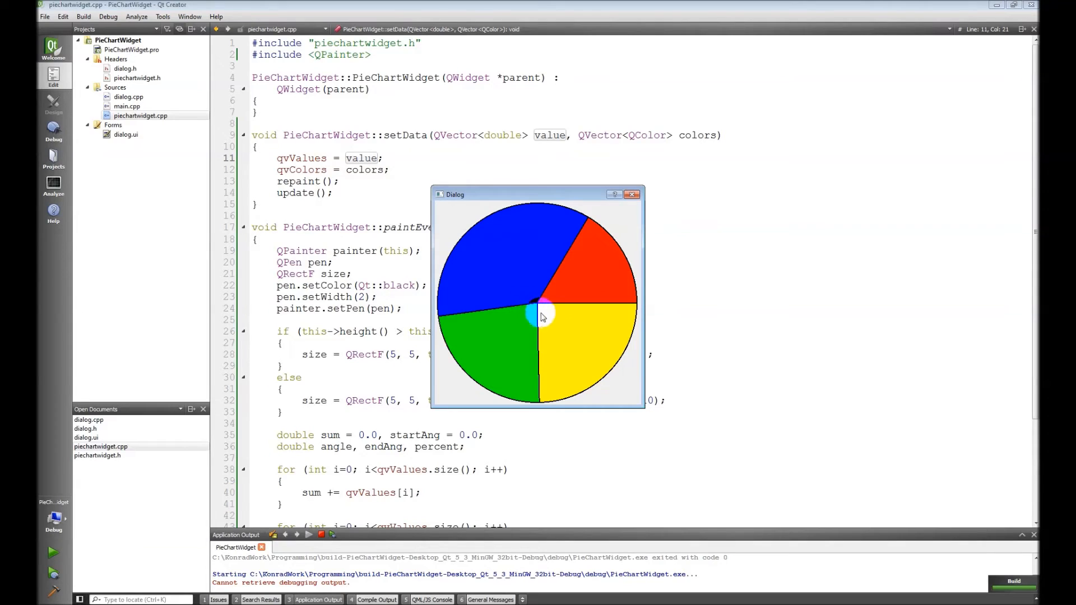
mouse_move(642, 405)
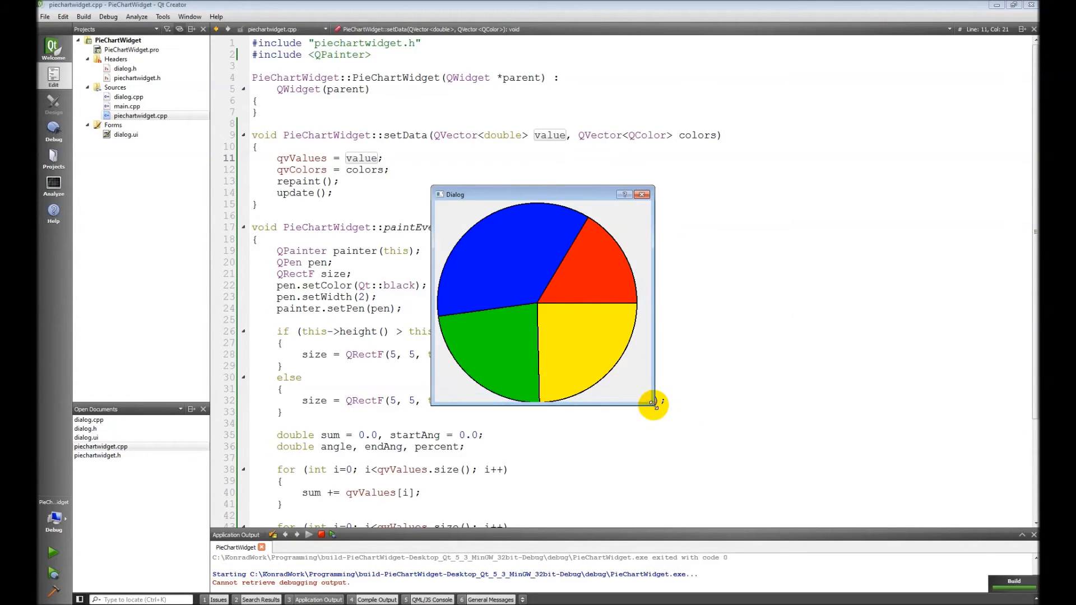
- Drag the dialog's corner to resize it and confirm the four-colour pie chart repaints
drag(651, 403, 657, 421)
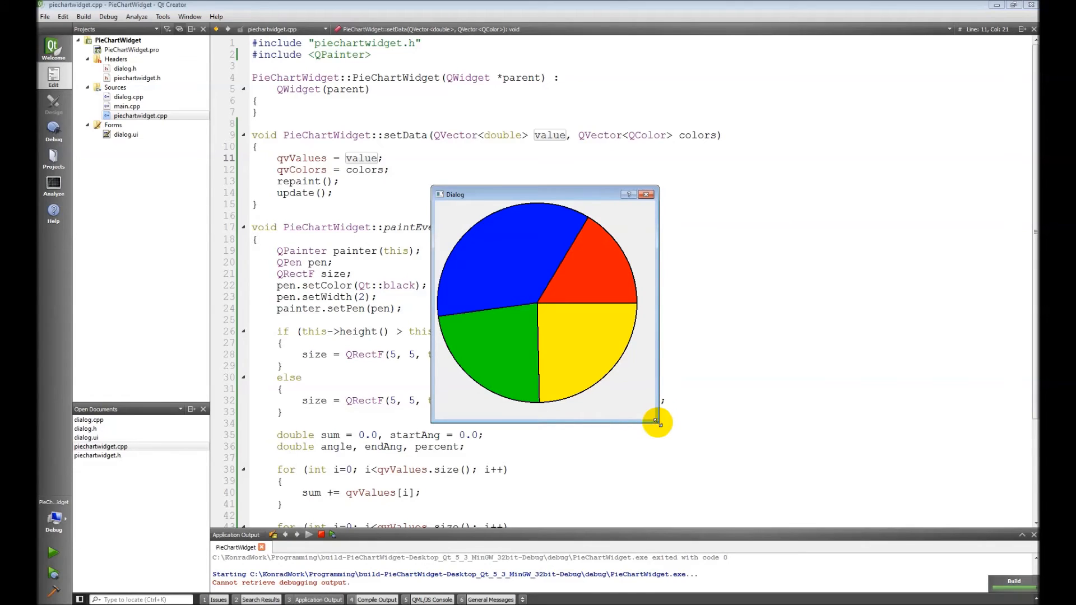
drag(655, 419, 642, 409)
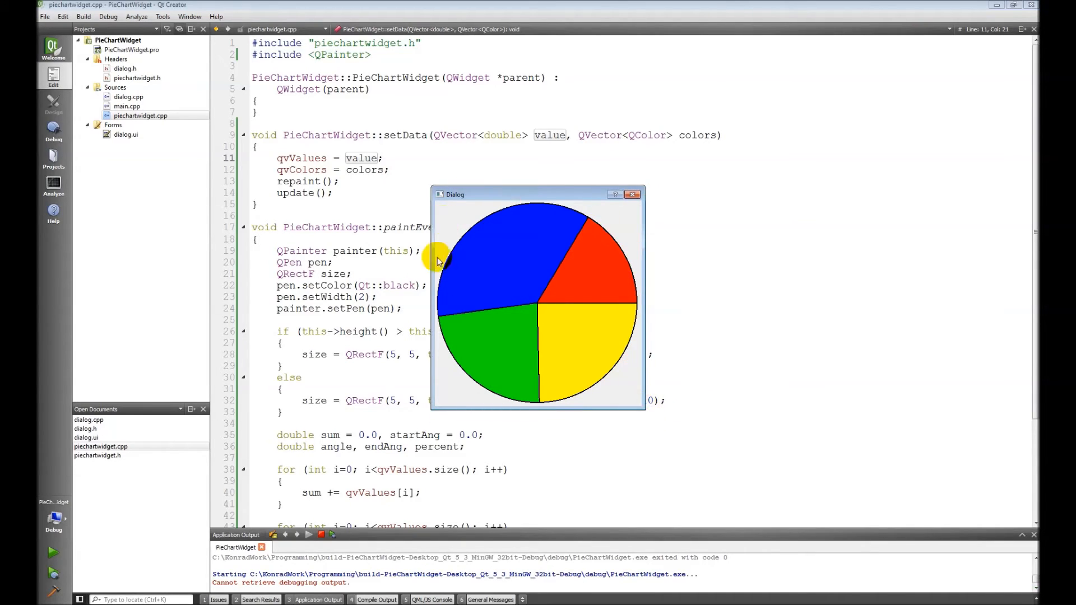
mouse_move(566, 254)
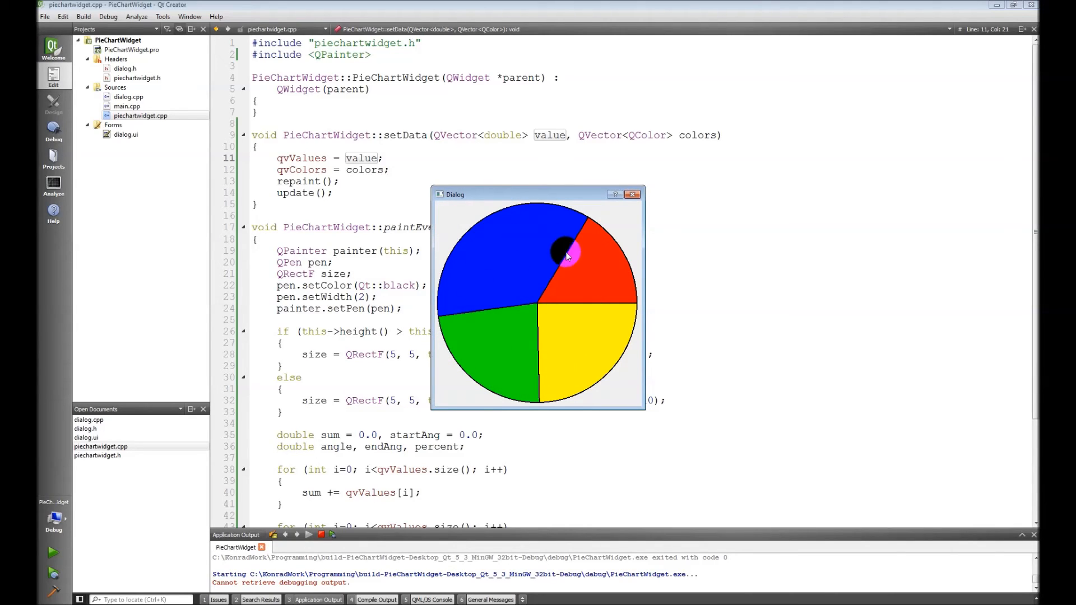
mouse_move(567, 325)
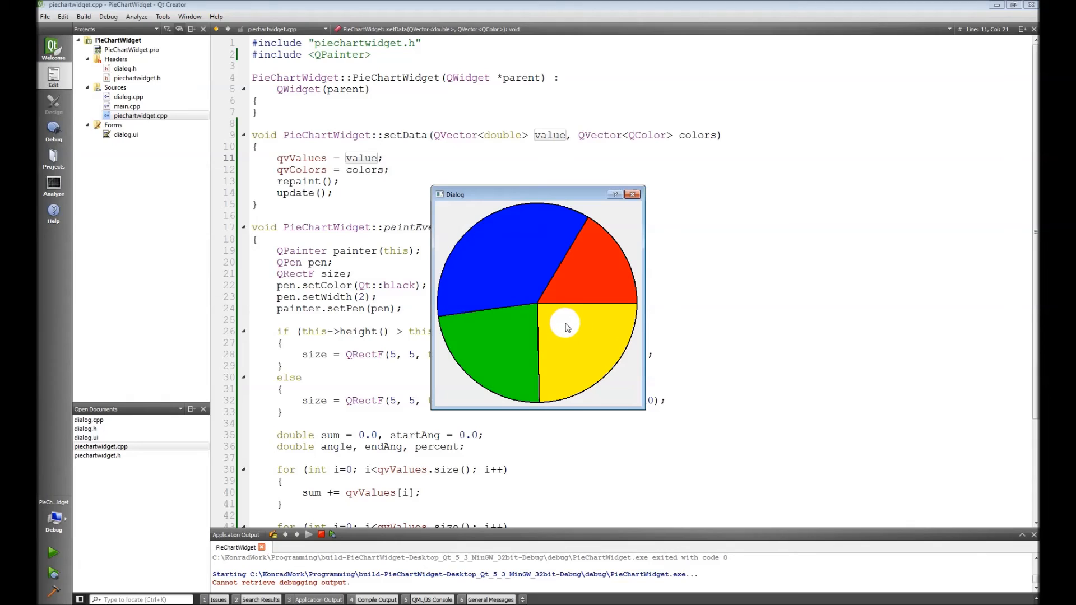